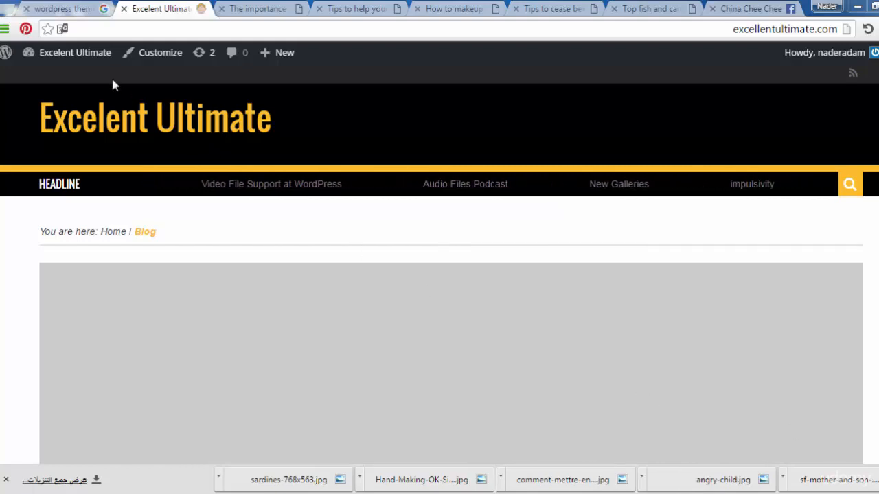
Go from the live site to Themes and reach the Add Themes page
{"action": "left_click", "coordinate": [74, 52]}
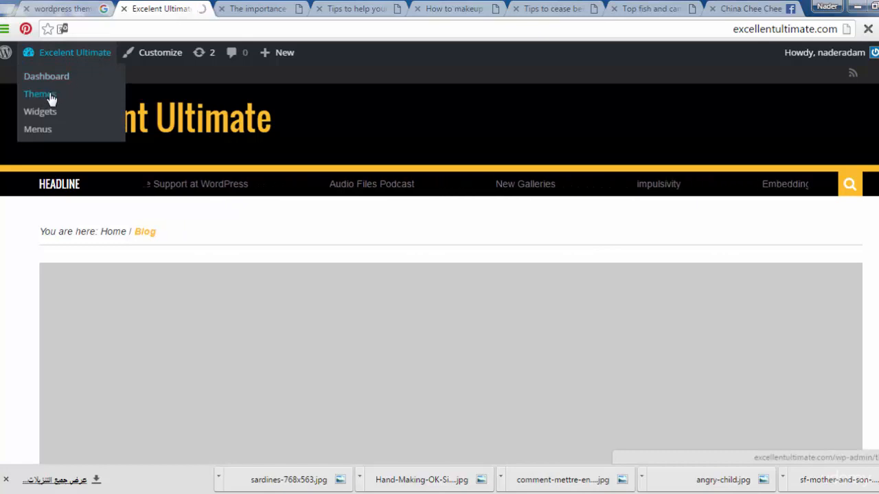
{"action": "left_click", "coordinate": [39, 93]}
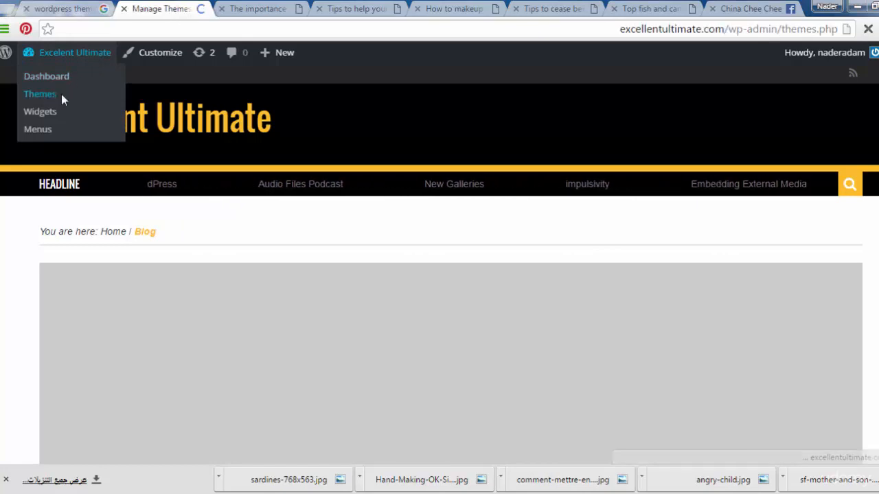
{"action": "left_click", "coordinate": [39, 93]}
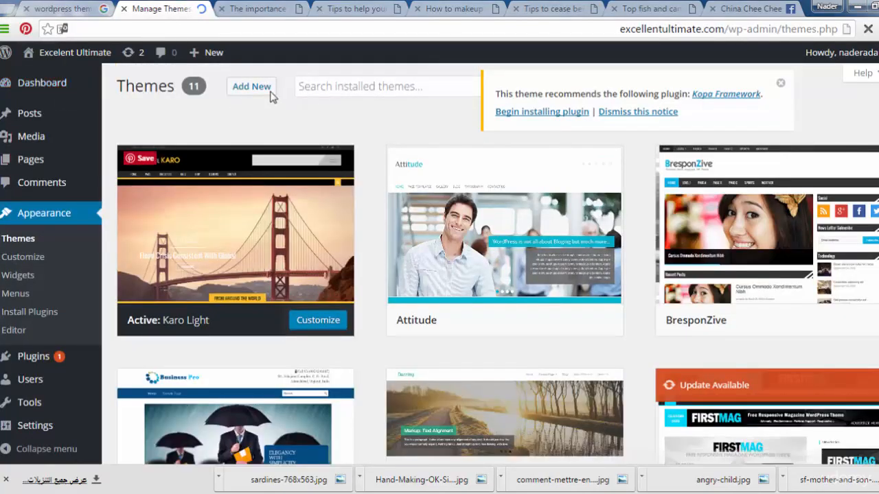
{"action": "mouse_move", "coordinate": [235, 240]}
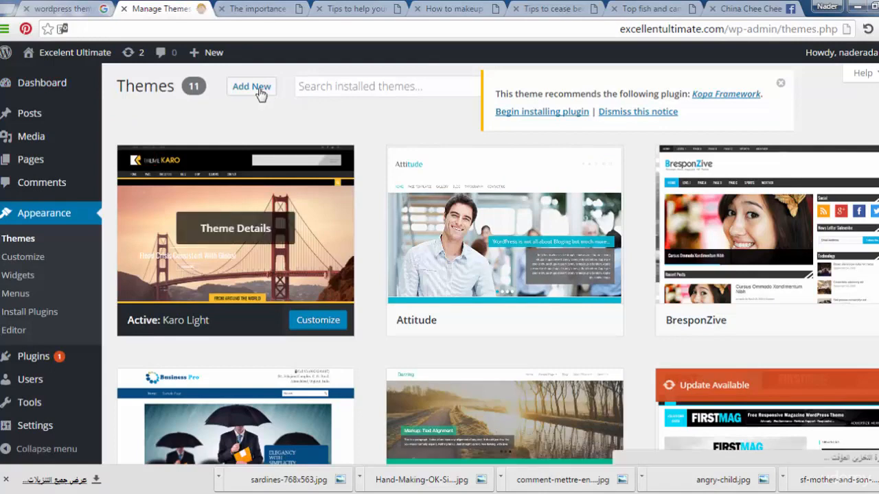
{"action": "left_click", "coordinate": [251, 87]}
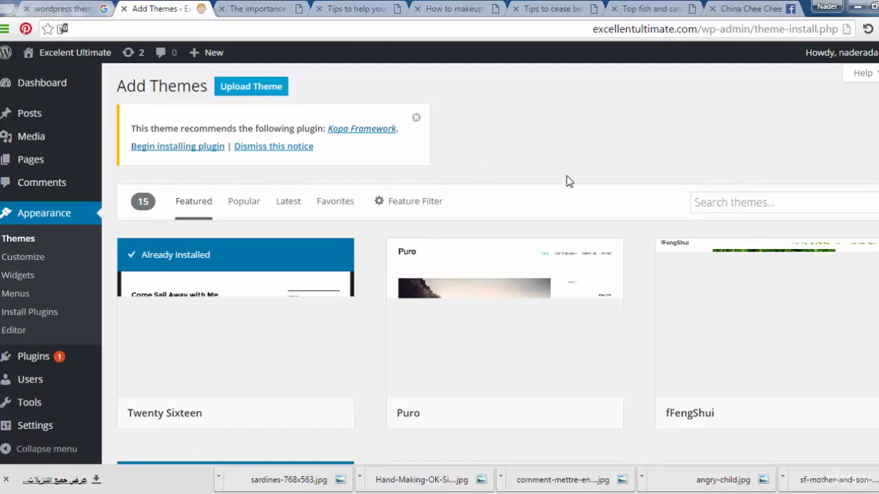
{"action": "mouse_move", "coordinate": [482, 167]}
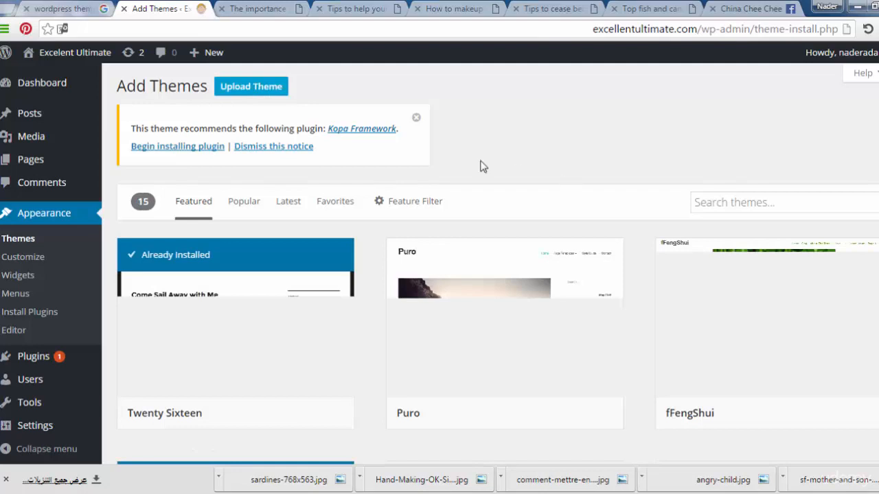
{"action": "mouse_move", "coordinate": [227, 103]}
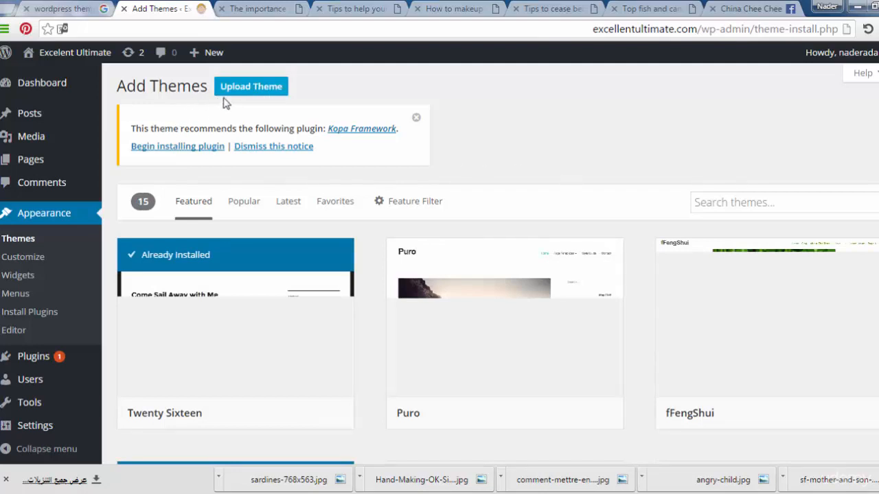
{"action": "mouse_move", "coordinate": [268, 87]}
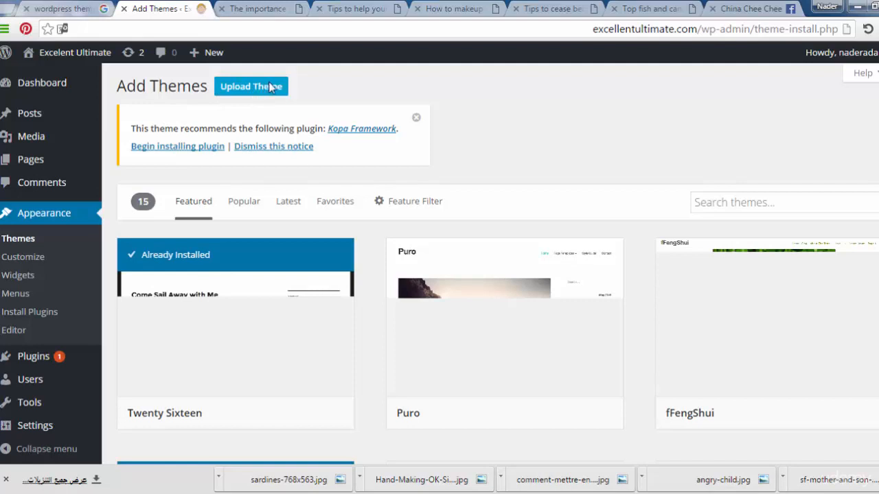
{"action": "mouse_move", "coordinate": [9, 482]}
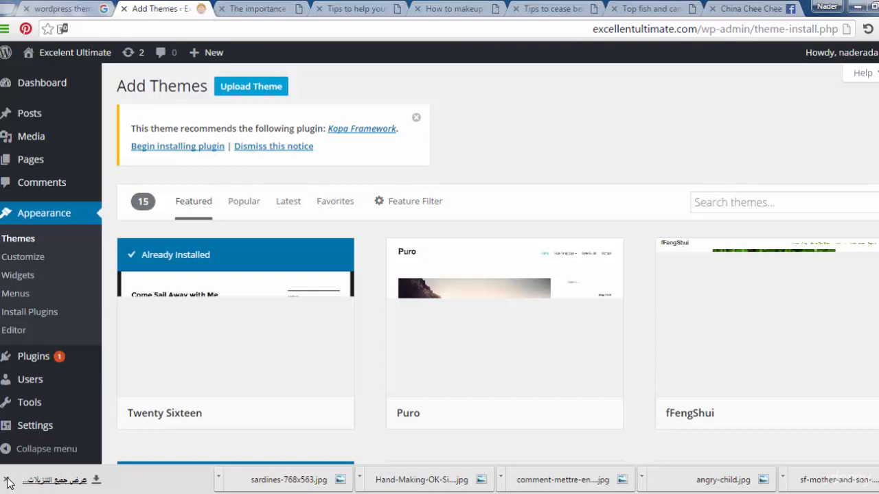
{"action": "mouse_move", "coordinate": [439, 86]}
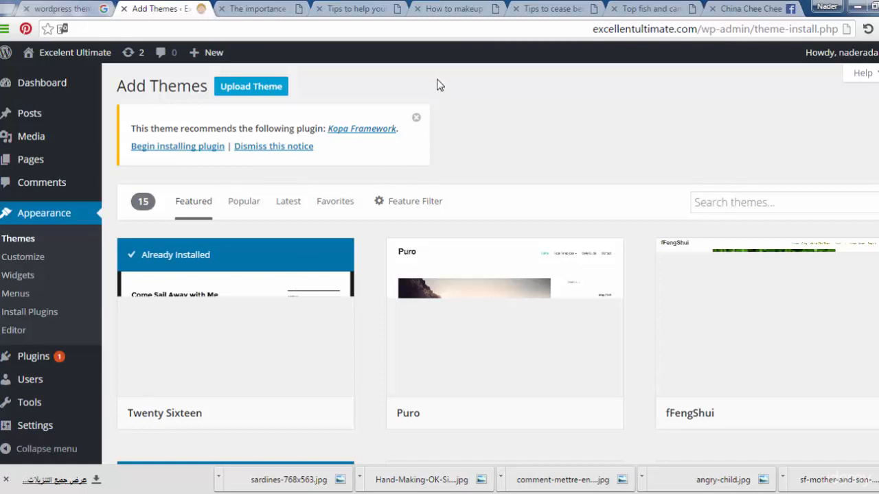
{"action": "mouse_move", "coordinate": [382, 91]}
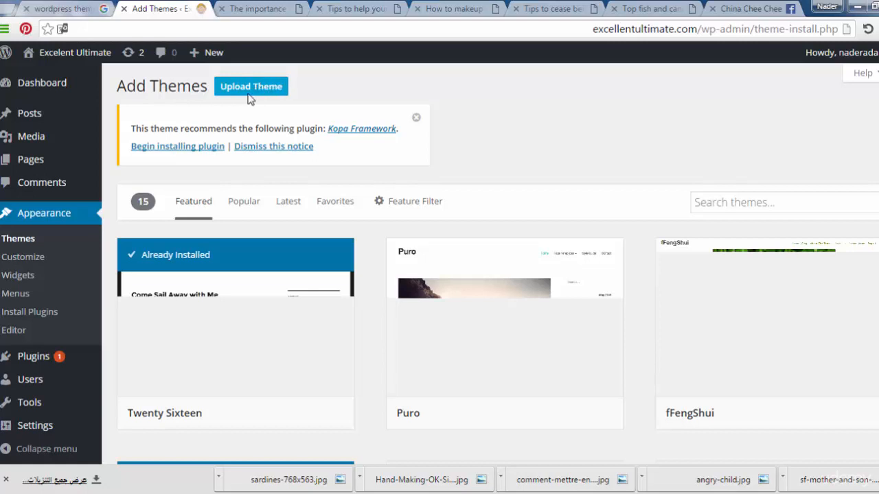
{"action": "mouse_move", "coordinate": [417, 118]}
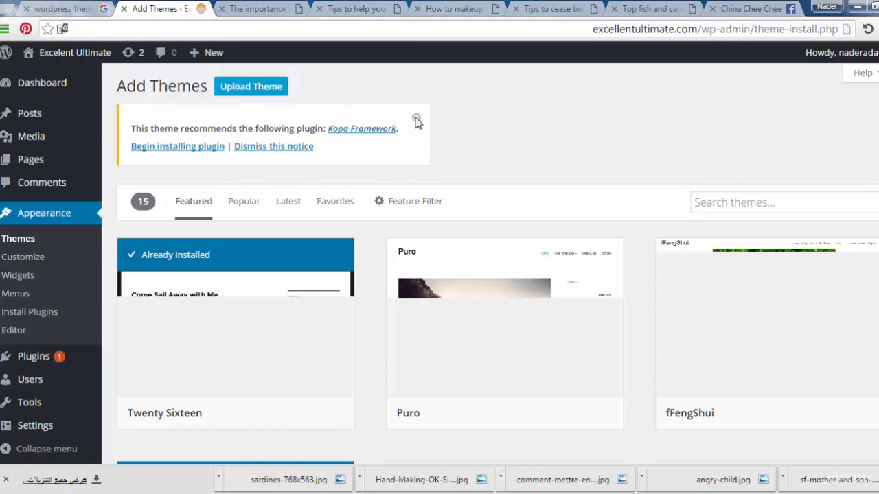
{"action": "mouse_move", "coordinate": [261, 91]}
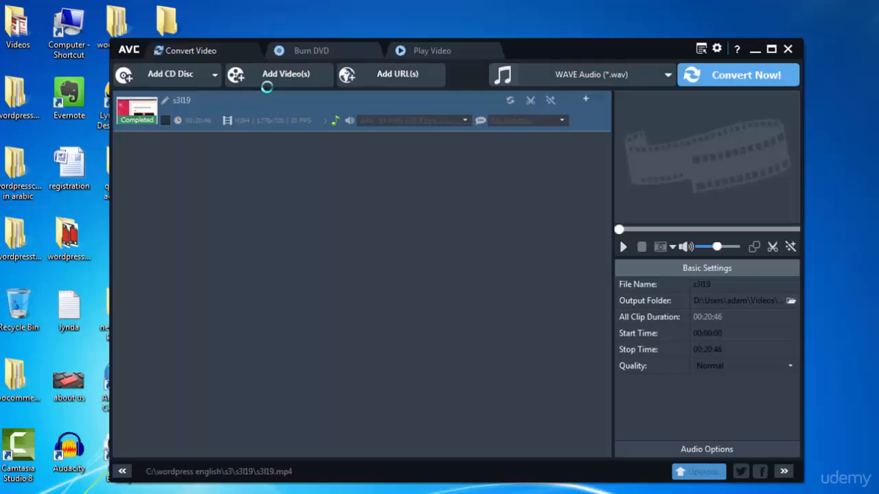
{"action": "mouse_move", "coordinate": [226, 439]}
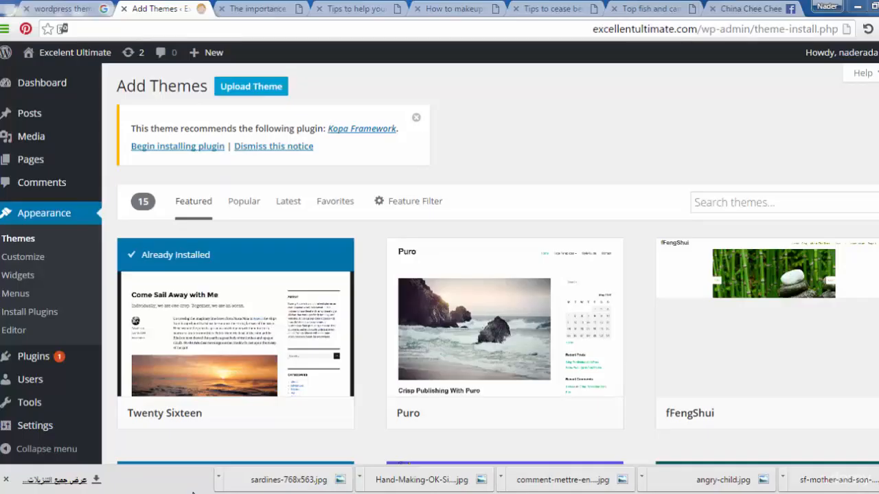
Bring up the Upload Theme form for installing a theme from a .zip file
{"action": "left_click", "coordinate": [250, 85]}
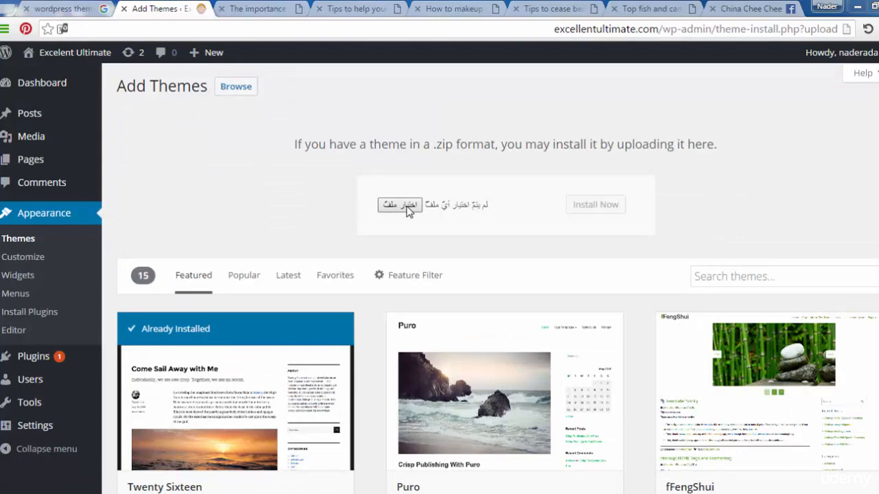
Choose the MediaPhase theme archive from disk and install it
{"action": "left_click", "coordinate": [400, 205]}
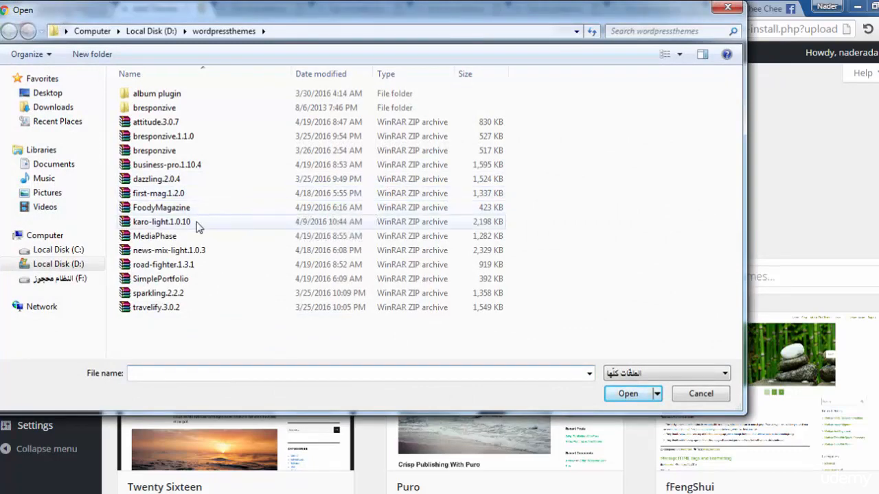
{"action": "left_click", "coordinate": [162, 221]}
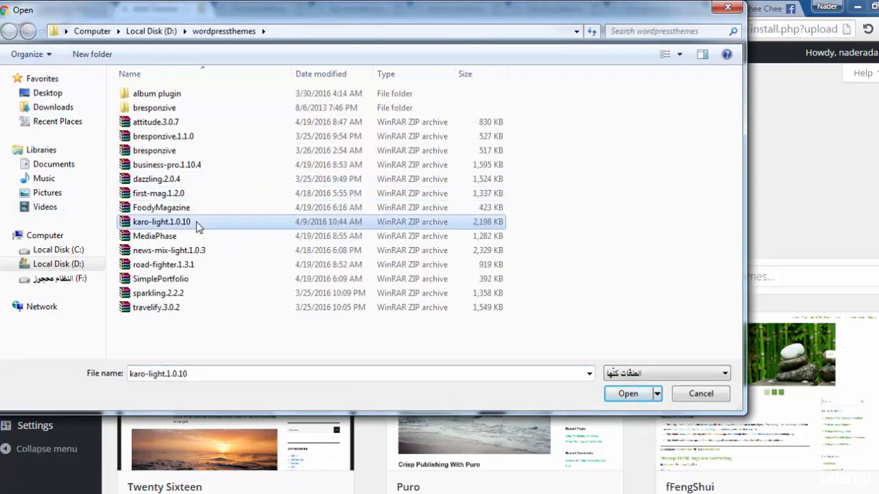
{"action": "left_click", "coordinate": [154, 236]}
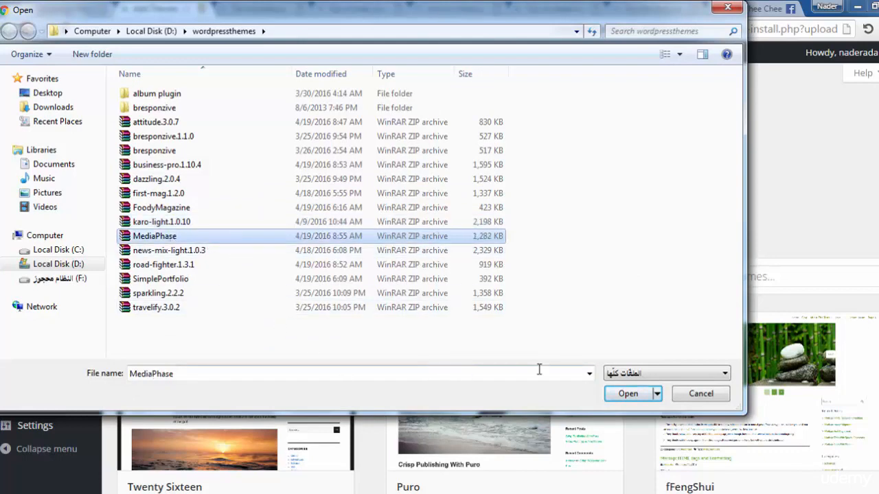
{"action": "left_click", "coordinate": [627, 393]}
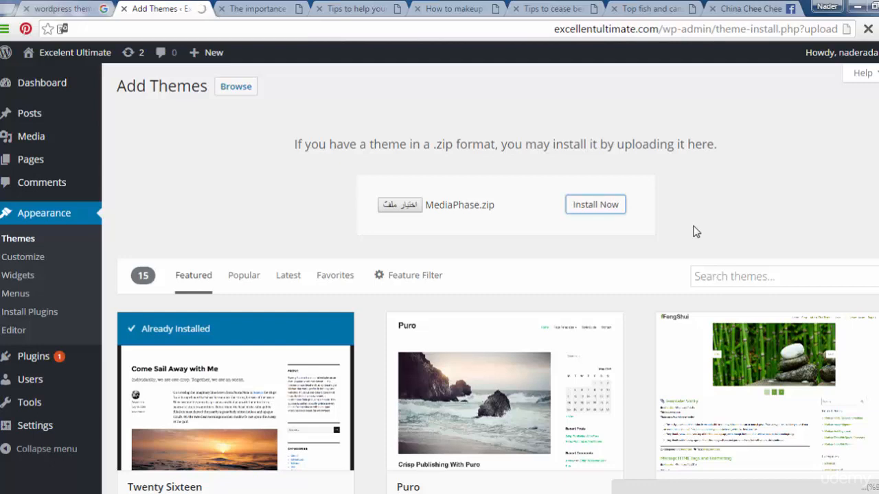
{"action": "left_click", "coordinate": [595, 204]}
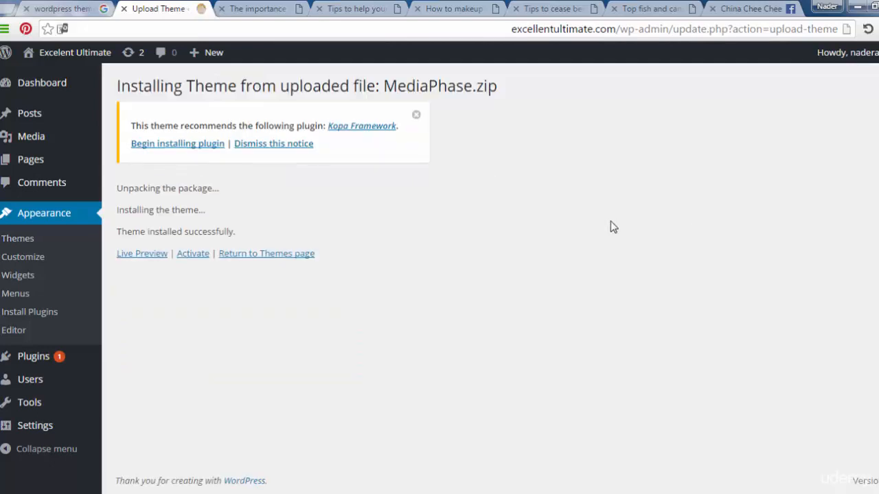
{"action": "mouse_move", "coordinate": [192, 253]}
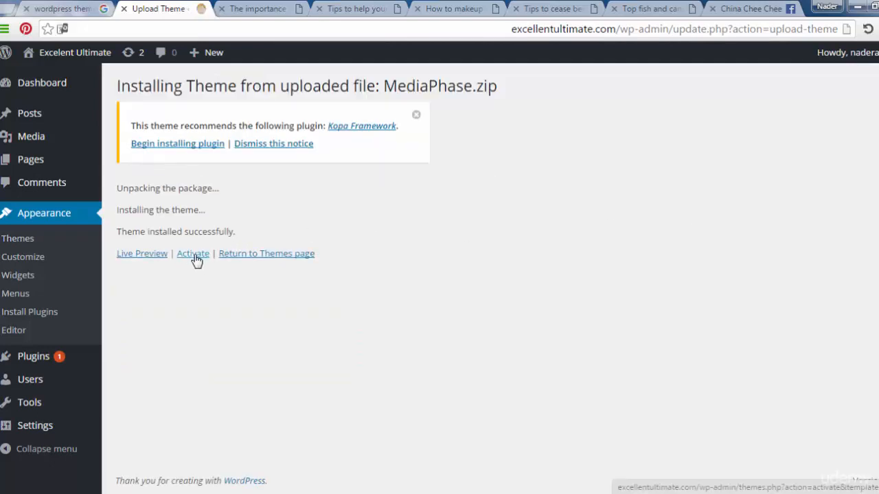
Activate the newly installed MediaPhase theme
{"action": "left_click", "coordinate": [193, 252]}
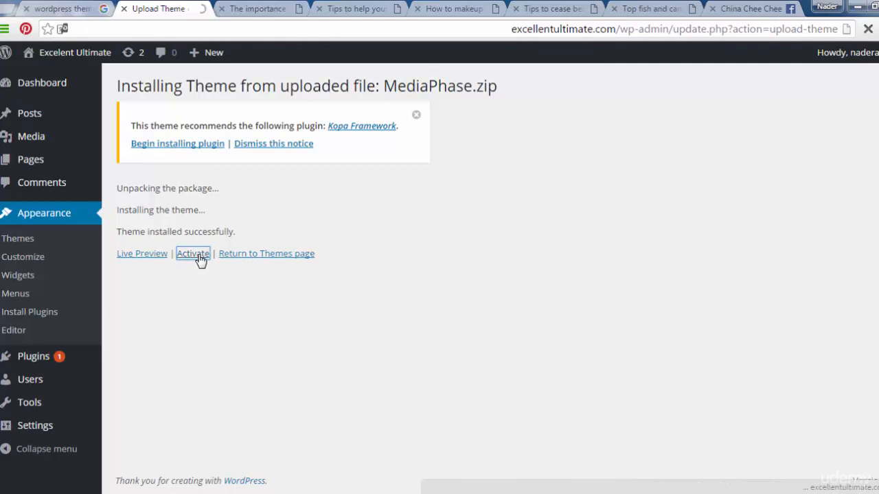
{"action": "left_click", "coordinate": [193, 253]}
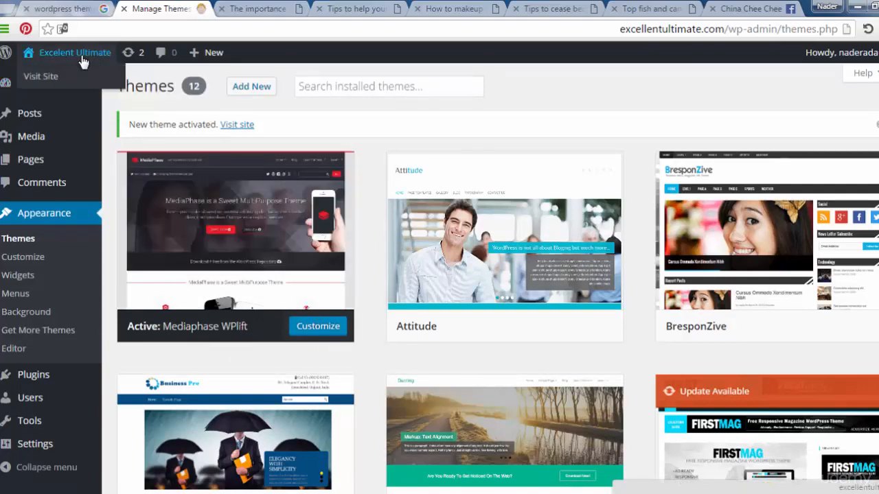
{"action": "mouse_move", "coordinate": [41, 77]}
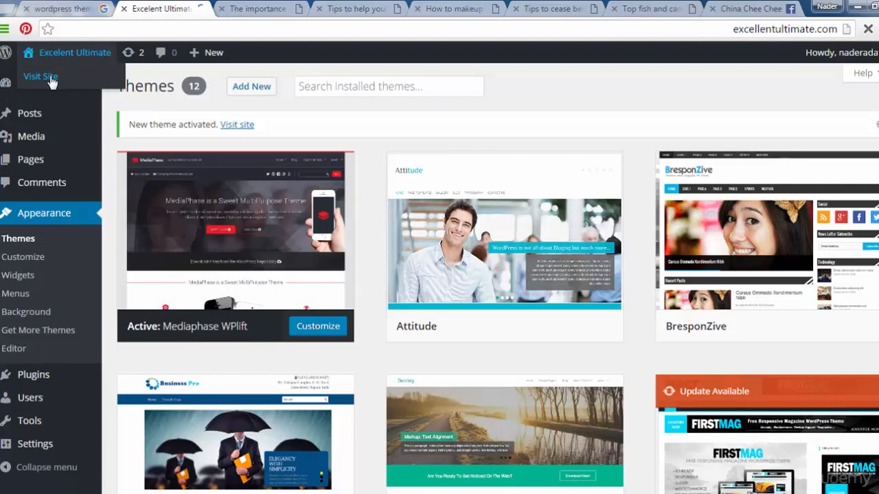
{"action": "left_click", "coordinate": [41, 77]}
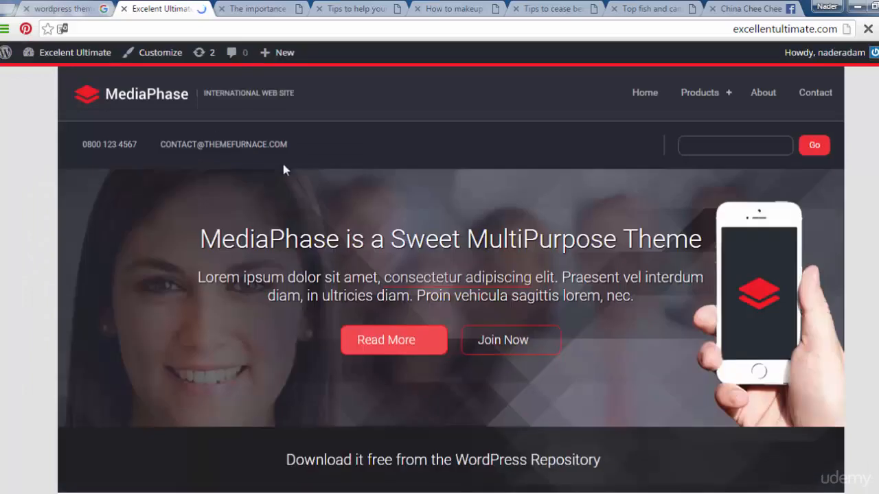
{"action": "scroll", "scroll_direction": "down", "scroll_amount": 3}
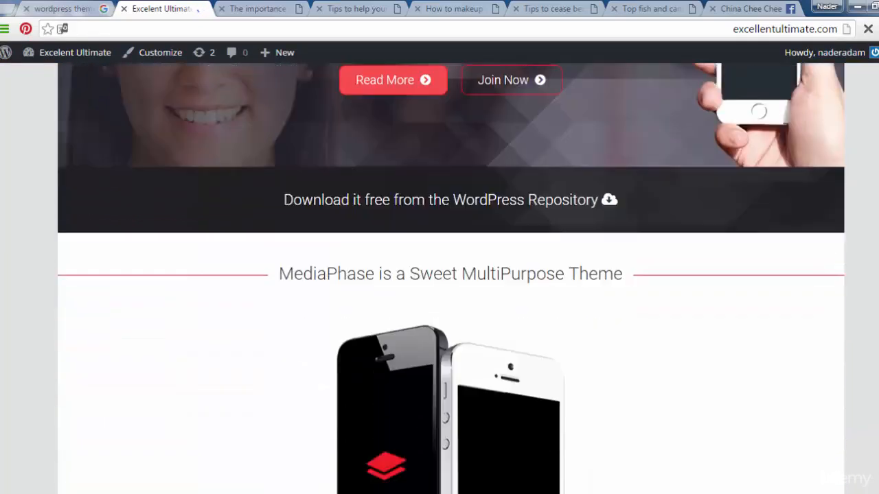
{"action": "scroll", "scroll_direction": "down", "scroll_amount": 3}
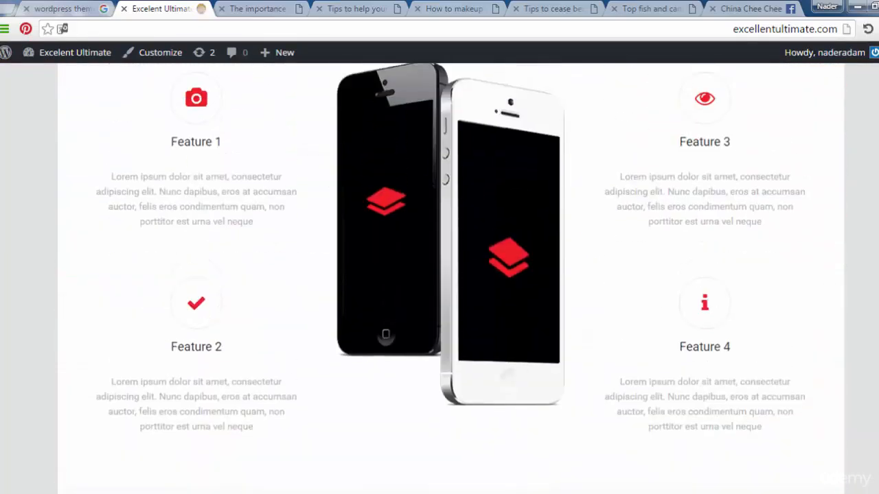
{"action": "scroll", "scroll_direction": "down", "scroll_amount": 3}
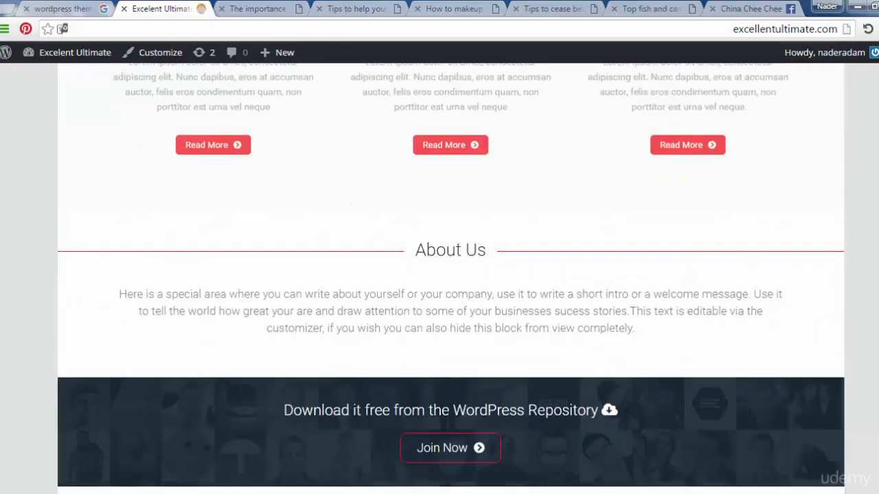
{"action": "scroll", "scroll_direction": "up", "scroll_amount": 3}
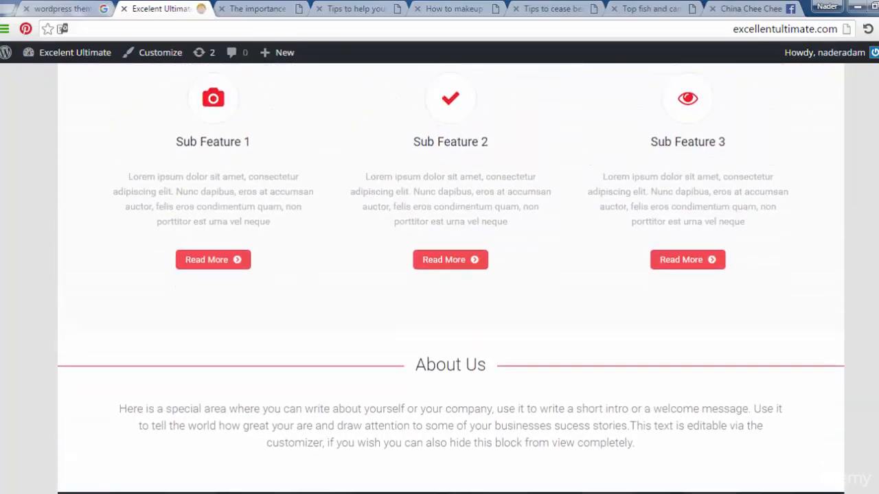
{"action": "scroll", "scroll_direction": "down", "scroll_amount": 3}
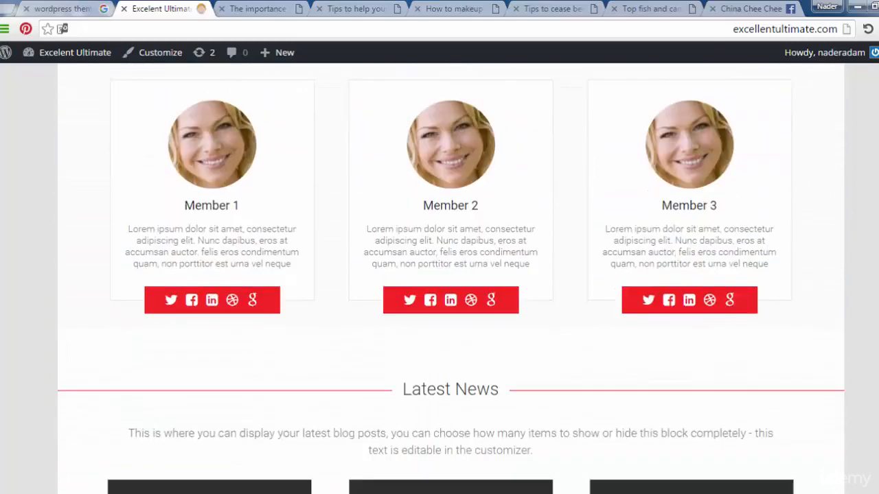
{"action": "scroll", "scroll_direction": "down", "scroll_amount": 3}
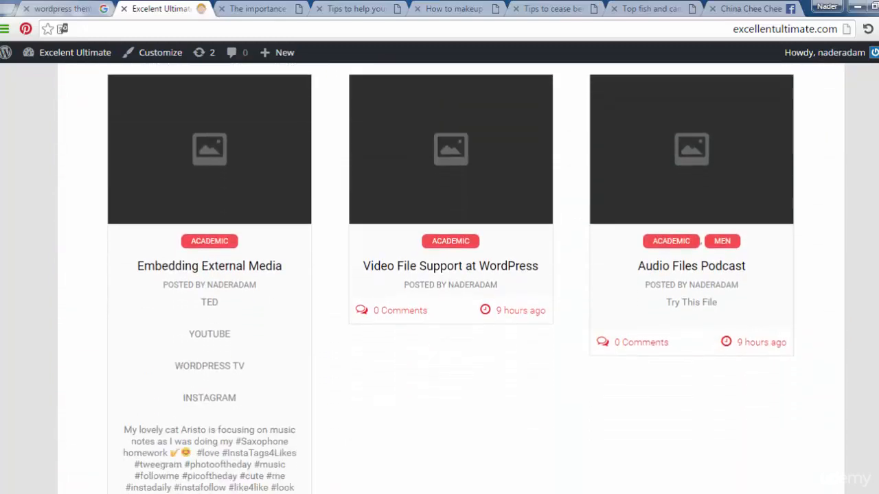
{"action": "scroll", "scroll_direction": "down", "scroll_amount": 3}
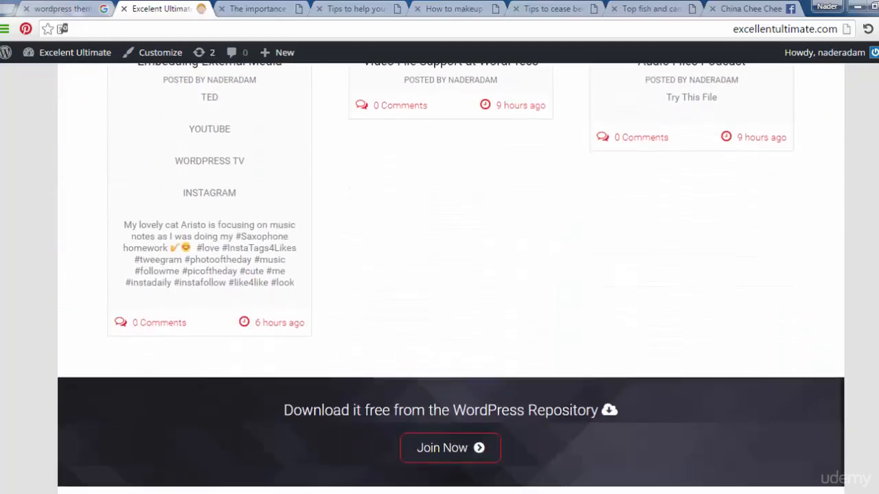
{"action": "scroll", "scroll_direction": "down", "scroll_amount": 3}
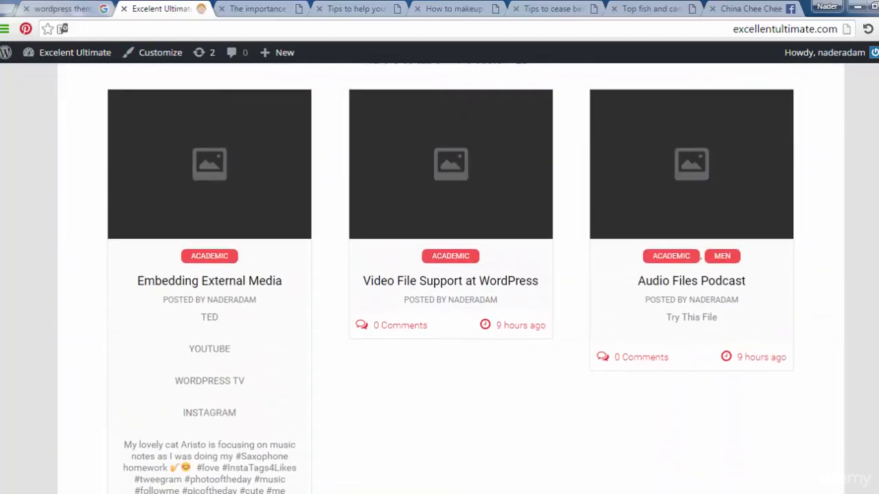
{"action": "scroll", "scroll_direction": "down", "scroll_amount": 3}
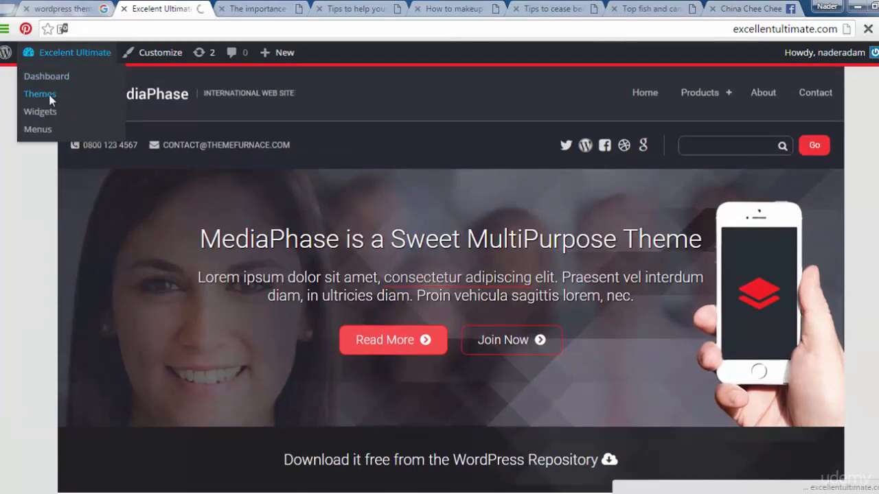
Reach the theme upload form and choose news-mix-light.1.0.3.zip from disk
{"action": "left_click", "coordinate": [38, 93]}
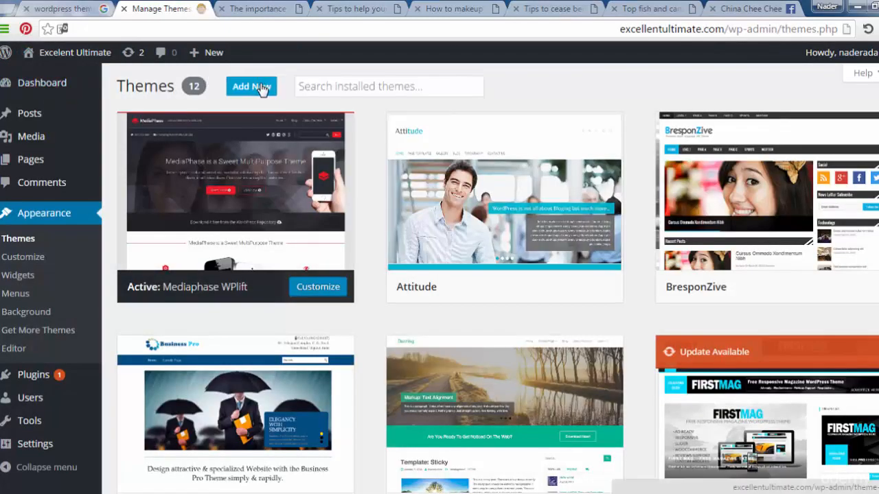
{"action": "left_click", "coordinate": [252, 85]}
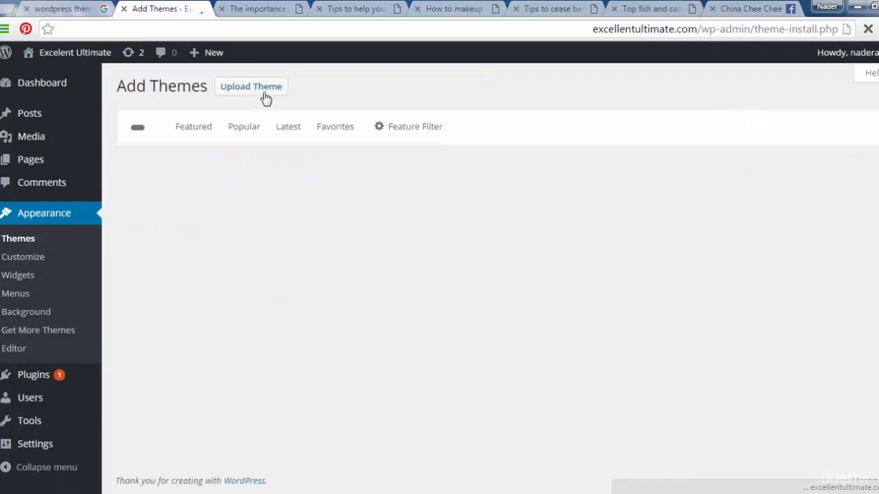
{"action": "left_click", "coordinate": [250, 85]}
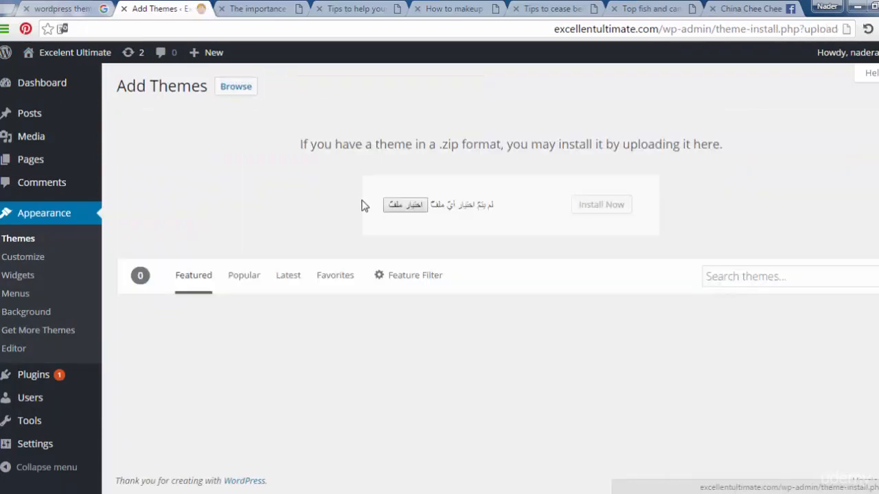
{"action": "mouse_move", "coordinate": [448, 230]}
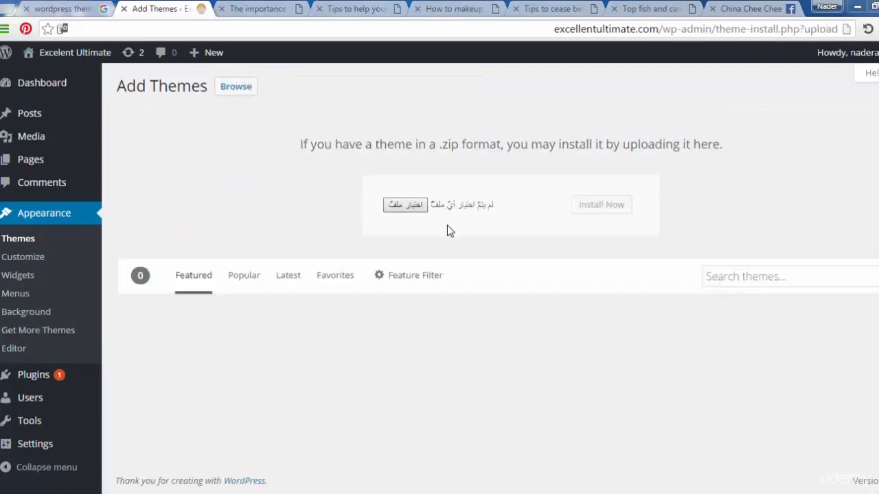
{"action": "left_click", "coordinate": [406, 204]}
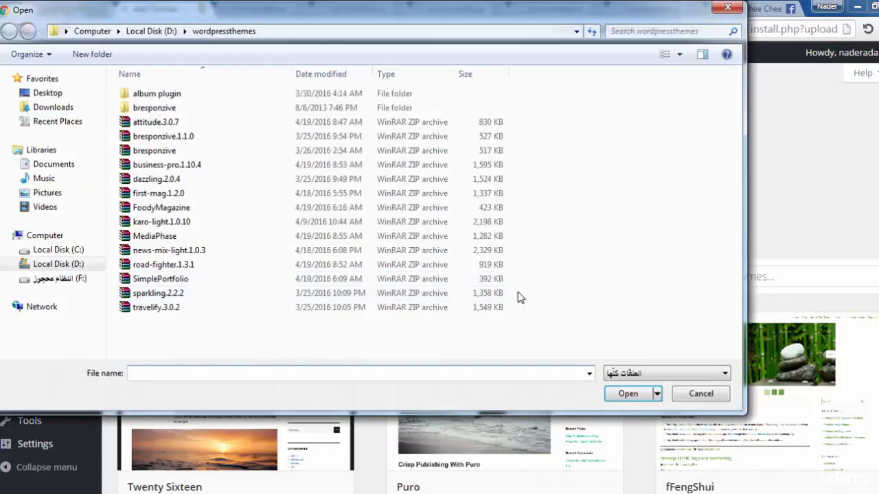
{"action": "mouse_move", "coordinate": [167, 250]}
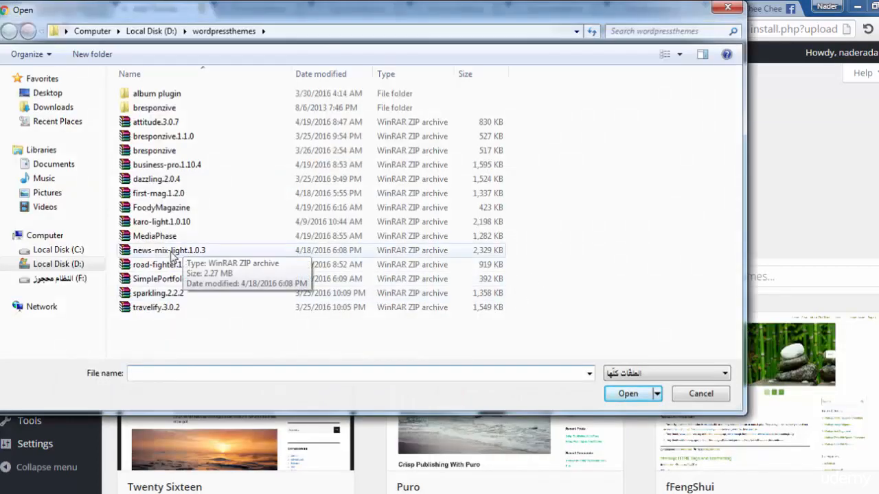
{"action": "left_click", "coordinate": [169, 250]}
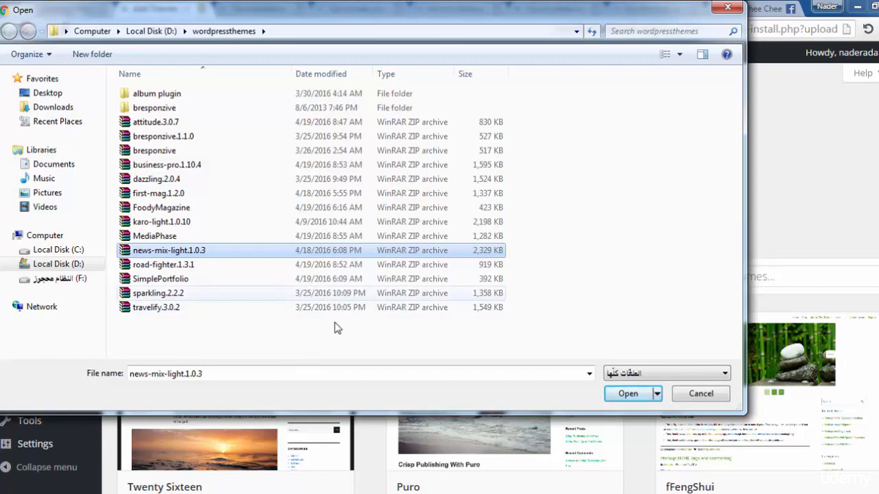
{"action": "left_click", "coordinate": [628, 393]}
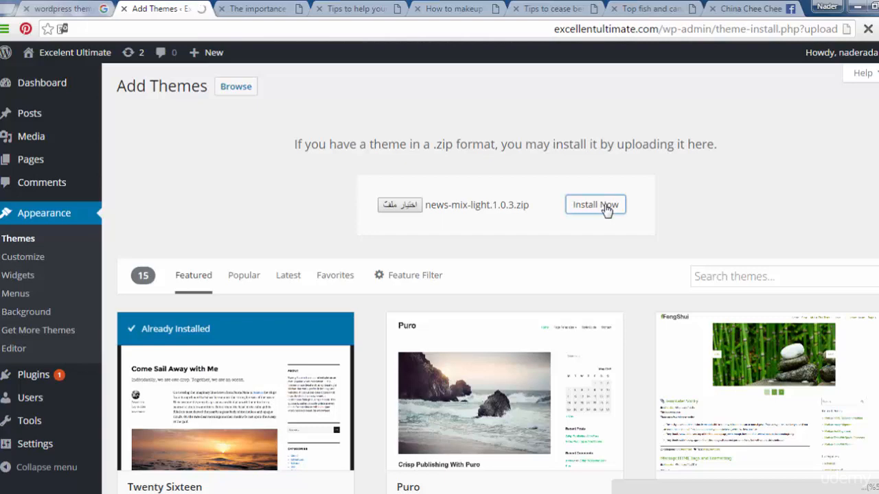
Install the uploaded News Mix Light theme and activate it
{"action": "left_click", "coordinate": [594, 204]}
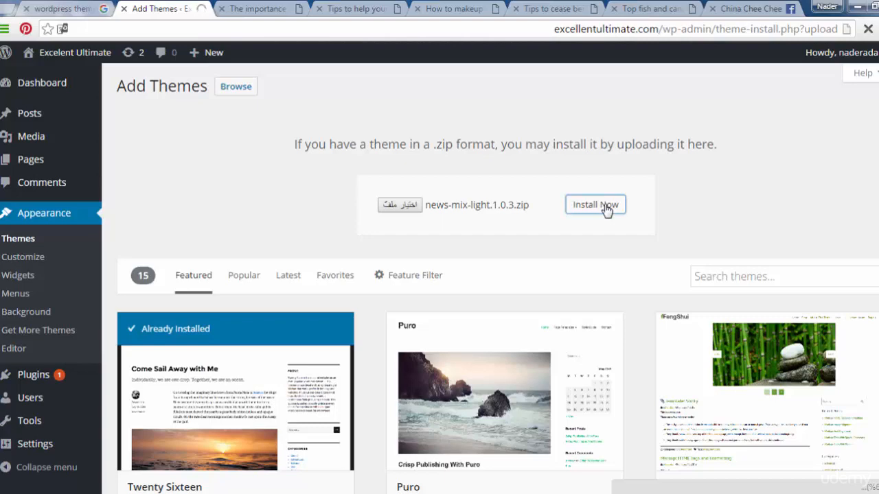
{"action": "left_click", "coordinate": [596, 205]}
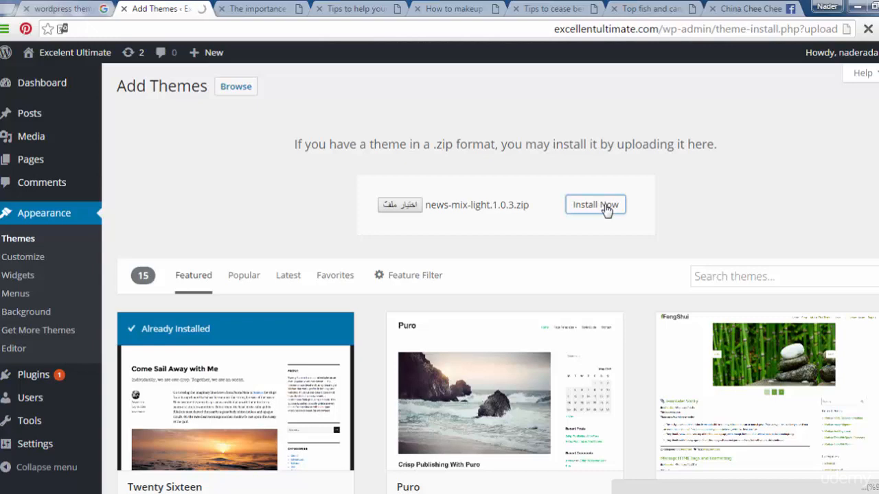
{"action": "left_click", "coordinate": [595, 205]}
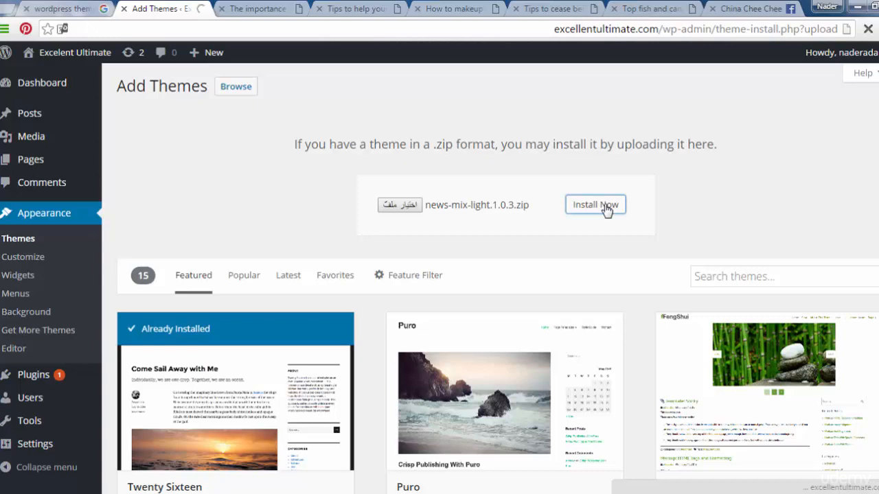
{"action": "left_click", "coordinate": [596, 204]}
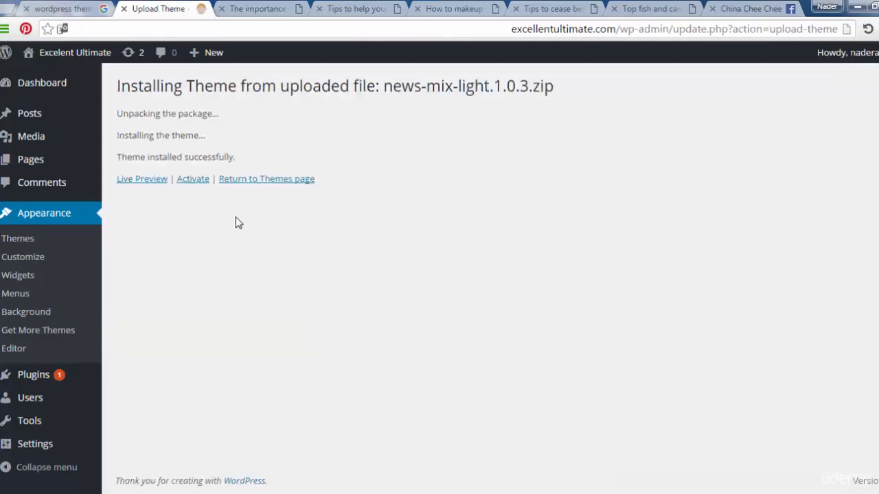
{"action": "left_click", "coordinate": [193, 178]}
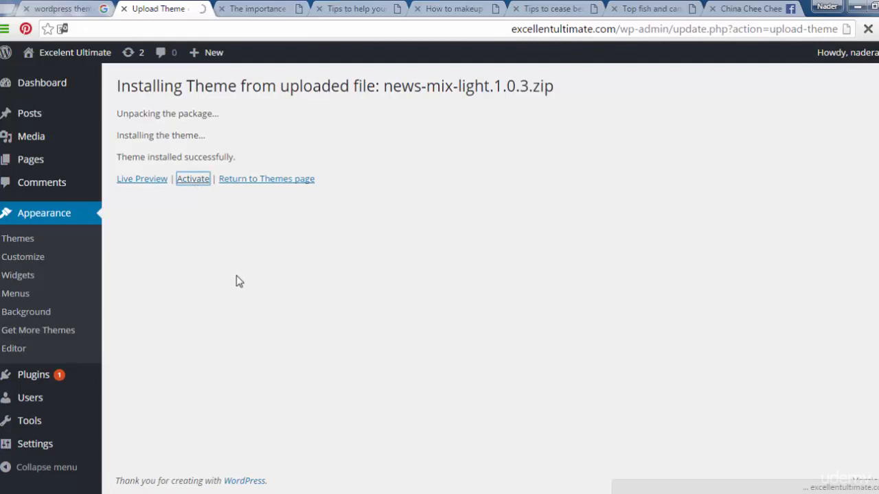
{"action": "left_click", "coordinate": [192, 178]}
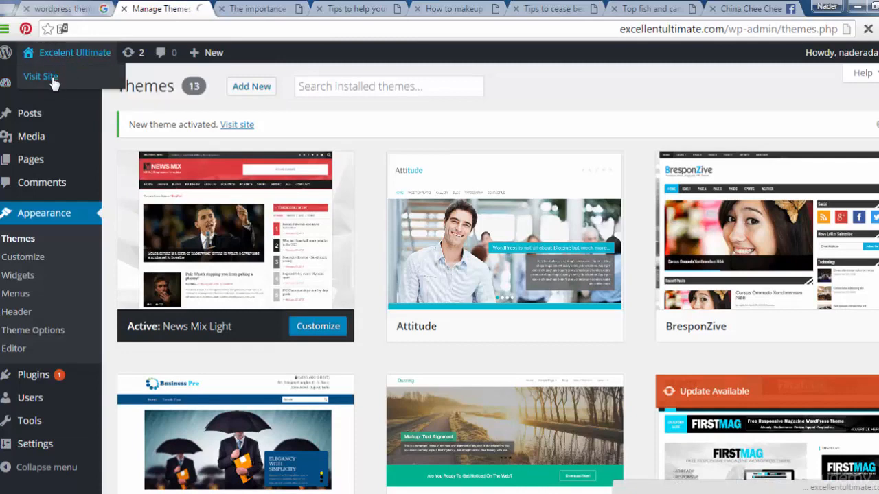
{"action": "left_click", "coordinate": [41, 77]}
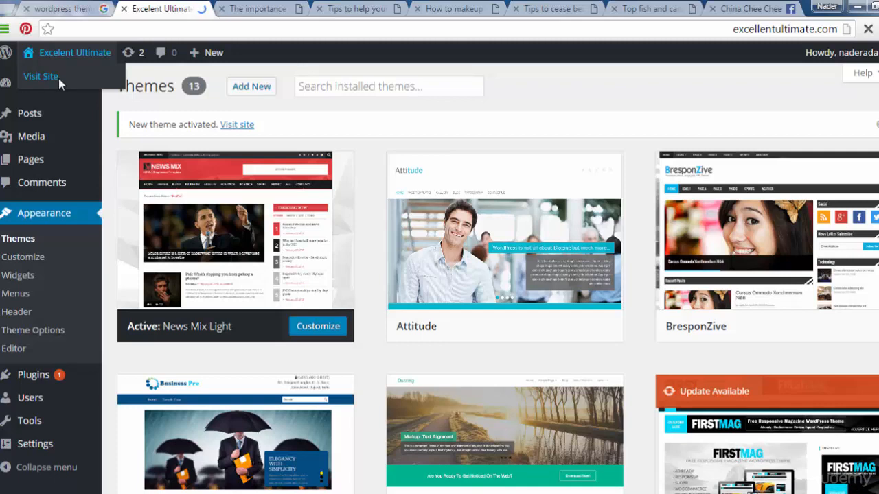
Visit the live site and scroll through the homepage in the News Mix Light design
{"action": "left_click", "coordinate": [41, 77]}
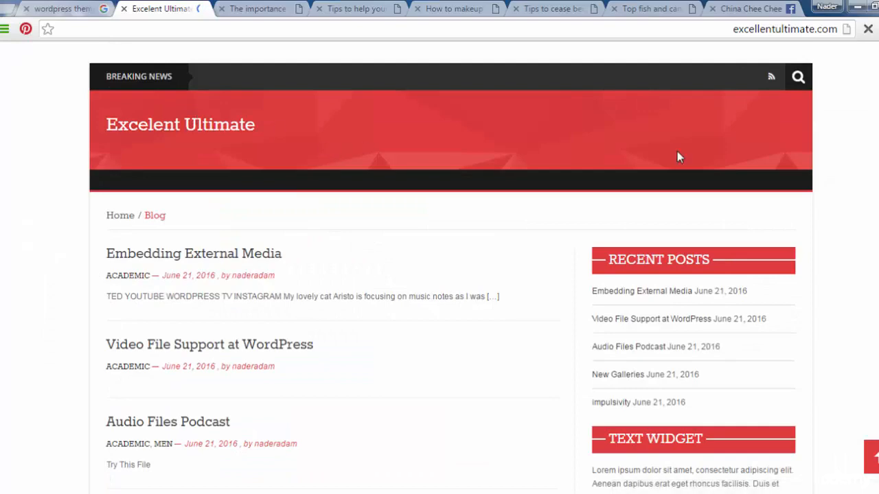
{"action": "scroll", "scroll_direction": "down", "scroll_amount": 3}
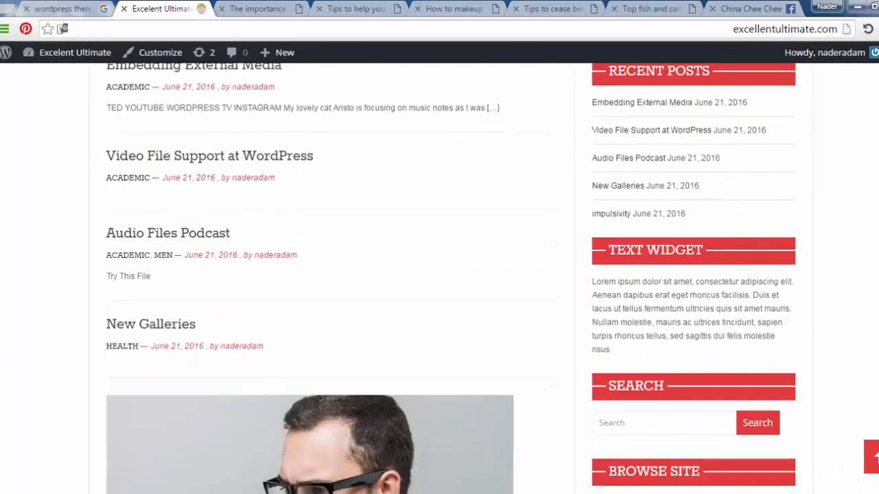
{"action": "scroll", "scroll_direction": "down", "scroll_amount": 3}
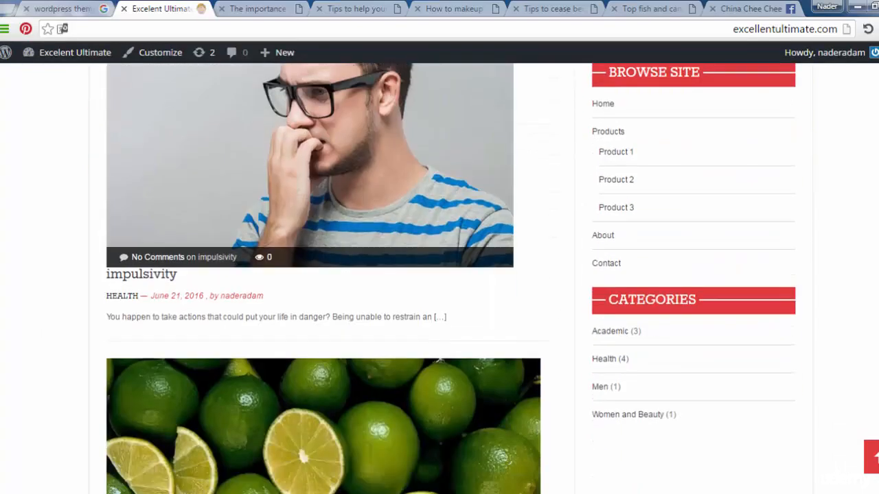
{"action": "scroll", "scroll_direction": "down", "scroll_amount": 3}
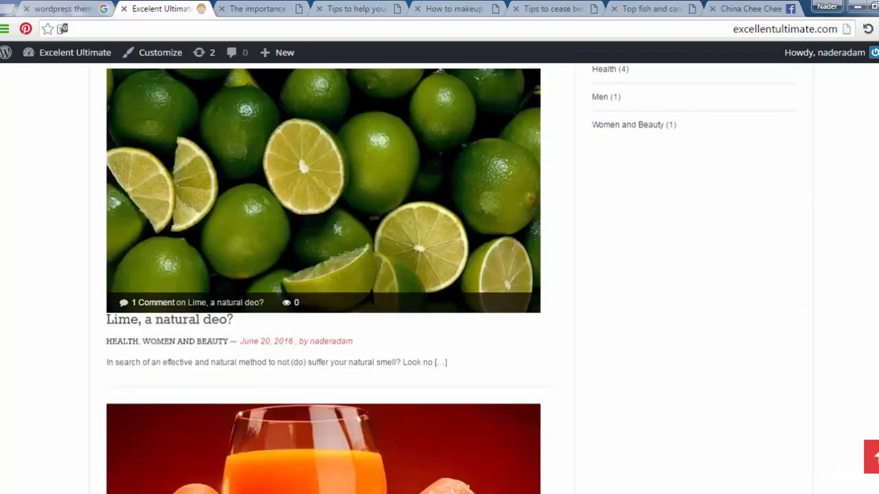
{"action": "scroll", "scroll_direction": "down", "scroll_amount": 3}
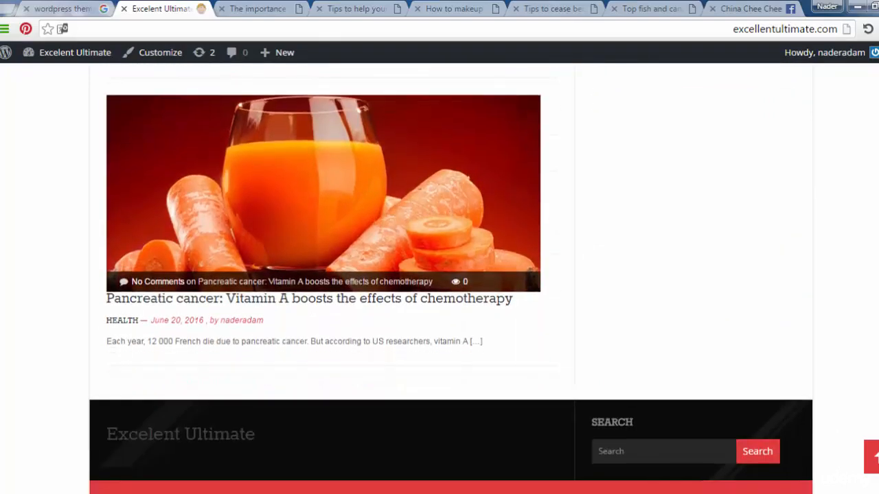
{"action": "scroll", "scroll_direction": "up", "scroll_amount": 3}
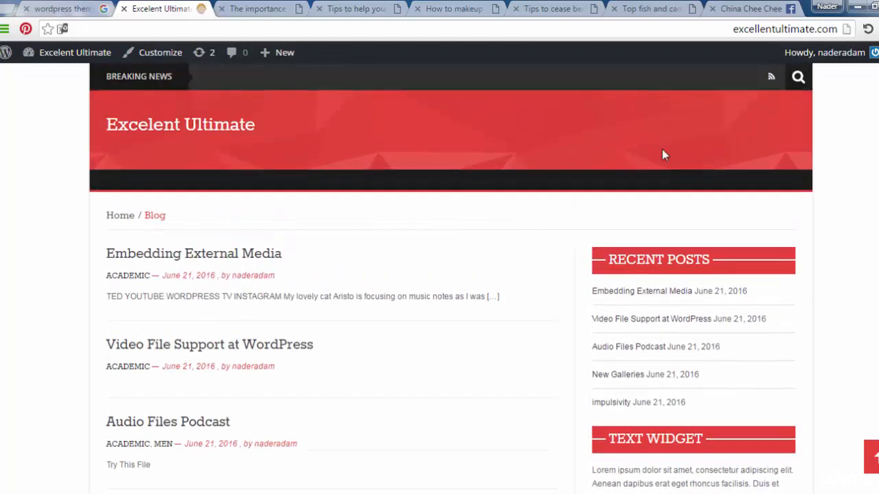
{"action": "mouse_move", "coordinate": [75, 52]}
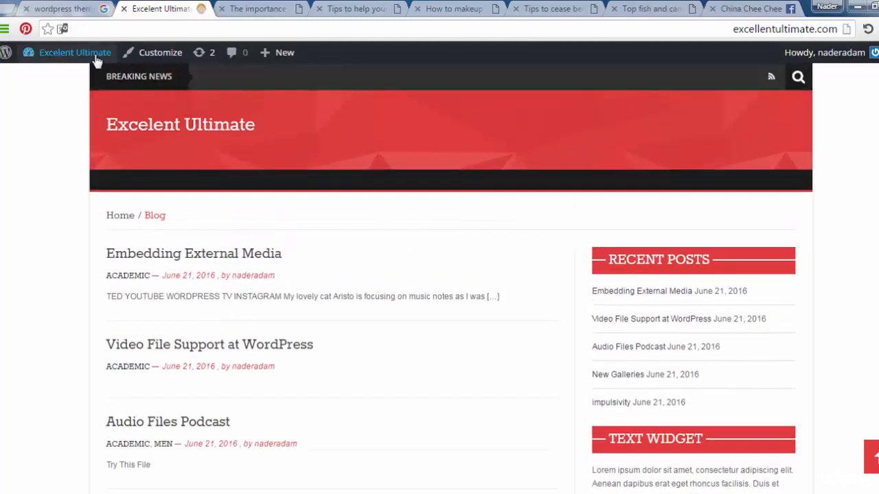
Return to Themes and reach the Upload Theme form again
{"action": "left_click", "coordinate": [75, 52]}
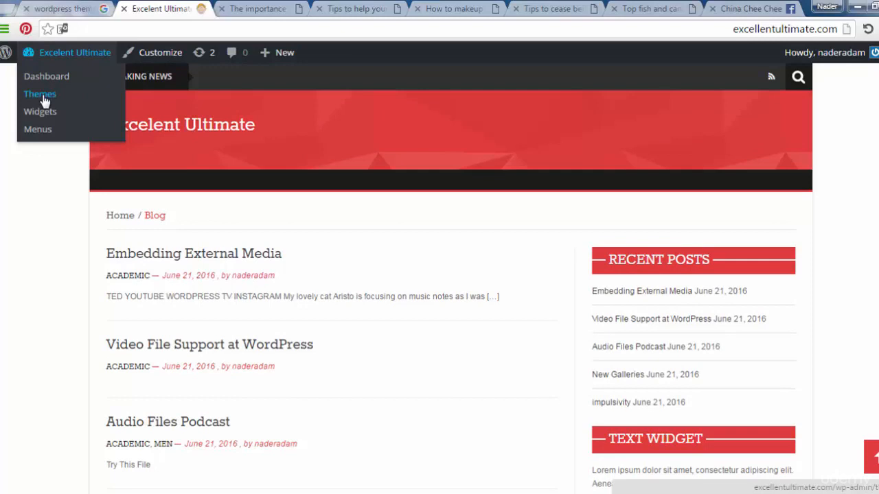
{"action": "left_click", "coordinate": [38, 93]}
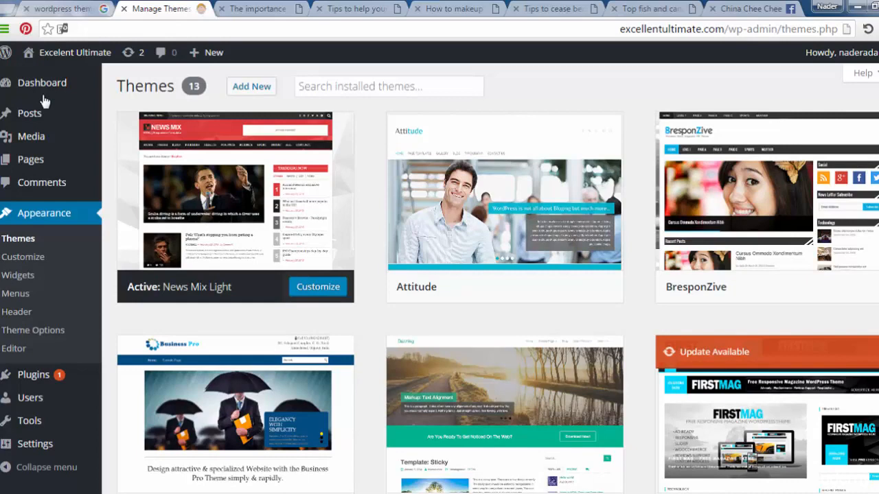
{"action": "mouse_move", "coordinate": [235, 195]}
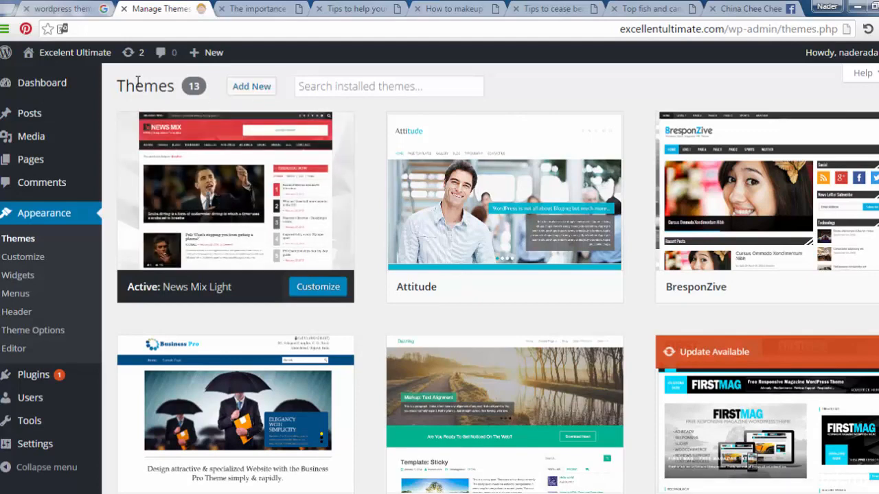
{"action": "left_click", "coordinate": [251, 85]}
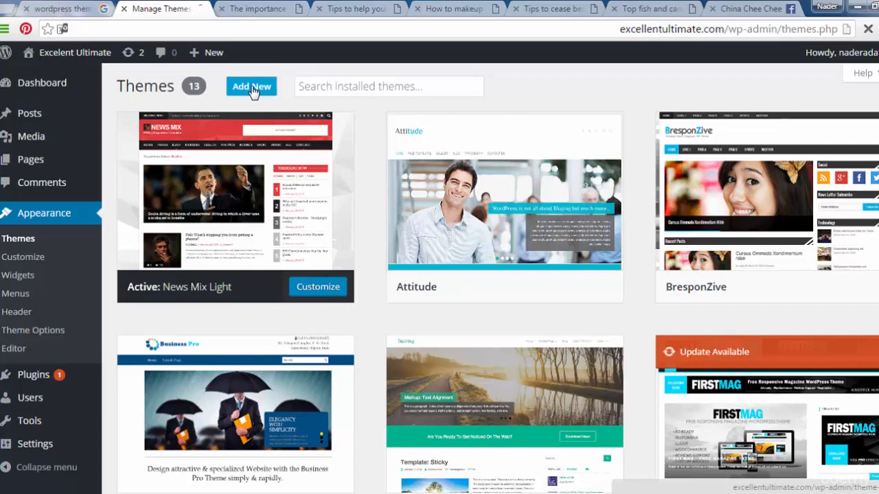
{"action": "left_click", "coordinate": [250, 85]}
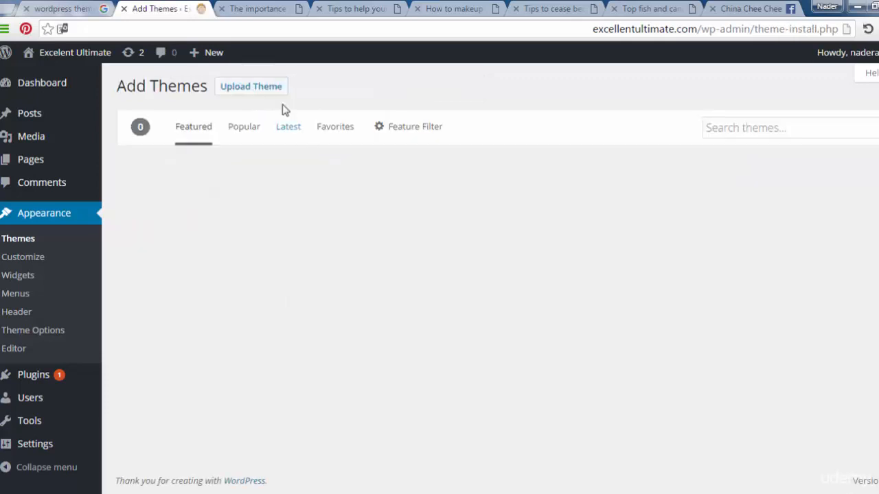
{"action": "left_click", "coordinate": [250, 85]}
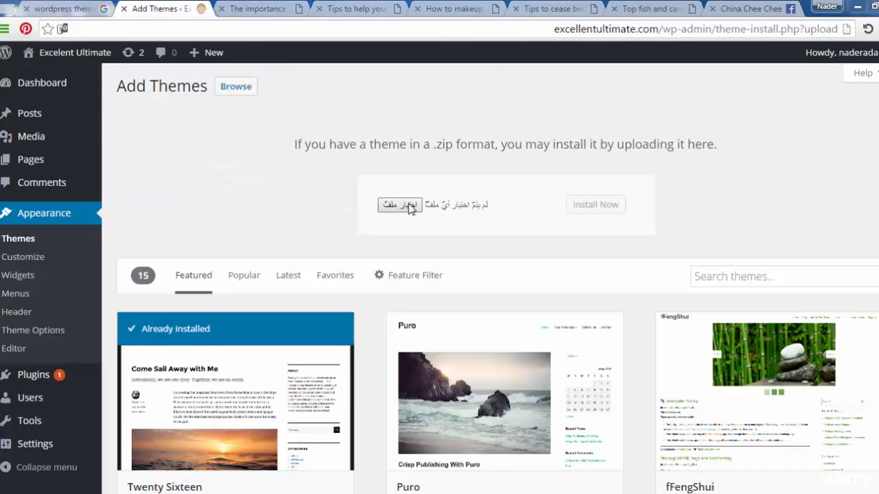
Choose road-fighter.1.3.1.zip from disk and start installing it
{"action": "left_click", "coordinate": [401, 204]}
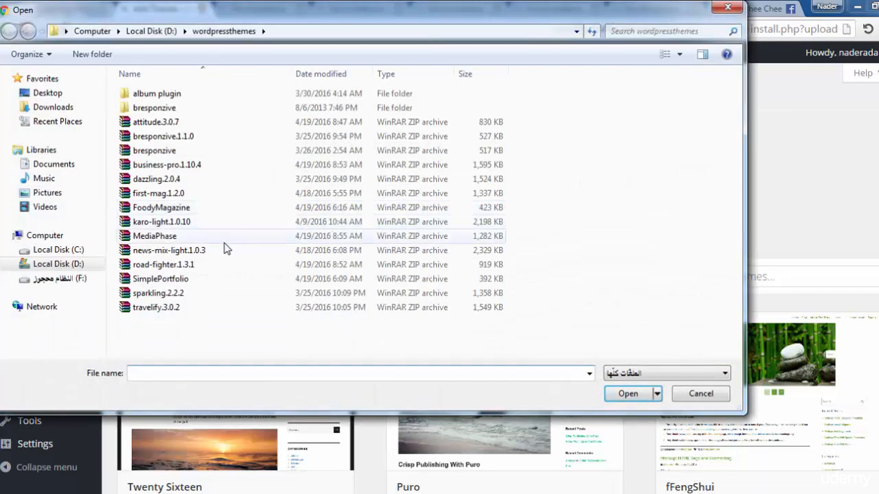
{"action": "left_click", "coordinate": [163, 264]}
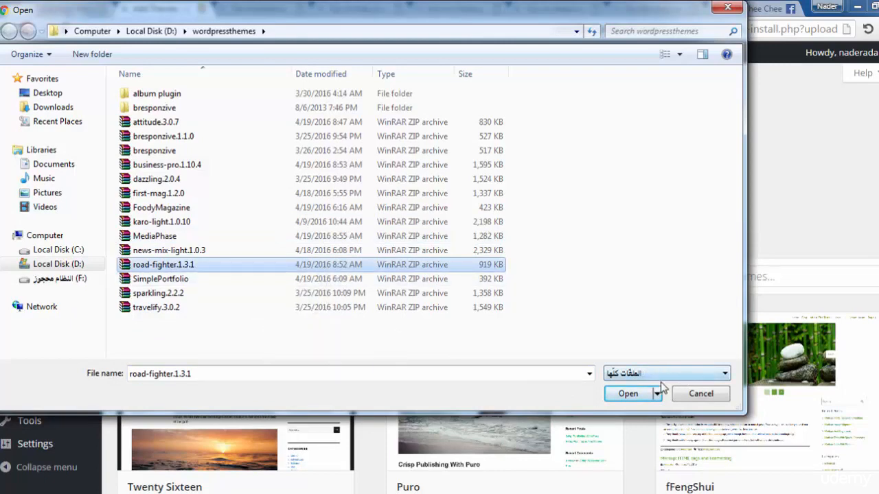
{"action": "left_click", "coordinate": [627, 393]}
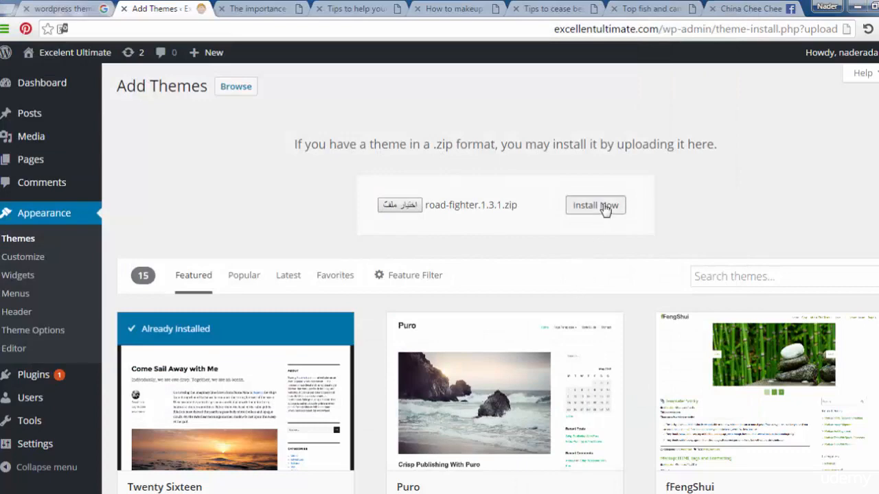
{"action": "left_click", "coordinate": [596, 205]}
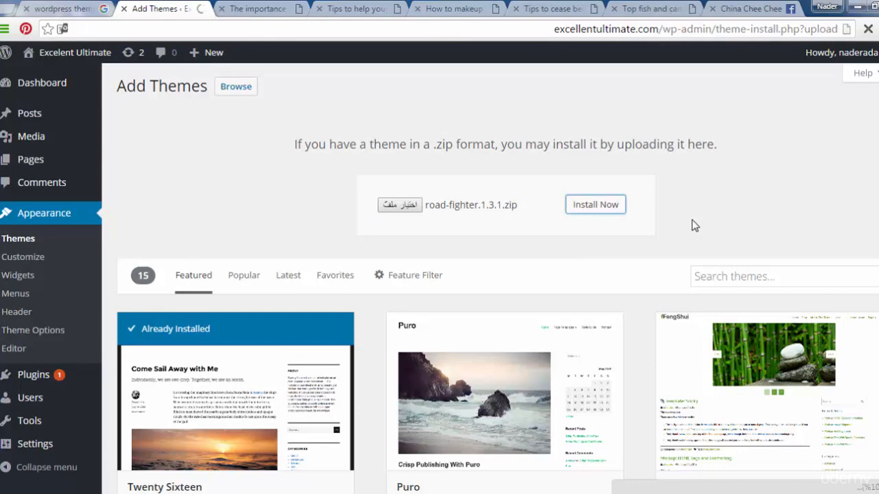
Finish installing Road Fighter and activate it as the site theme
{"action": "left_click", "coordinate": [595, 203]}
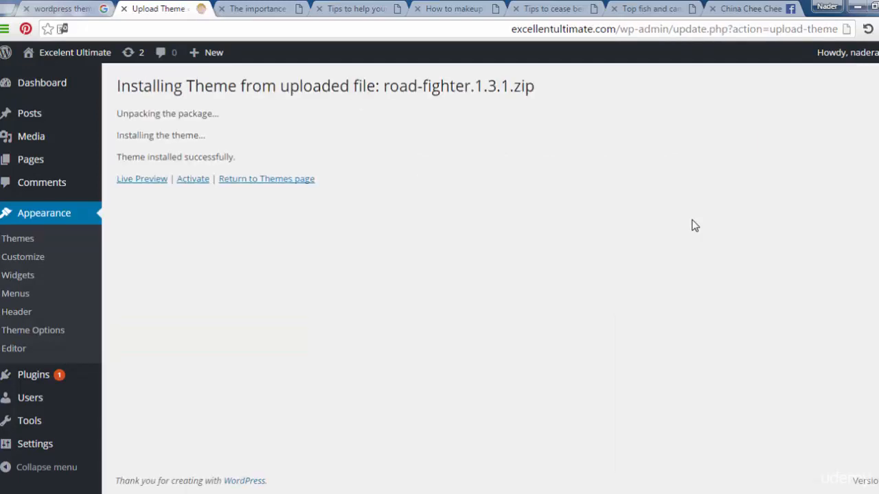
{"action": "left_click", "coordinate": [192, 179]}
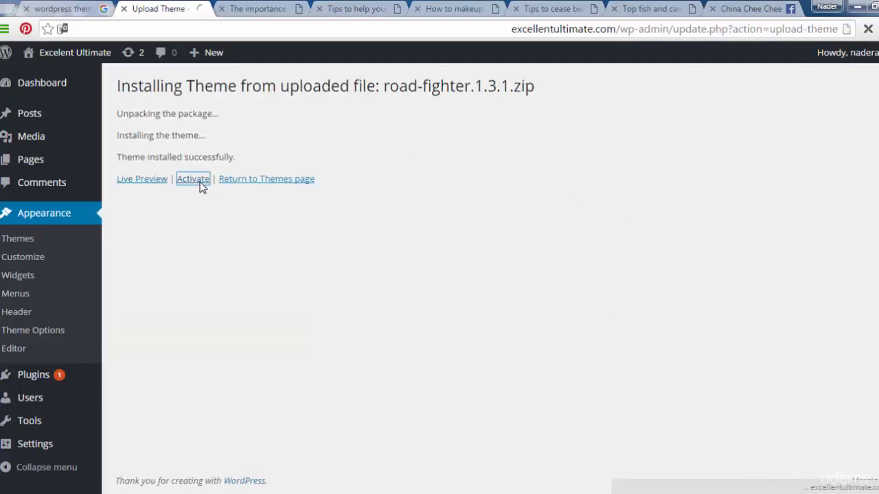
{"action": "left_click", "coordinate": [193, 179]}
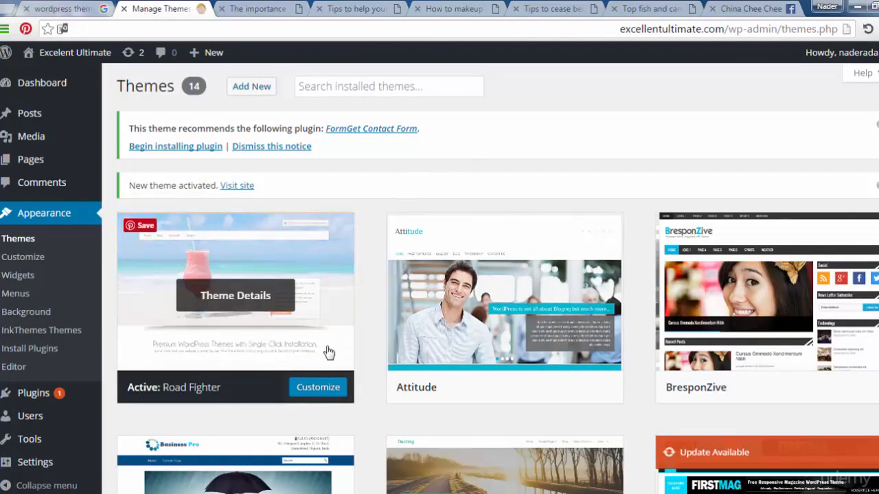
{"action": "mouse_move", "coordinate": [127, 66]}
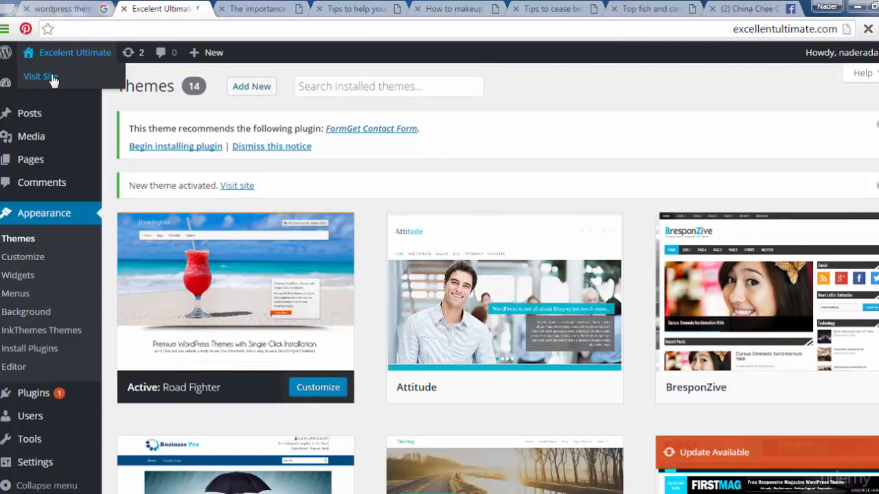
Visit the live site and scroll through the homepage in the Road Fighter design
{"action": "left_click", "coordinate": [40, 77]}
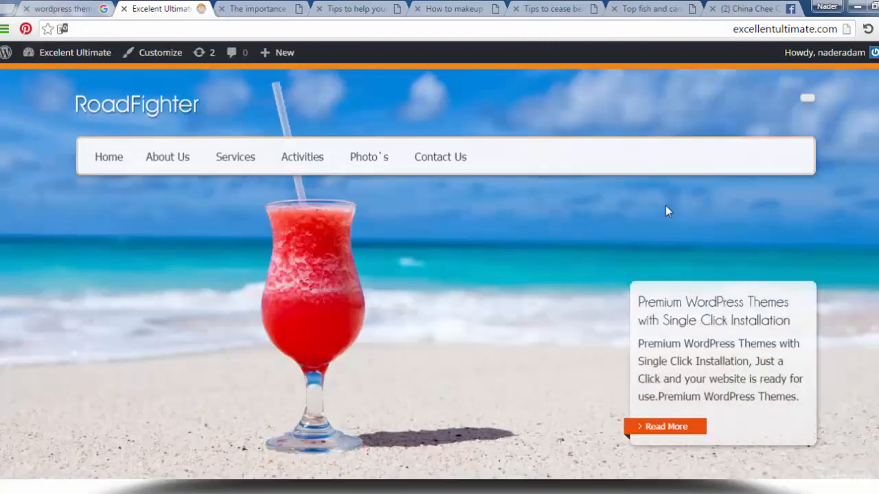
{"action": "scroll", "scroll_direction": "down", "scroll_amount": 3}
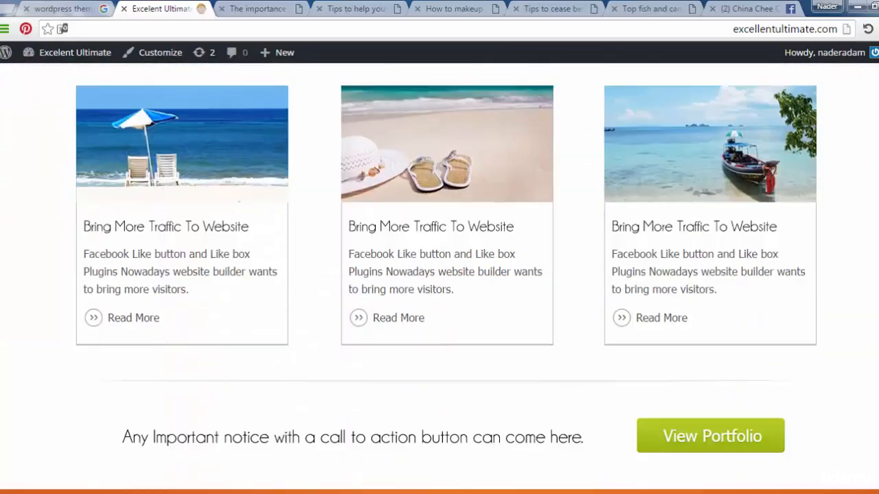
{"action": "scroll", "scroll_direction": "down", "scroll_amount": 3}
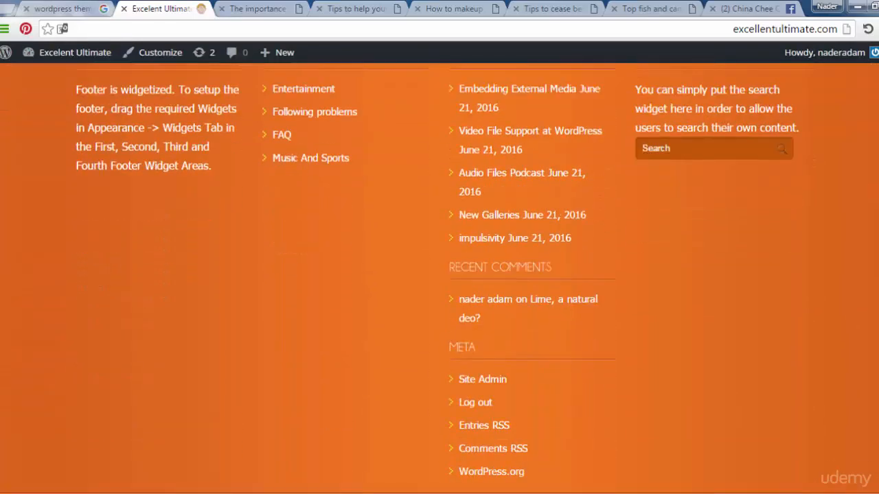
{"action": "scroll", "scroll_direction": "up", "scroll_amount": 3}
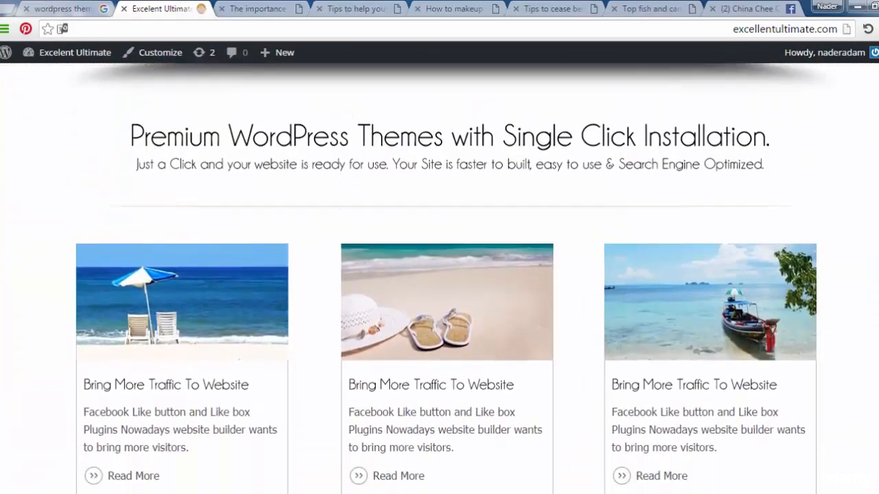
{"action": "scroll", "scroll_direction": "down", "scroll_amount": 3}
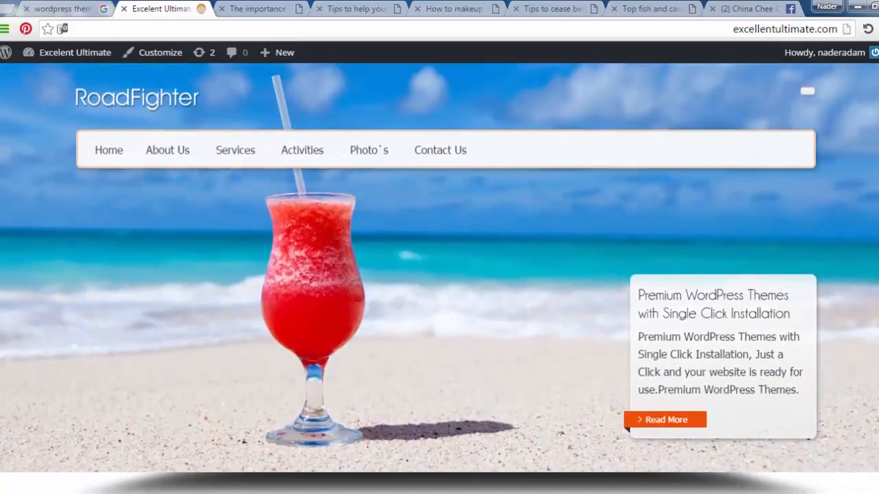
{"action": "scroll", "scroll_direction": "down", "scroll_amount": 3}
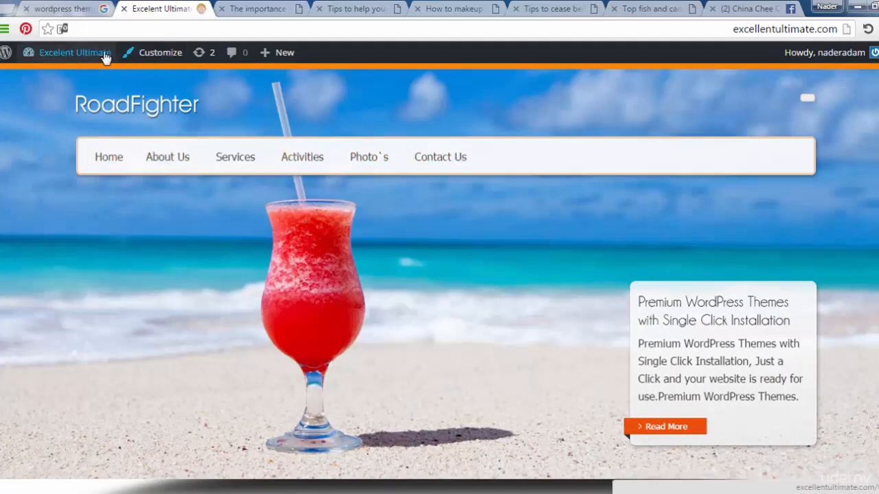
Return to Themes and reach the Upload Theme form once more
{"action": "left_click", "coordinate": [66, 52]}
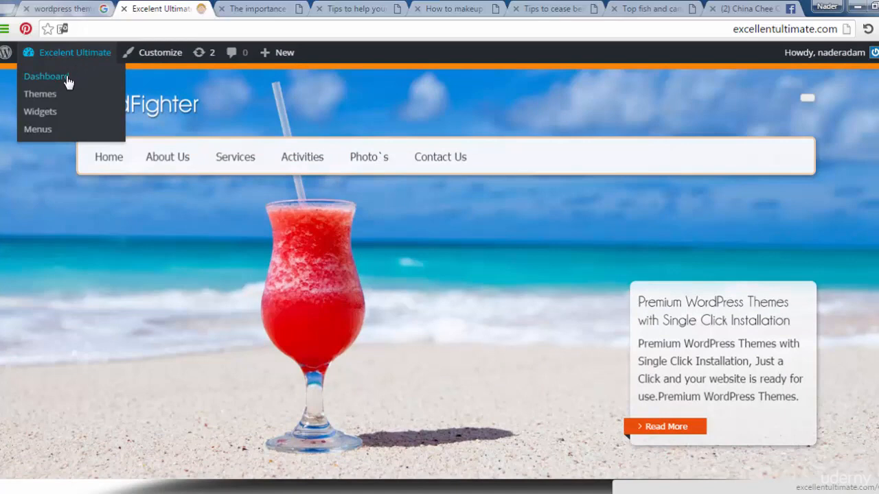
{"action": "left_click", "coordinate": [38, 94]}
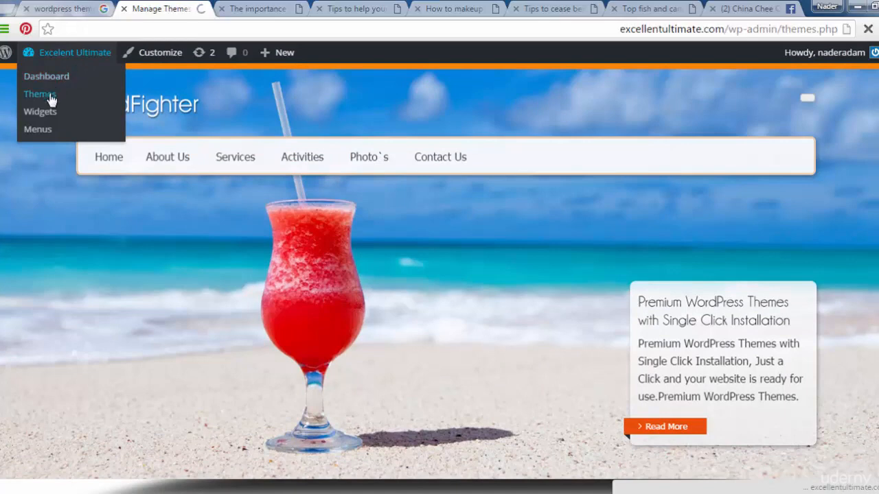
{"action": "left_click", "coordinate": [39, 94]}
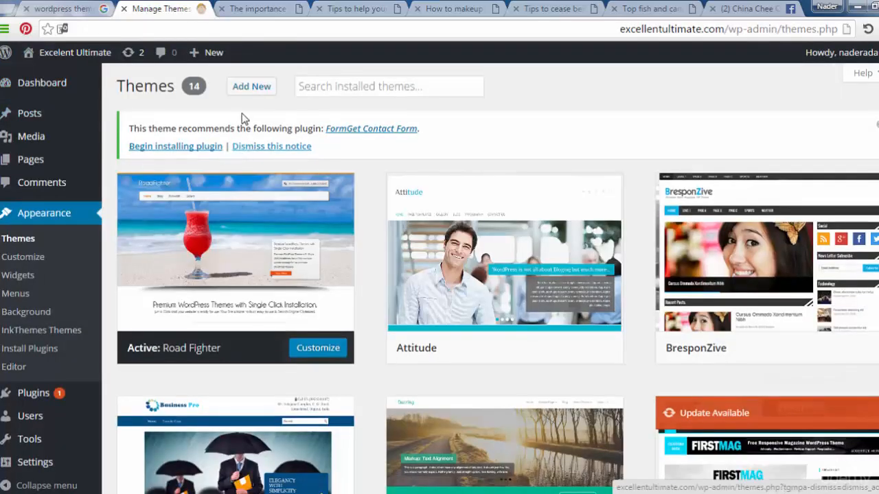
{"action": "left_click", "coordinate": [251, 85]}
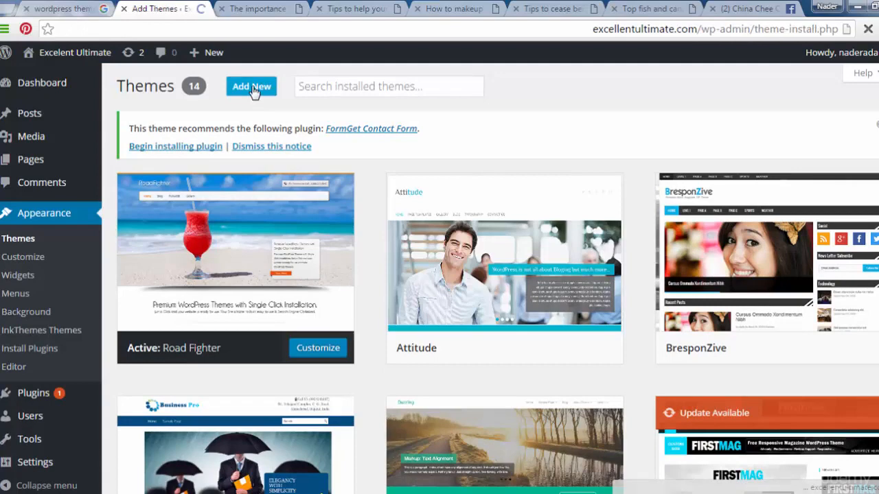
{"action": "left_click", "coordinate": [251, 85]}
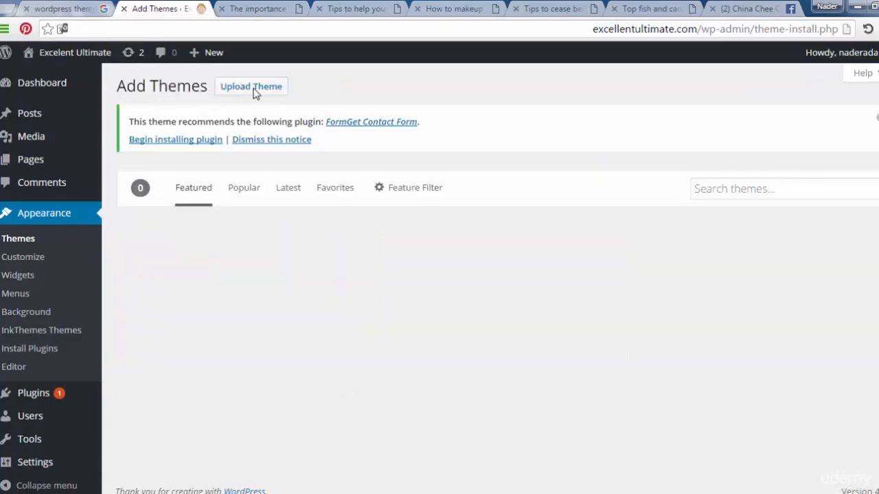
{"action": "left_click", "coordinate": [250, 85]}
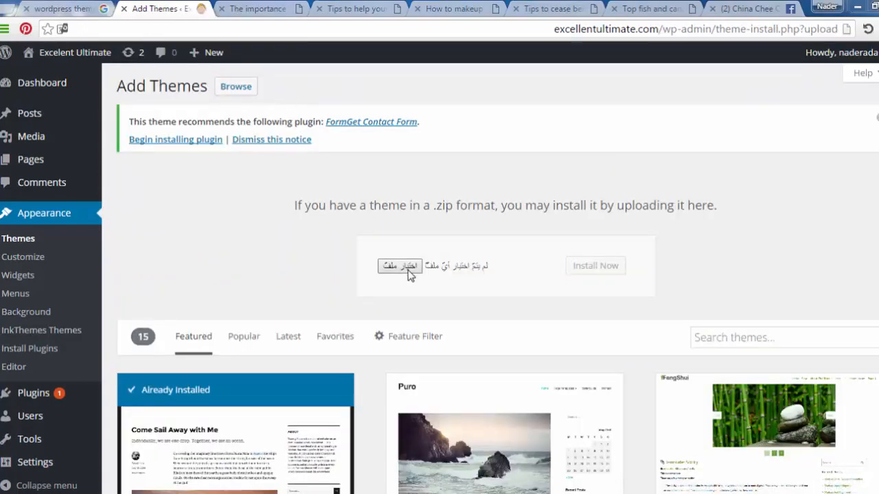
Choose SimplePortfolio.zip from disk and install it
{"action": "left_click", "coordinate": [400, 266]}
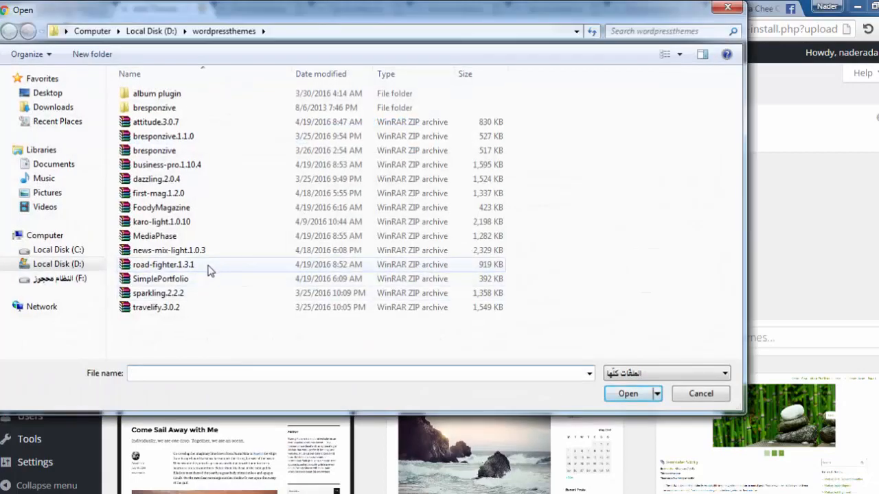
{"action": "left_click", "coordinate": [161, 279]}
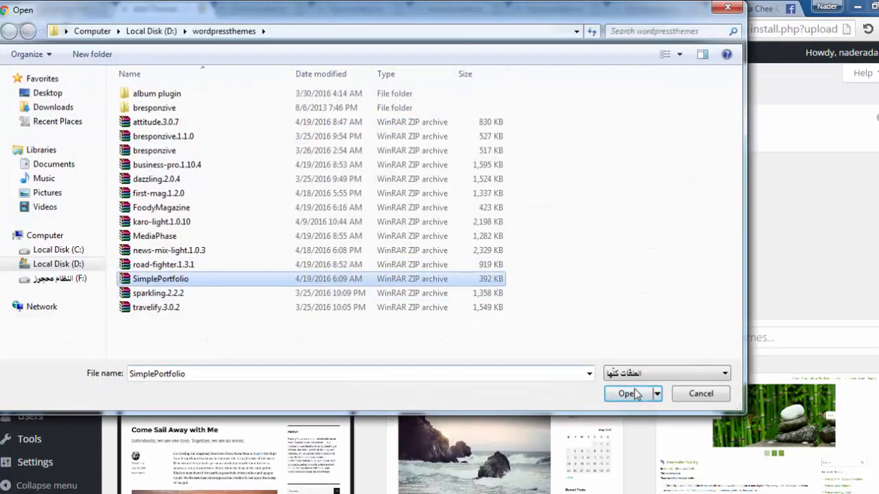
{"action": "left_click", "coordinate": [627, 393]}
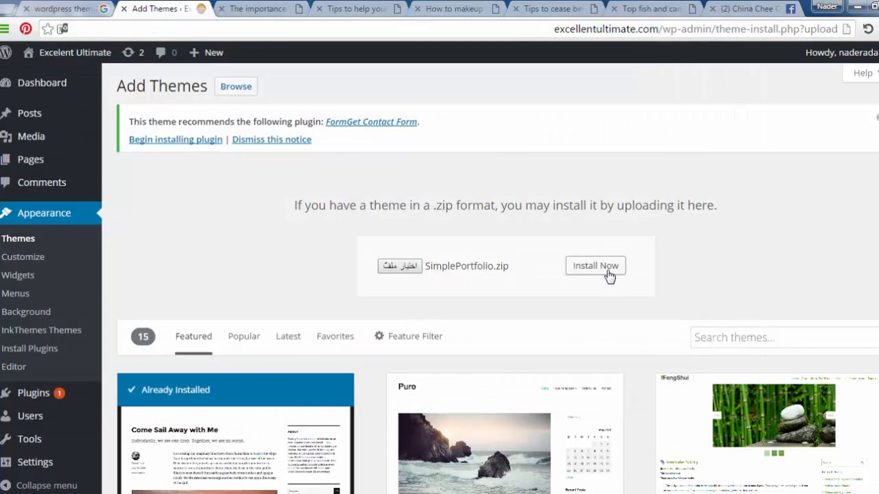
{"action": "left_click", "coordinate": [596, 266]}
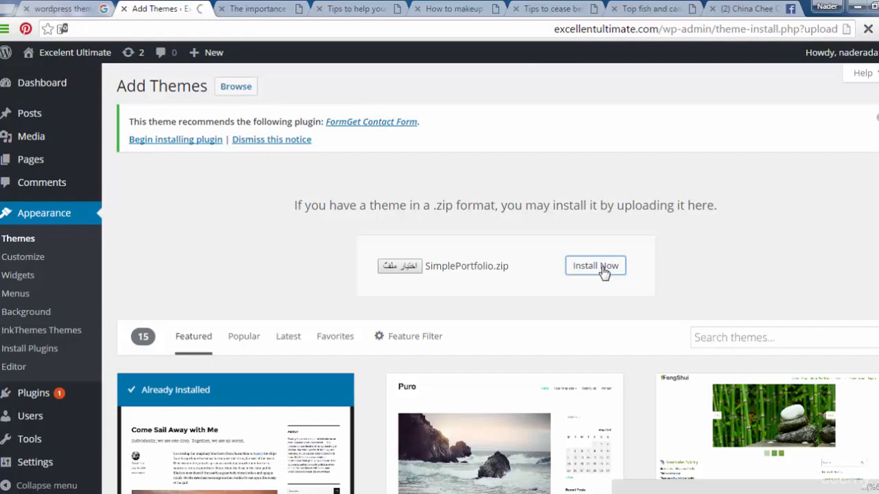
{"action": "left_click", "coordinate": [594, 266]}
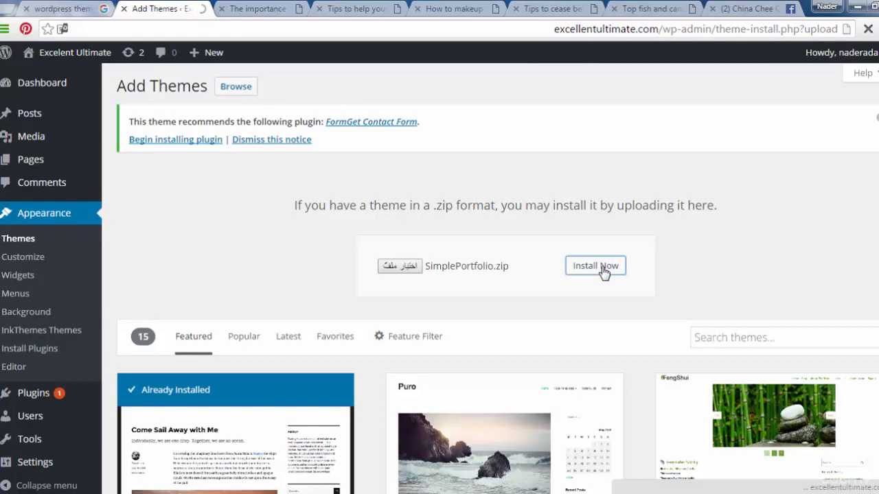
{"action": "left_click", "coordinate": [596, 266]}
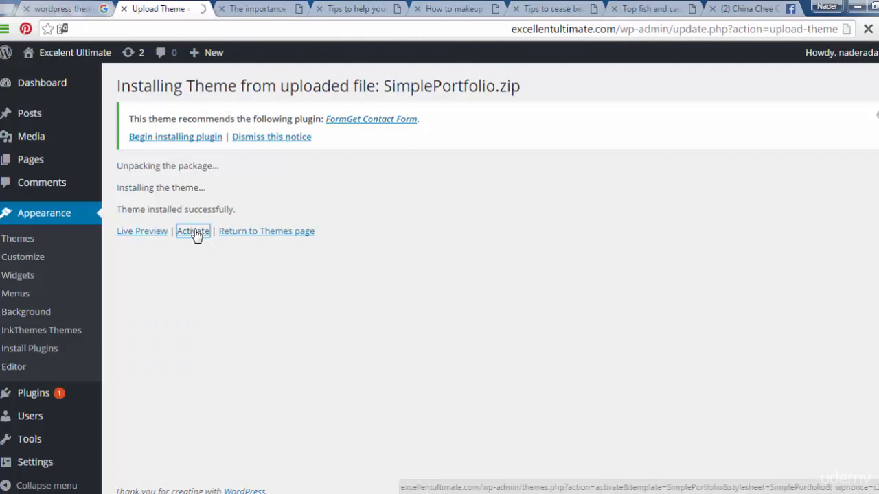
Activate the newly installed SimplePortfolio theme and dismiss the plugin notice
{"action": "left_click", "coordinate": [192, 231]}
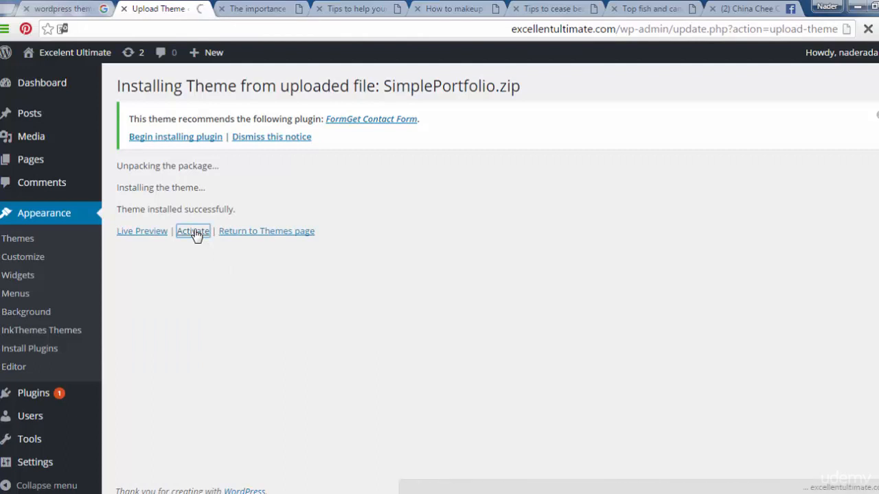
{"action": "left_click", "coordinate": [193, 230]}
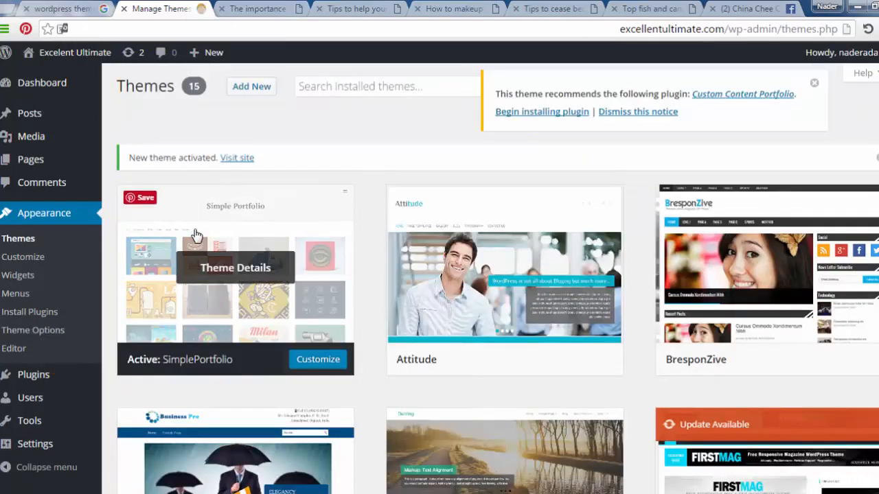
{"action": "mouse_move", "coordinate": [225, 336]}
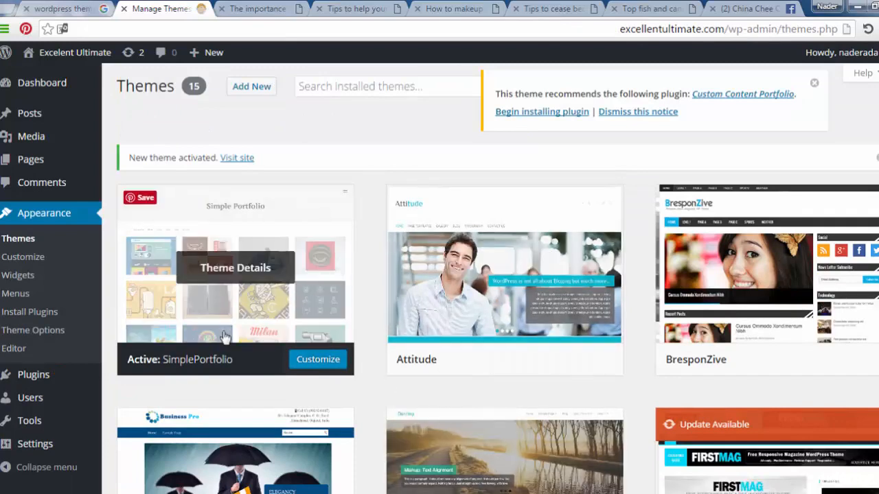
{"action": "mouse_move", "coordinate": [292, 239]}
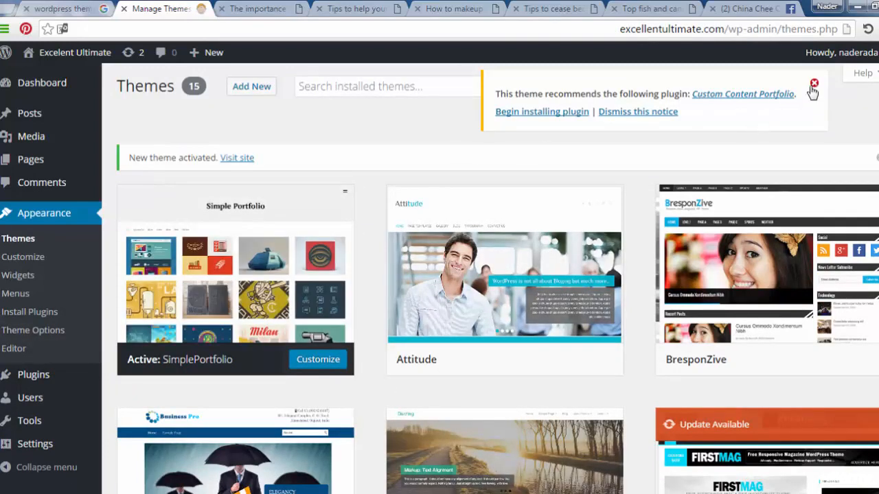
{"action": "left_click", "coordinate": [813, 84]}
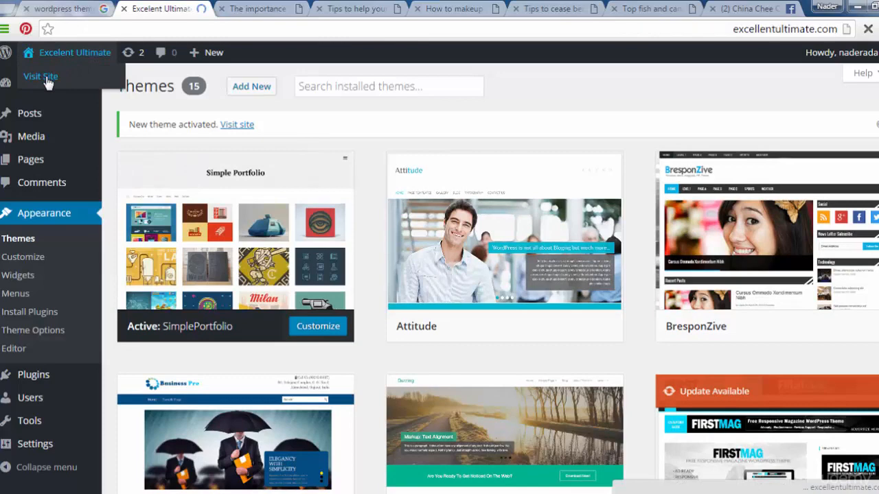
View the live Excelent Ultimate homepage in SimplePortfolio and reach the admin shortcuts
{"action": "left_click", "coordinate": [40, 77]}
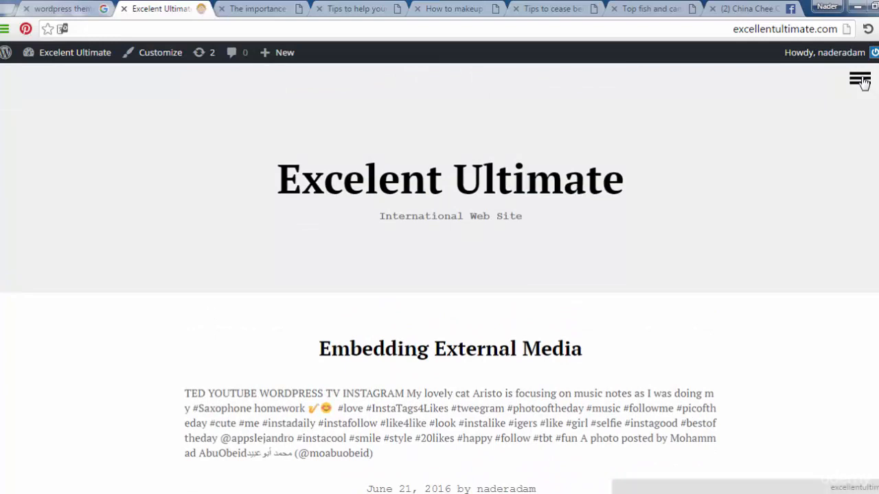
{"action": "left_click", "coordinate": [859, 78]}
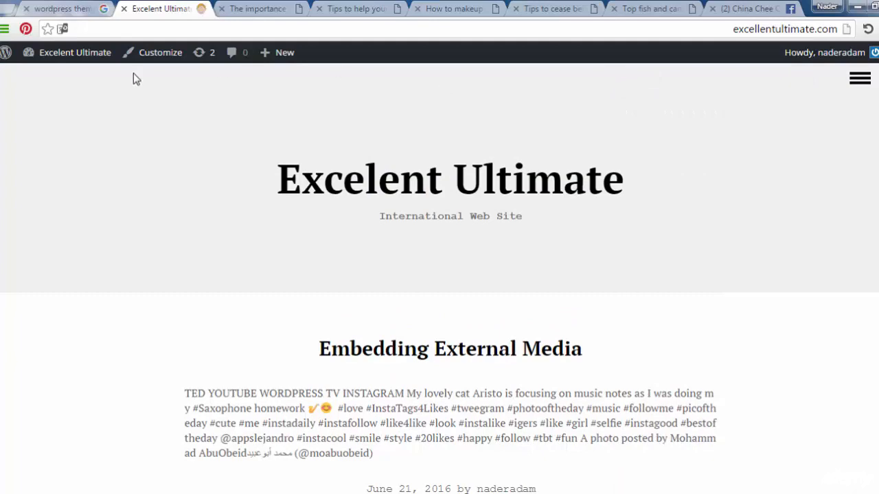
{"action": "left_click", "coordinate": [74, 53]}
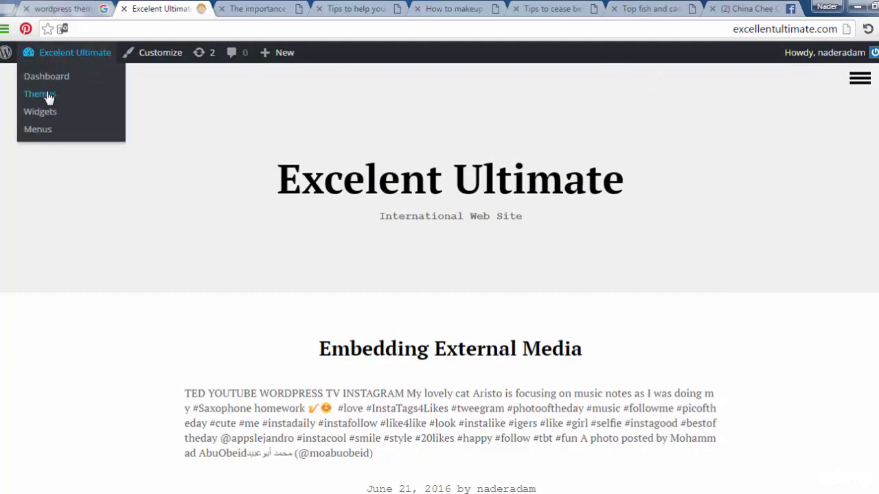
Reach the theme upload form from the installed themes page
{"action": "left_click", "coordinate": [38, 93]}
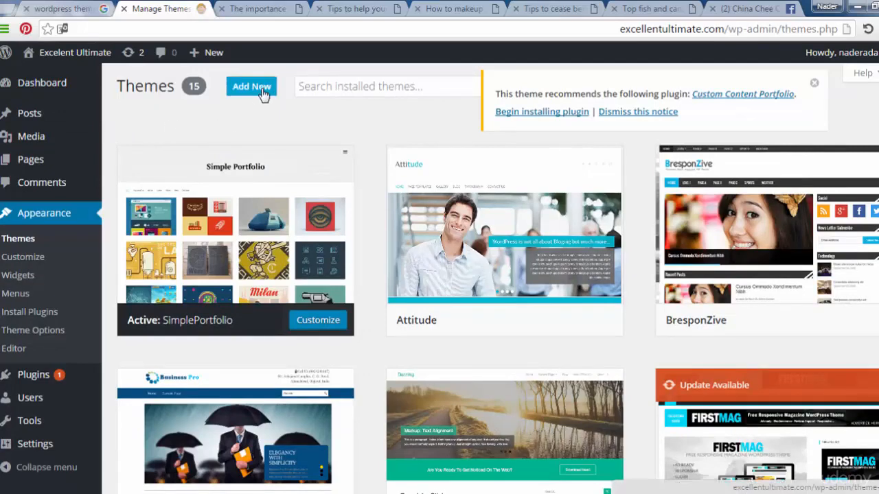
{"action": "left_click", "coordinate": [251, 85]}
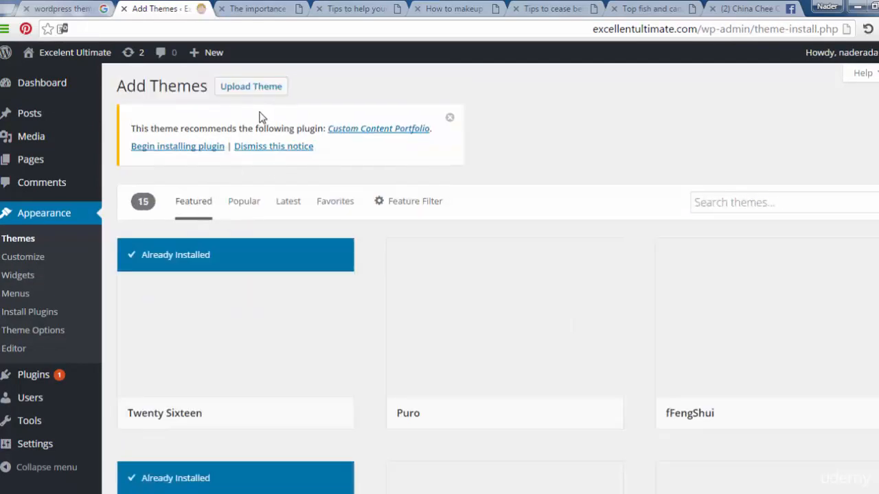
{"action": "left_click", "coordinate": [249, 85]}
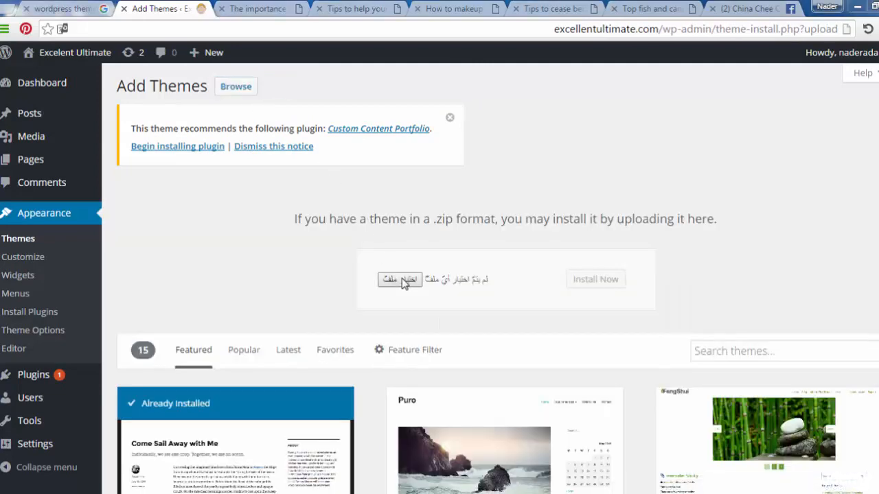
Choose sparkling.2.2.2.zip from the computer as the theme to upload
{"action": "left_click", "coordinate": [400, 280]}
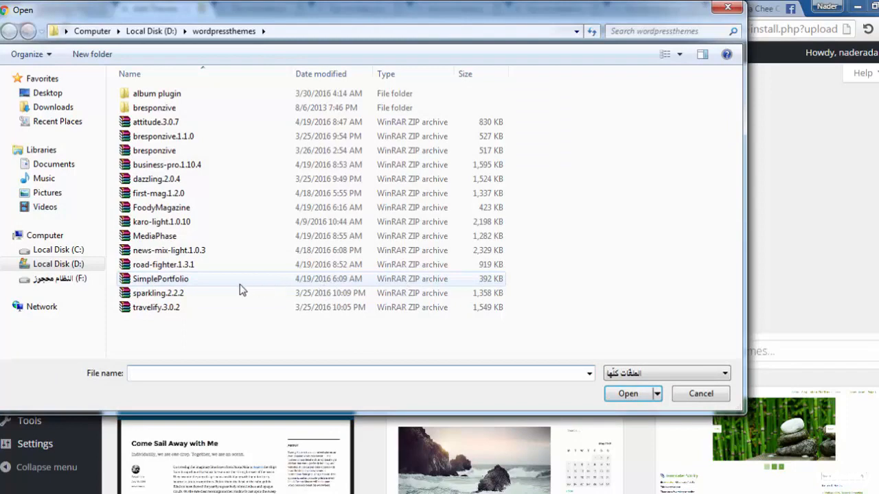
{"action": "left_click", "coordinate": [158, 294]}
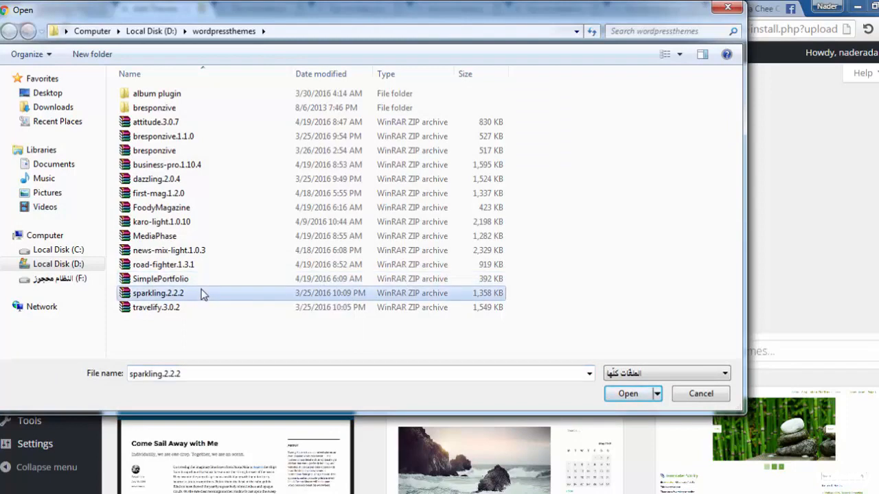
{"action": "mouse_move", "coordinate": [253, 313]}
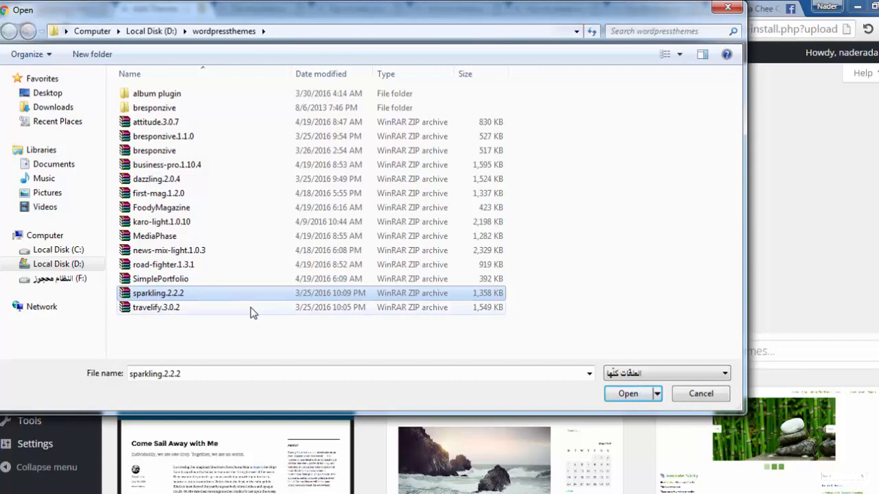
{"action": "left_click", "coordinate": [628, 393]}
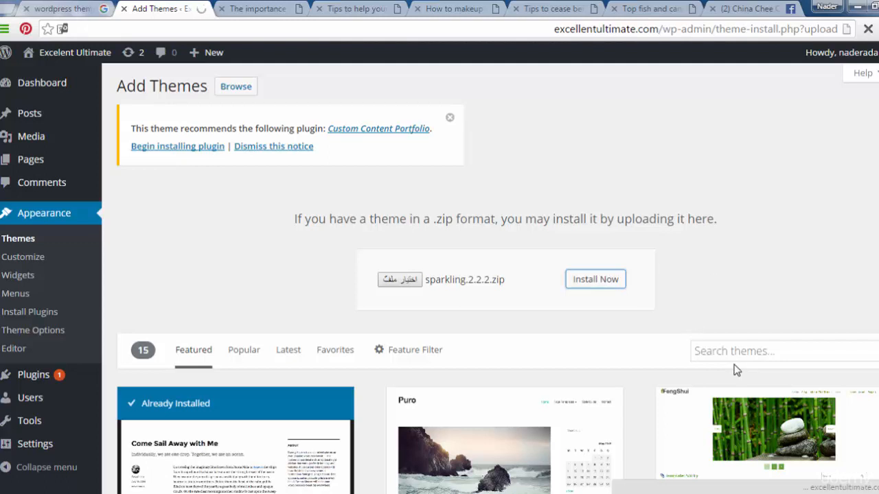
Install the uploaded Sparkling theme and activate it
{"action": "left_click", "coordinate": [595, 279]}
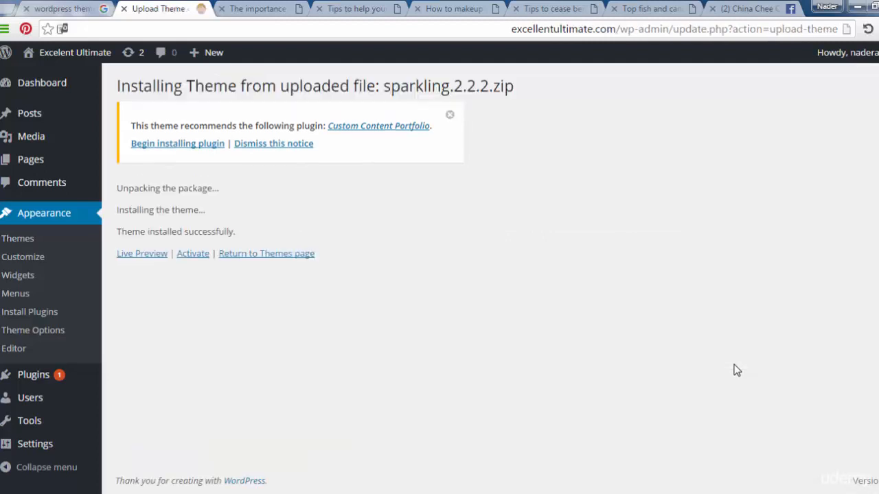
{"action": "mouse_move", "coordinate": [192, 252]}
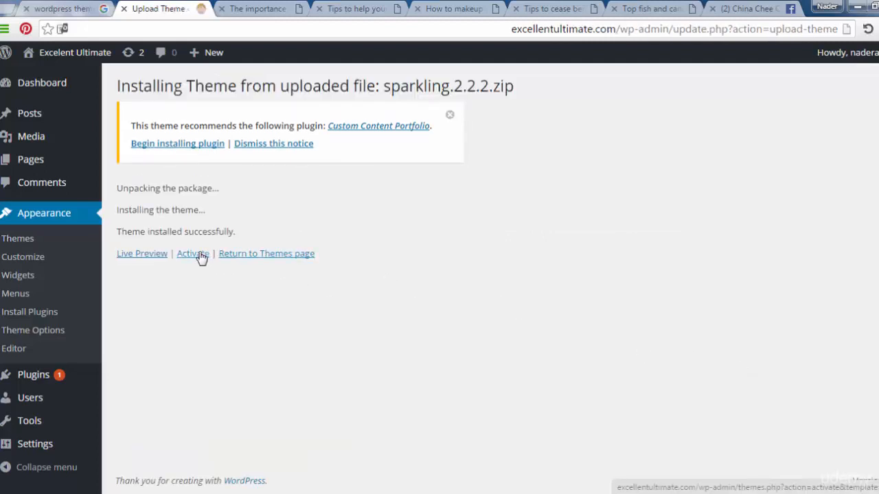
{"action": "left_click", "coordinate": [193, 252]}
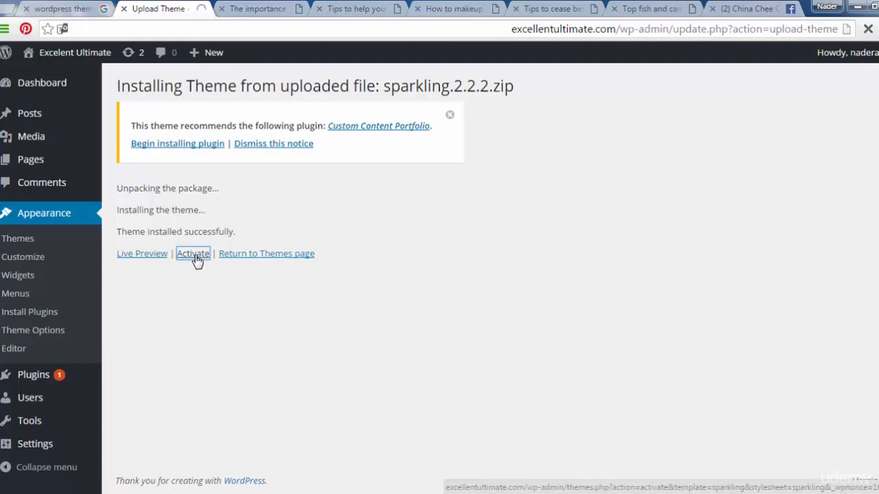
{"action": "left_click", "coordinate": [192, 253]}
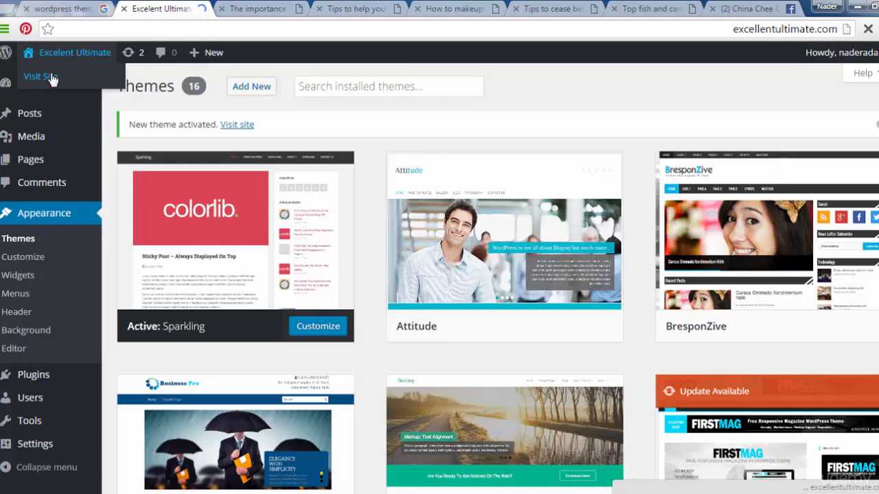
View the live homepage in Sparkling, scrolling through the Embedding External Media post
{"action": "left_click", "coordinate": [40, 76]}
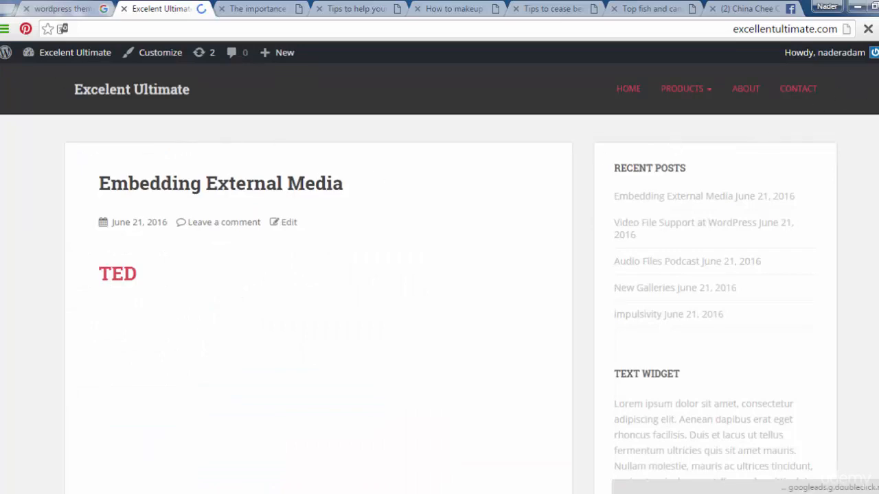
{"action": "scroll", "scroll_direction": "down", "scroll_amount": 3}
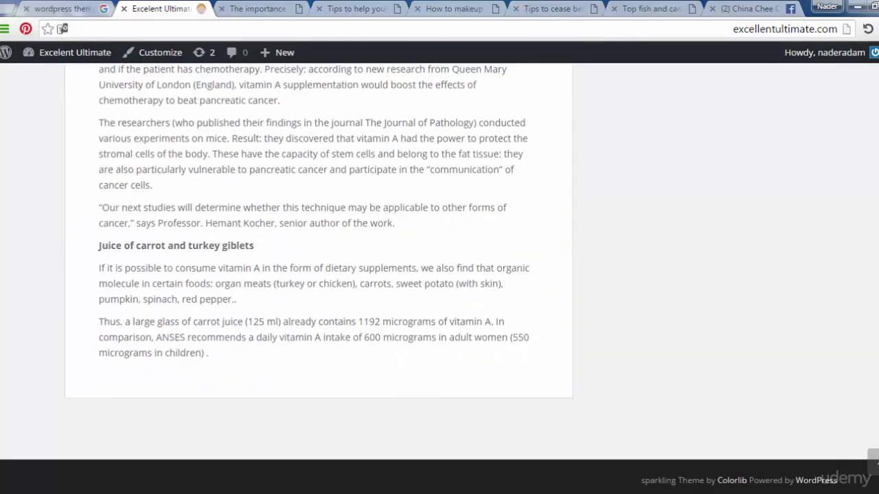
{"action": "scroll", "scroll_direction": "up", "scroll_amount": 3}
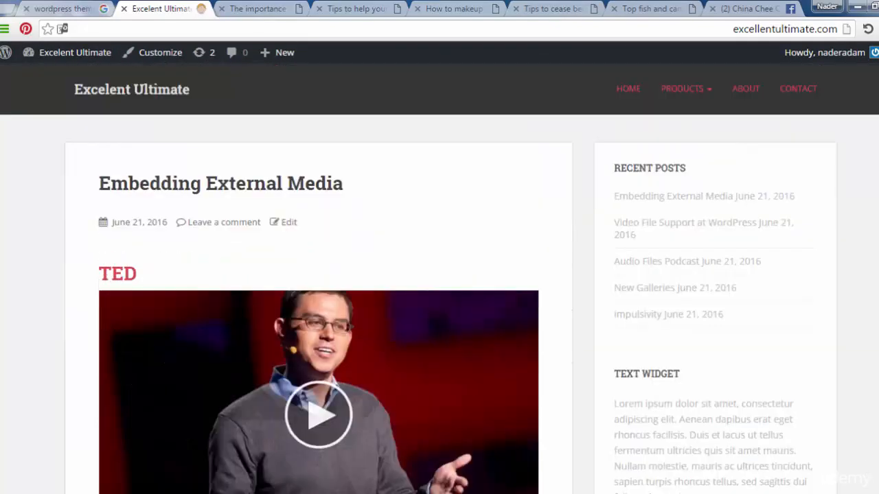
{"action": "mouse_move", "coordinate": [701, 96]}
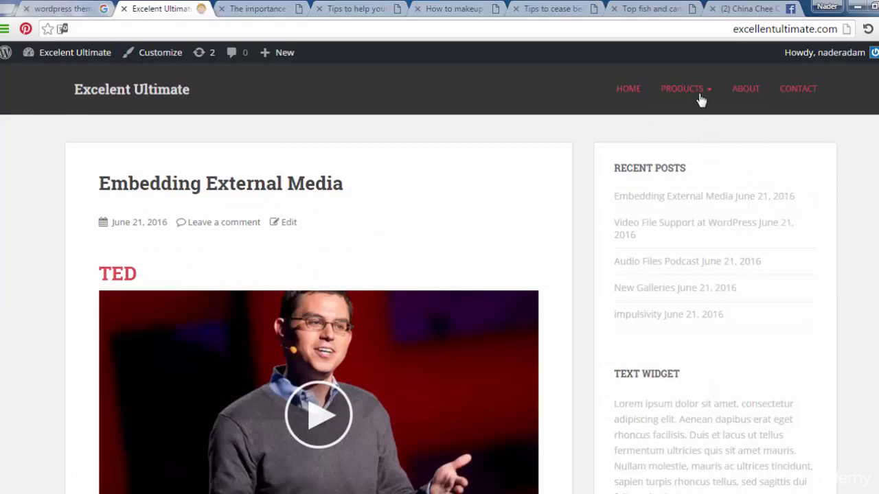
{"action": "mouse_move", "coordinate": [772, 91]}
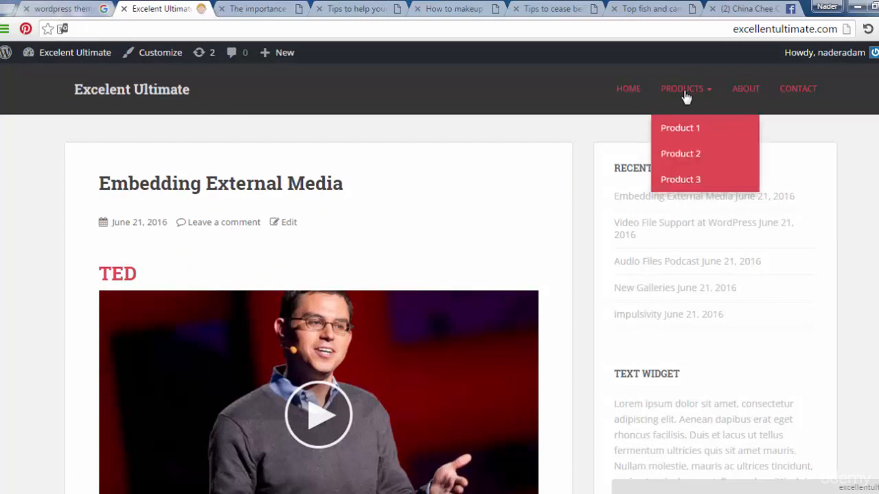
{"action": "mouse_move", "coordinate": [268, 327]}
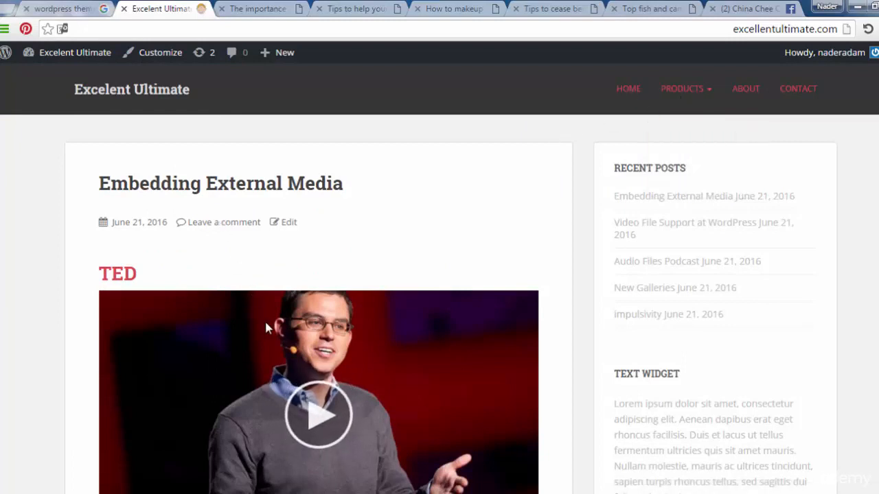
Return to the installed themes page from the admin bar shortcuts
{"action": "left_click", "coordinate": [74, 52]}
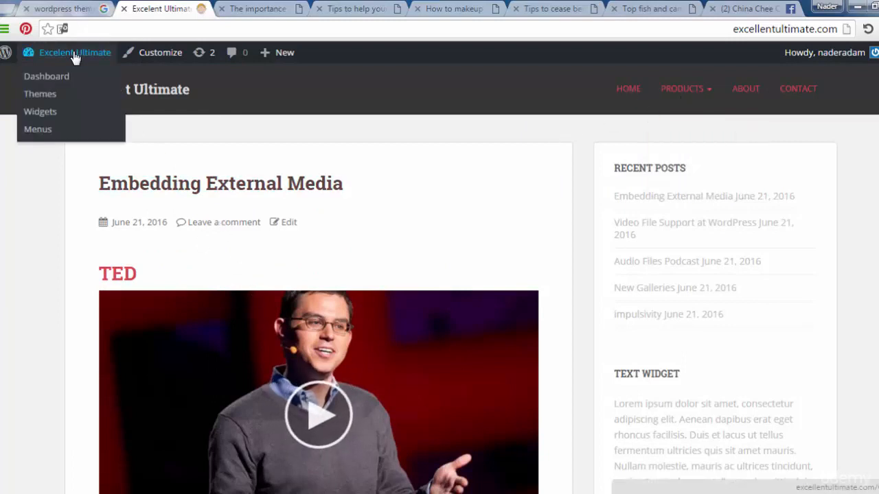
{"action": "mouse_move", "coordinate": [40, 94]}
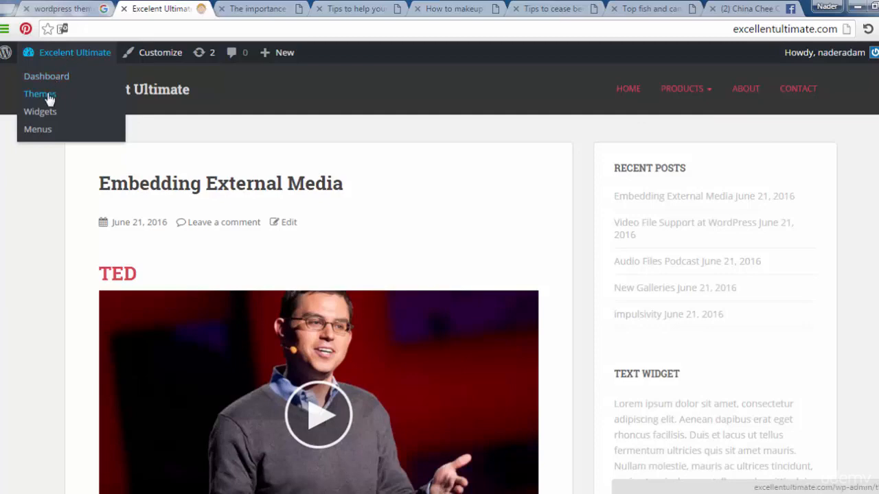
{"action": "left_click", "coordinate": [39, 93]}
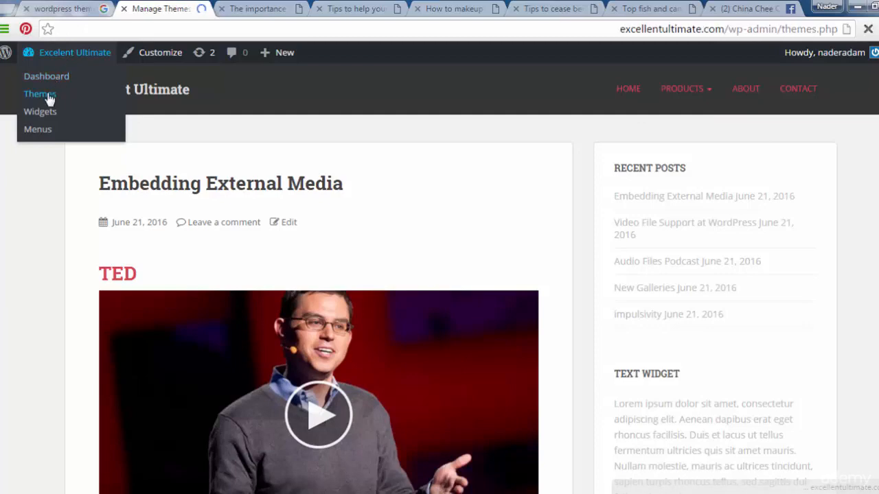
{"action": "left_click", "coordinate": [39, 93]}
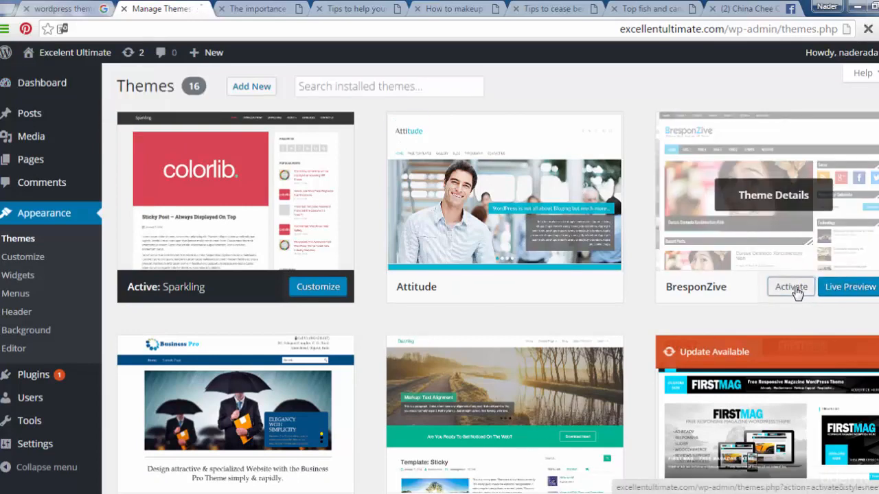
Activate the BresponZive theme in place of Sparkling
{"action": "left_click", "coordinate": [791, 287]}
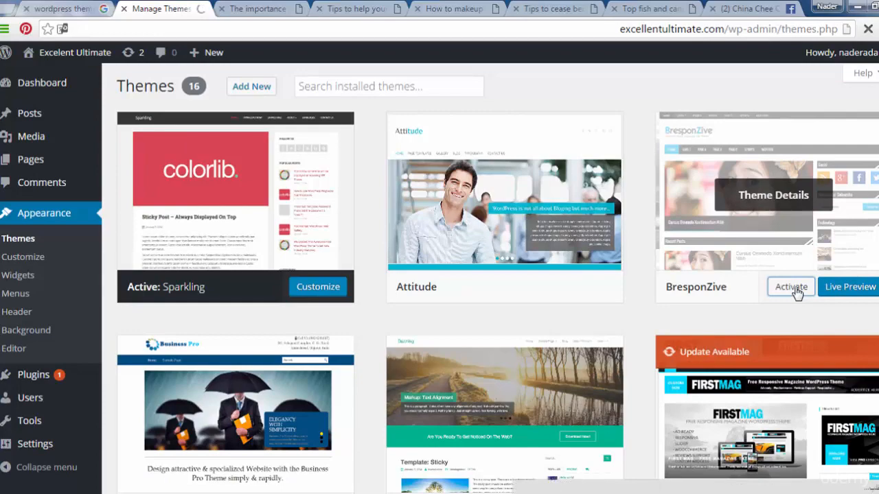
{"action": "left_click", "coordinate": [791, 288]}
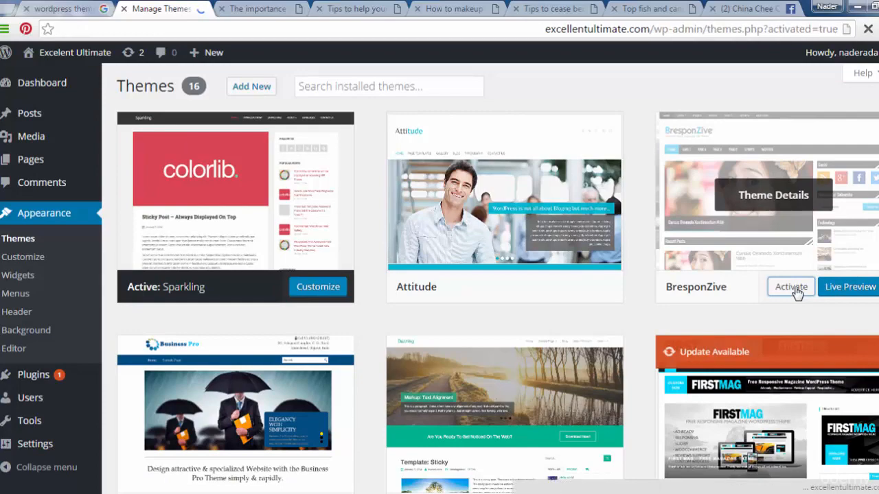
{"action": "left_click", "coordinate": [791, 287]}
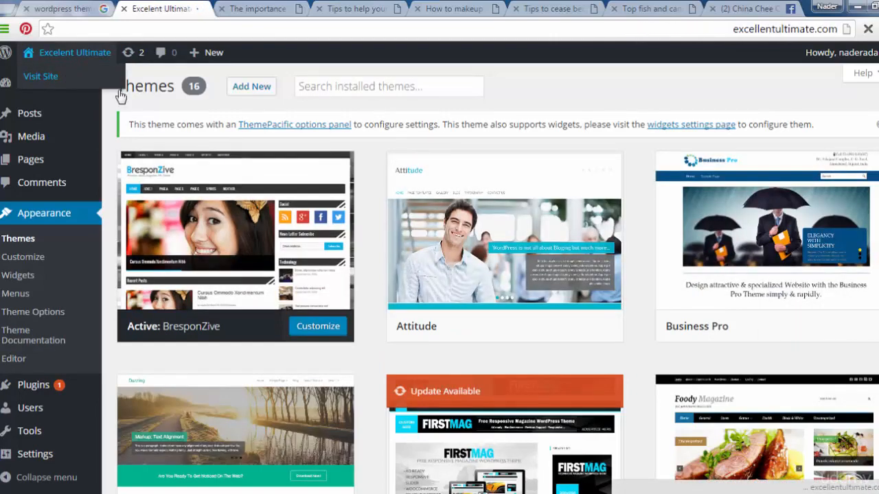
View the live homepage in BresponZive, scrolling past recent posts, calendar and tag list
{"action": "left_click", "coordinate": [41, 77]}
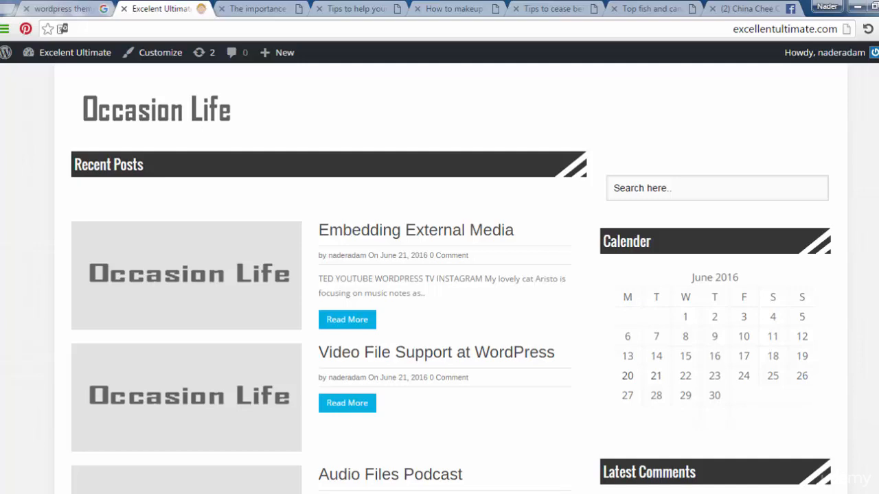
{"action": "scroll", "scroll_direction": "down", "scroll_amount": 3}
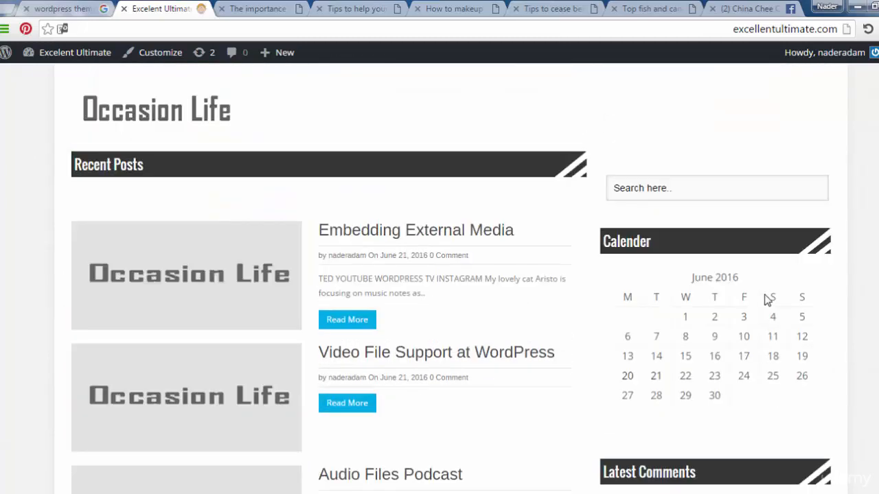
{"action": "scroll", "scroll_direction": "down", "scroll_amount": 3}
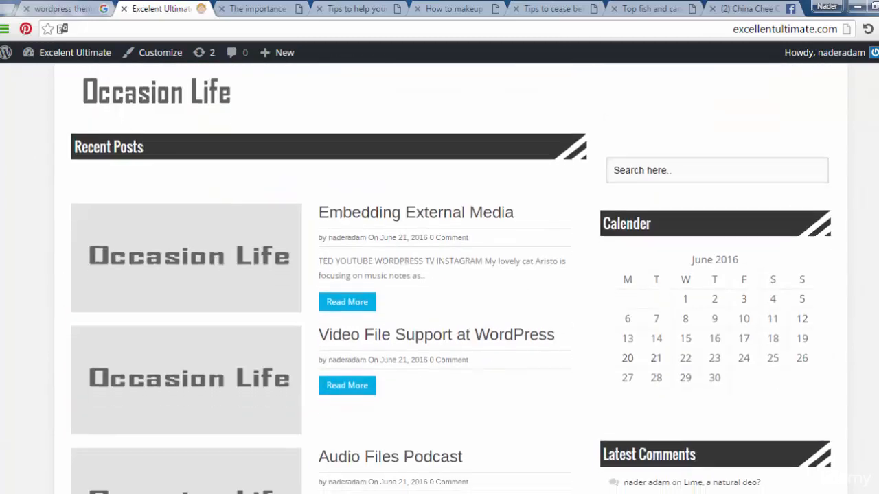
{"action": "scroll", "scroll_direction": "down", "scroll_amount": 3}
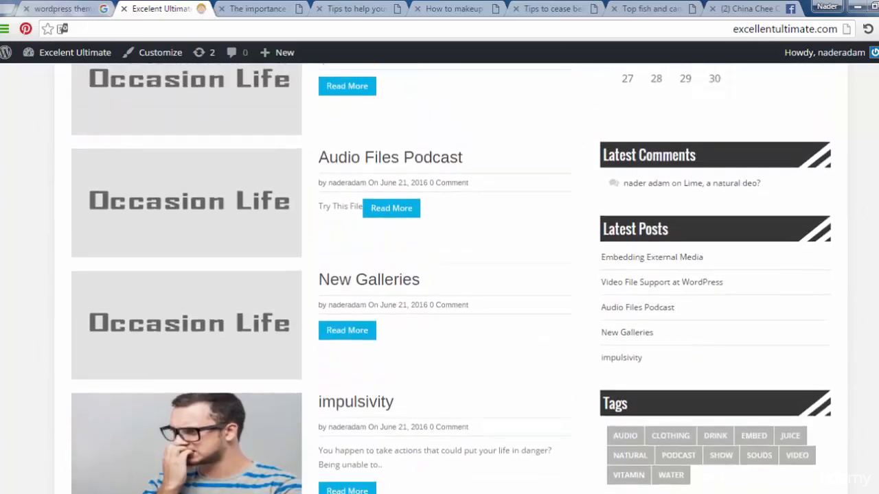
{"action": "scroll", "scroll_direction": "down", "scroll_amount": 3}
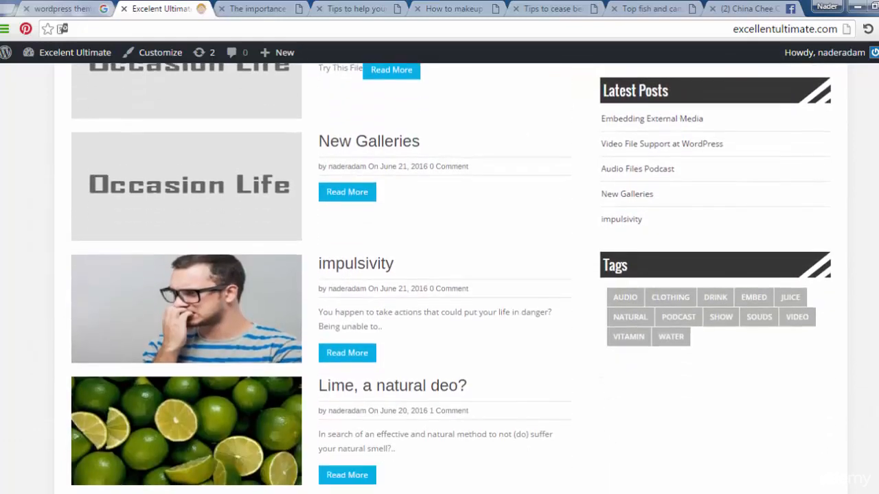
{"action": "scroll", "scroll_direction": "up", "scroll_amount": 3}
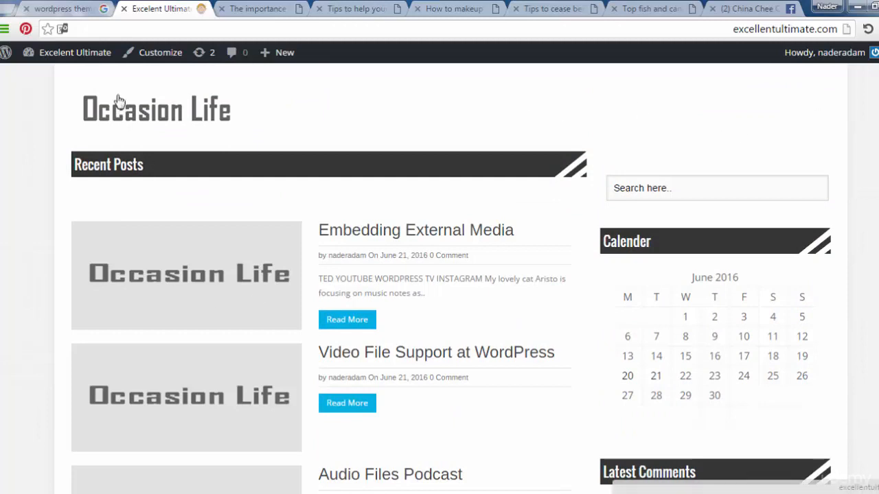
{"action": "left_click", "coordinate": [75, 52]}
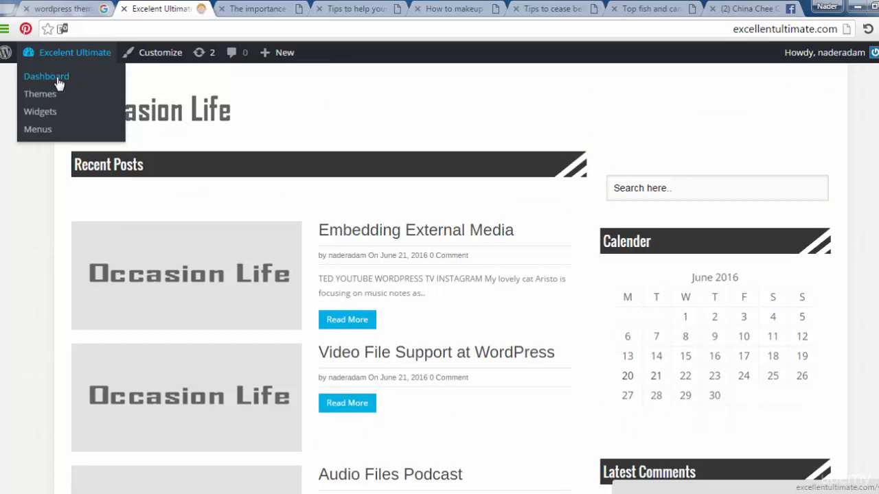
Reach the All Posts list from the dashboard and start a new post
{"action": "left_click", "coordinate": [47, 77]}
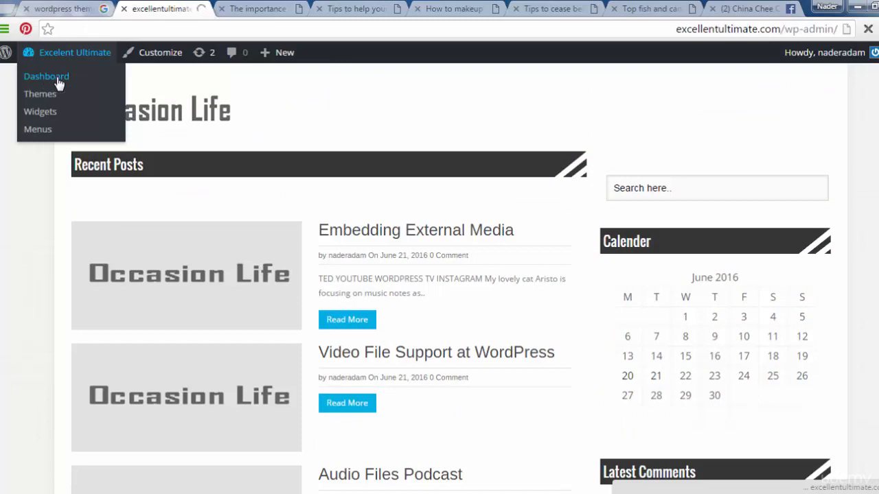
{"action": "left_click", "coordinate": [46, 77]}
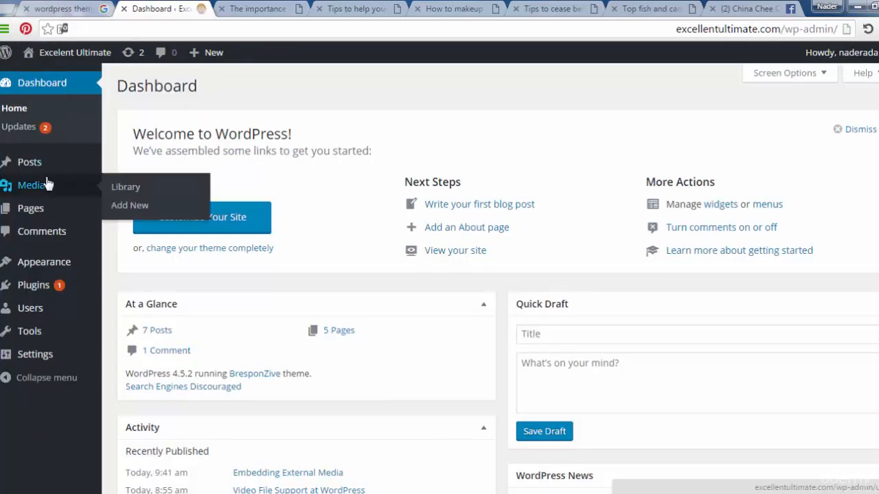
{"action": "left_click", "coordinate": [31, 162]}
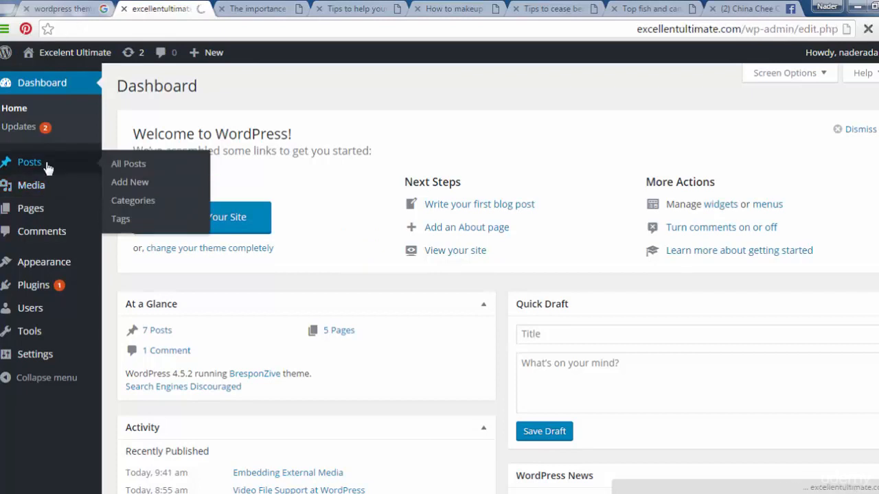
{"action": "left_click", "coordinate": [129, 163]}
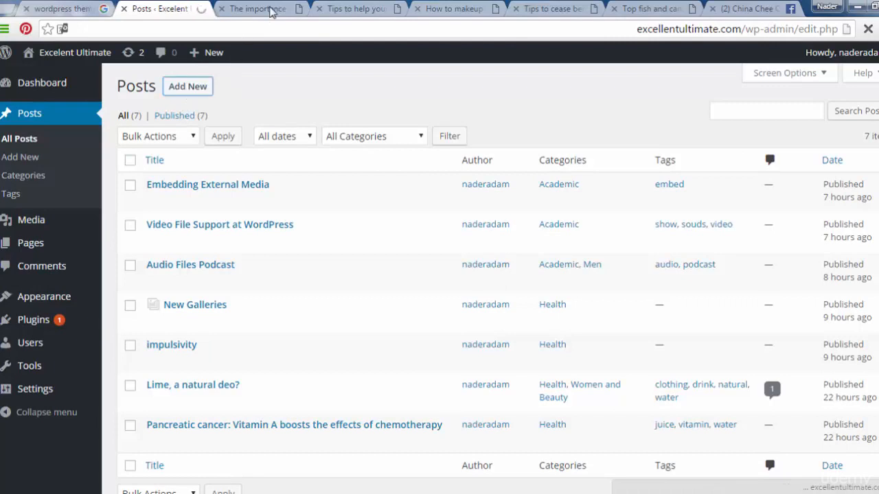
{"action": "left_click", "coordinate": [259, 8]}
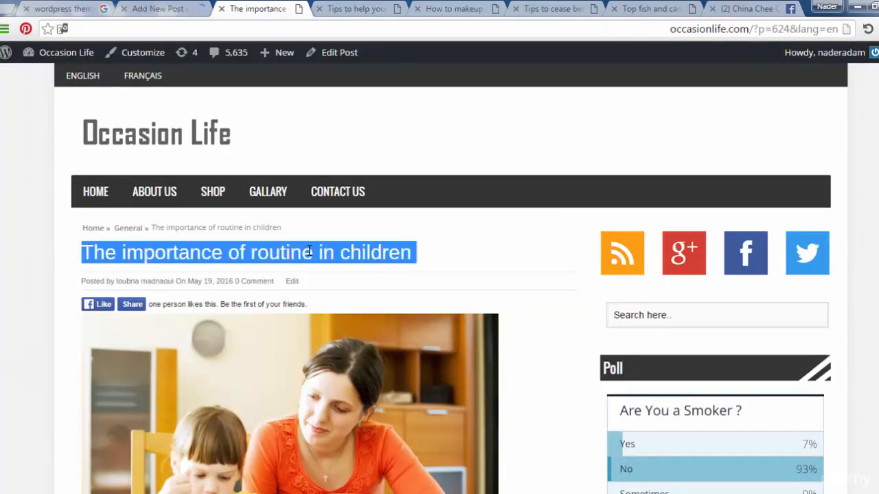
{"action": "mouse_move", "coordinate": [450, 256]}
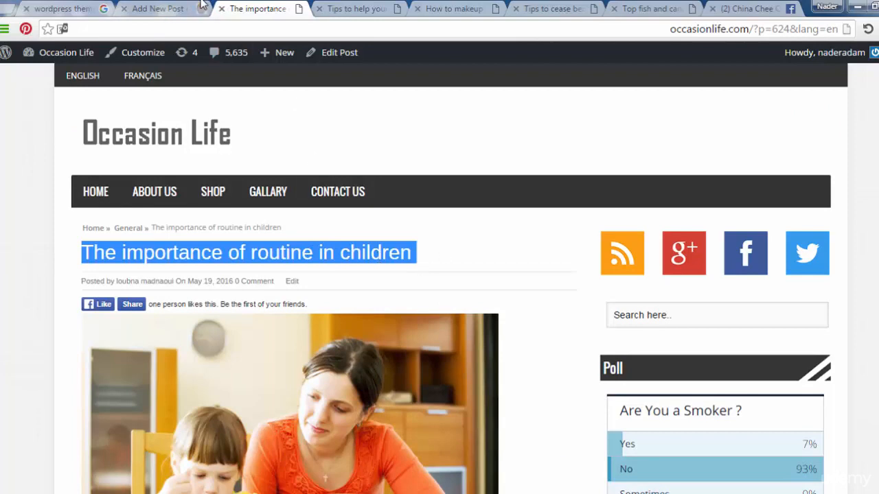
Give the new post the title 'The importance of routine in children' and review the Occasion Life article body
{"action": "left_click", "coordinate": [158, 8]}
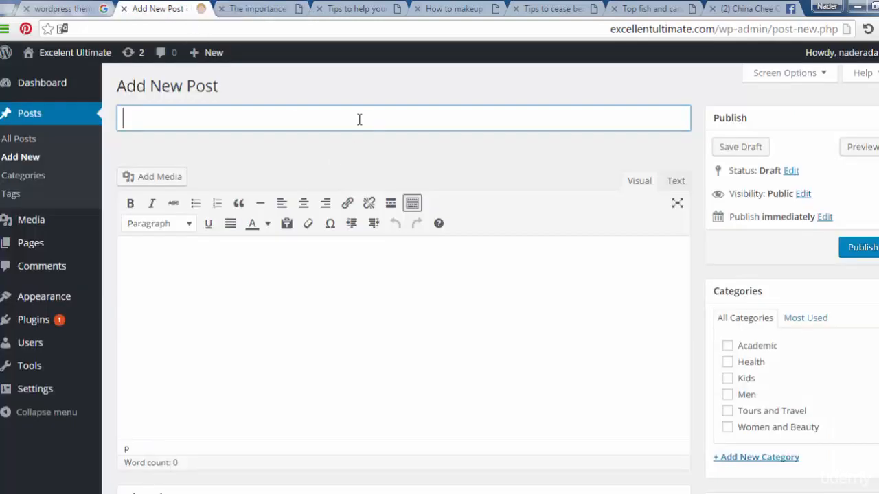
{"action": "type", "text": "The importance of routine in children"}
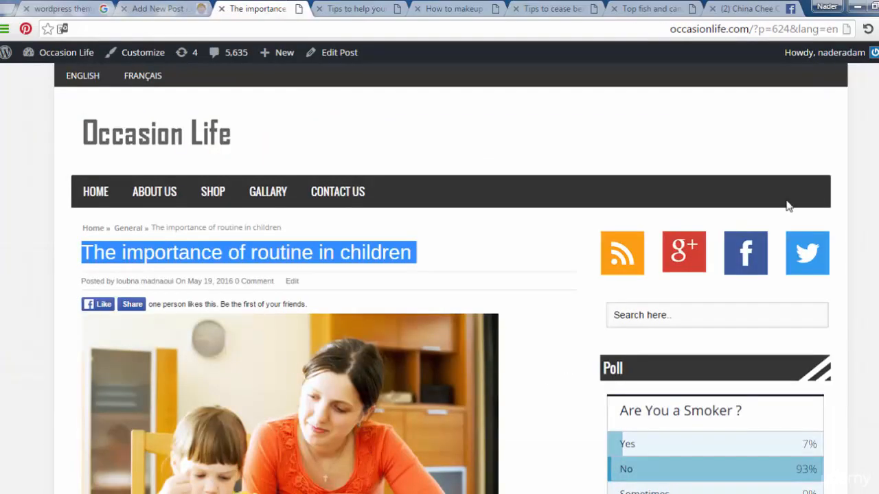
{"action": "scroll", "scroll_direction": "down", "scroll_amount": 3}
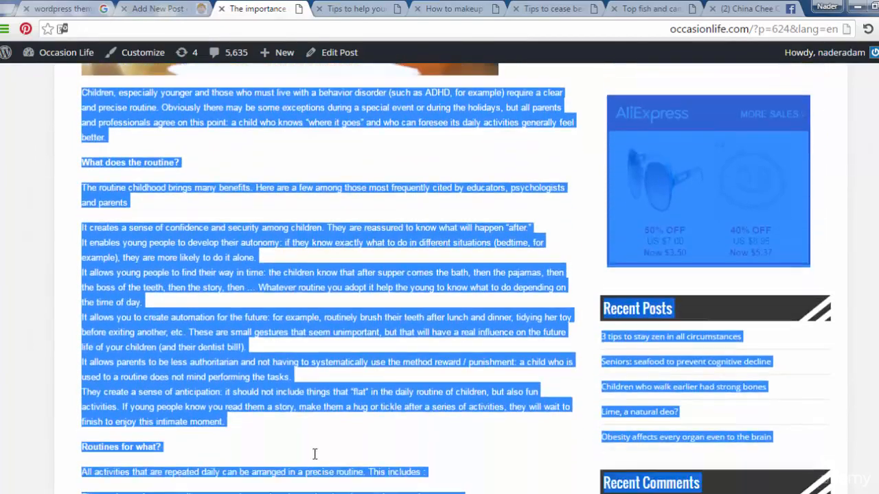
{"action": "scroll", "scroll_direction": "down", "scroll_amount": 3}
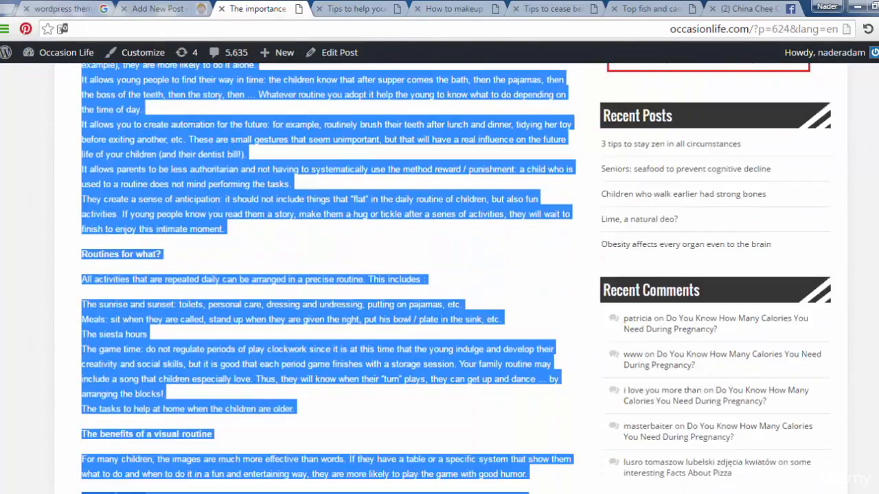
{"action": "scroll", "scroll_direction": "down", "scroll_amount": 3}
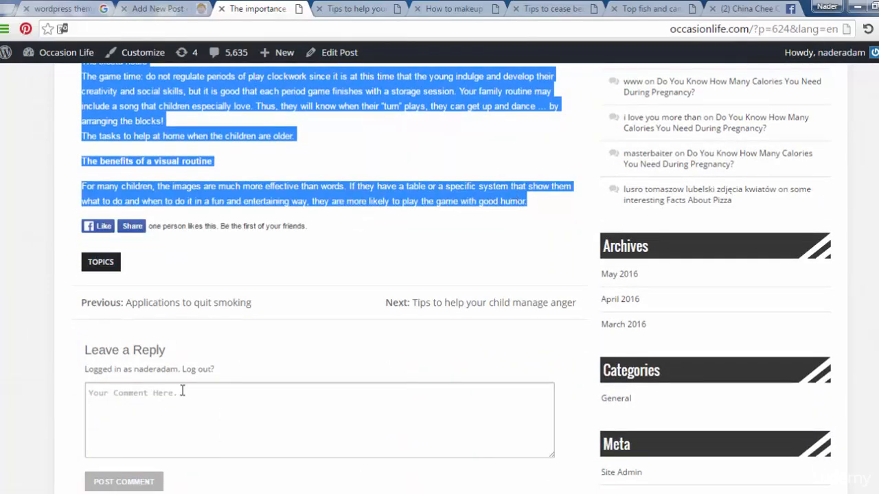
Paste the copied article body into the new post's editor
{"action": "left_click", "coordinate": [153, 8]}
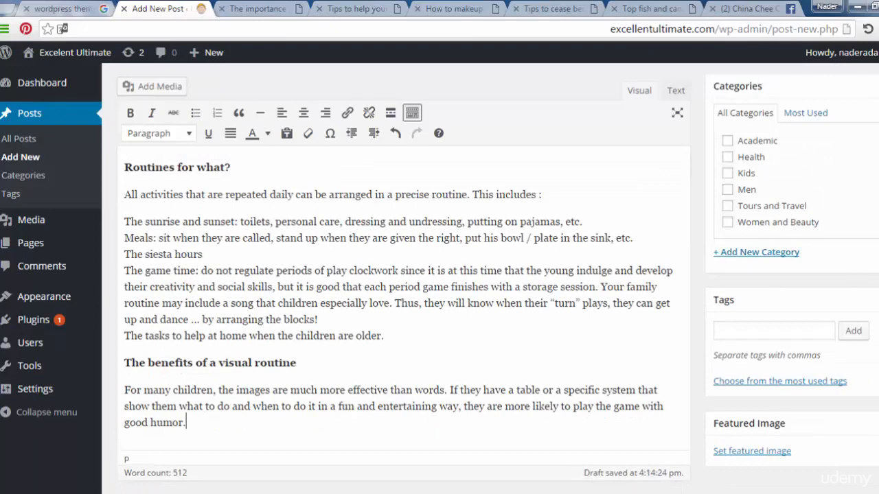
{"action": "scroll", "scroll_direction": "down", "scroll_amount": 3}
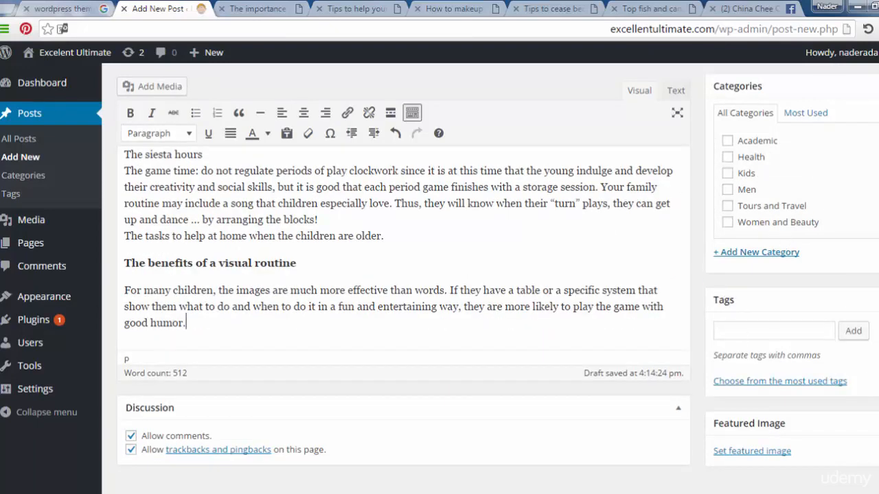
{"action": "mouse_move", "coordinate": [644, 469]}
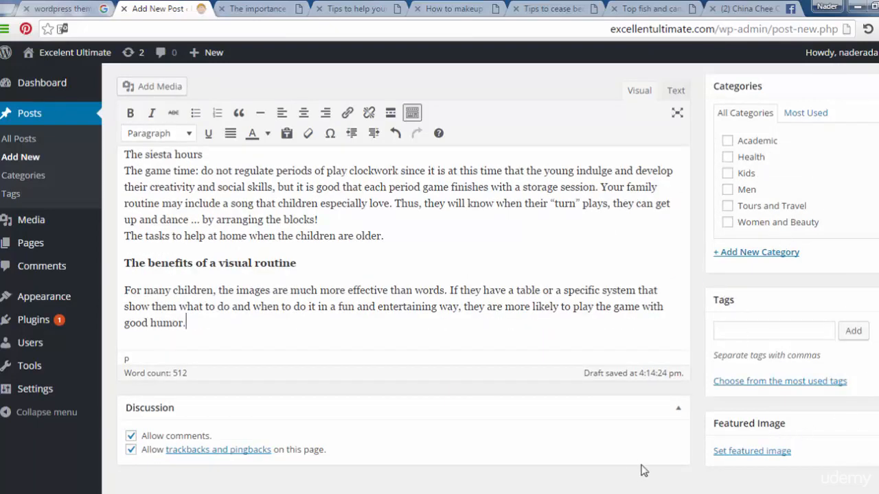
Start setting a featured image by uploading a file from the computer
{"action": "left_click", "coordinate": [753, 450]}
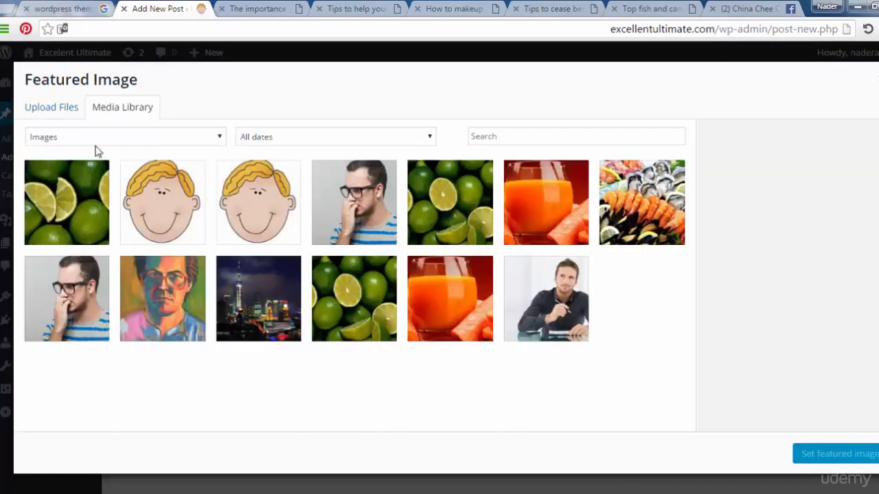
{"action": "left_click", "coordinate": [51, 107]}
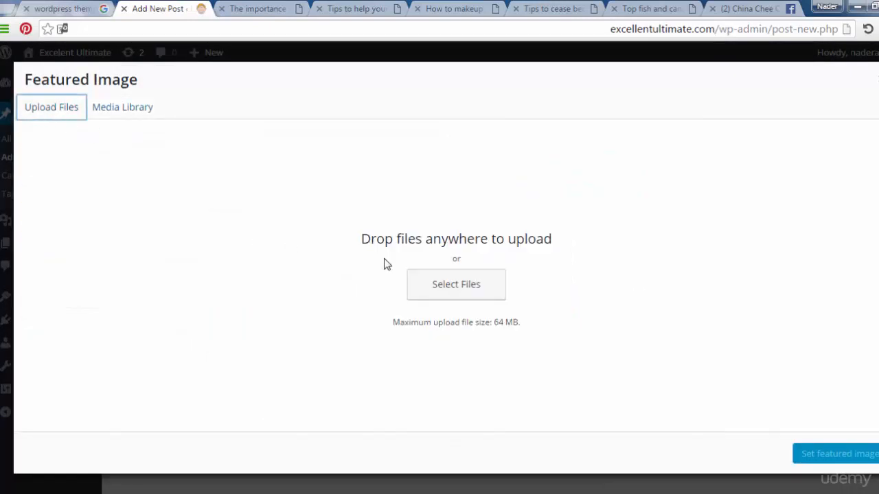
{"action": "left_click", "coordinate": [456, 284]}
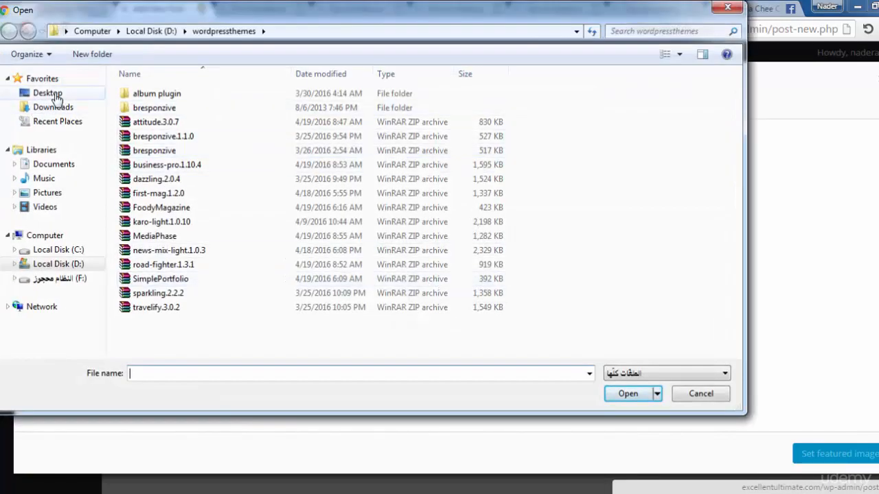
Pick sf-mother-and-son-painting-768x512 from the desktop folder for upload
{"action": "left_click", "coordinate": [46, 94]}
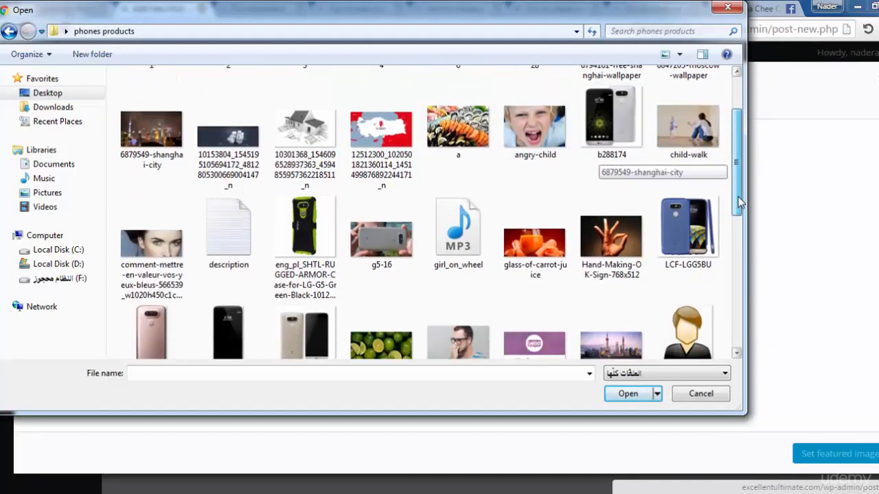
{"action": "scroll", "scroll_direction": "down", "scroll_amount": 3}
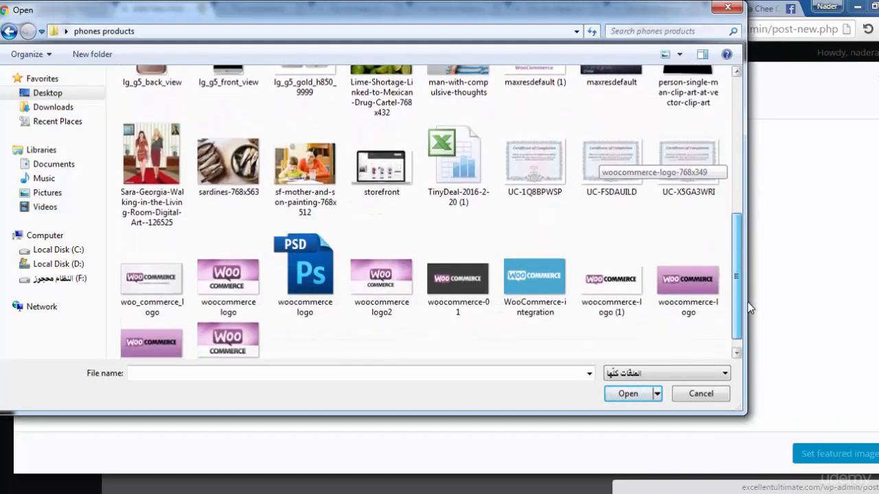
{"action": "left_click", "coordinate": [305, 162]}
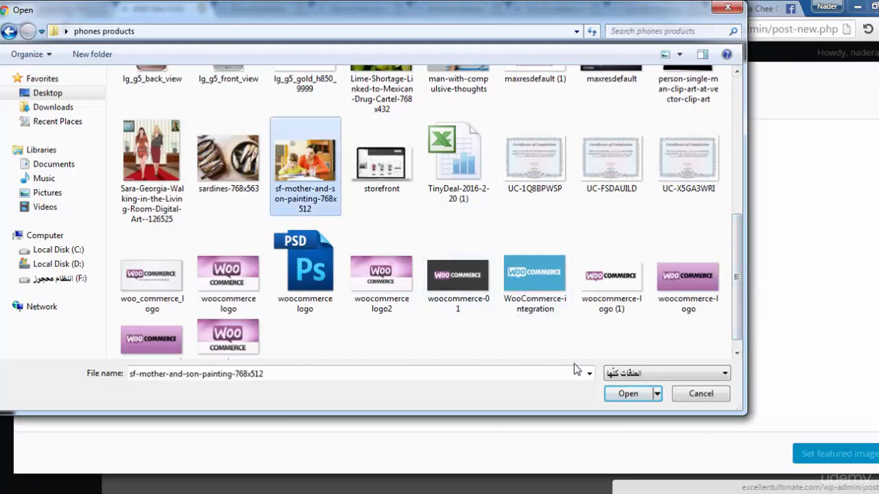
{"action": "left_click", "coordinate": [626, 393]}
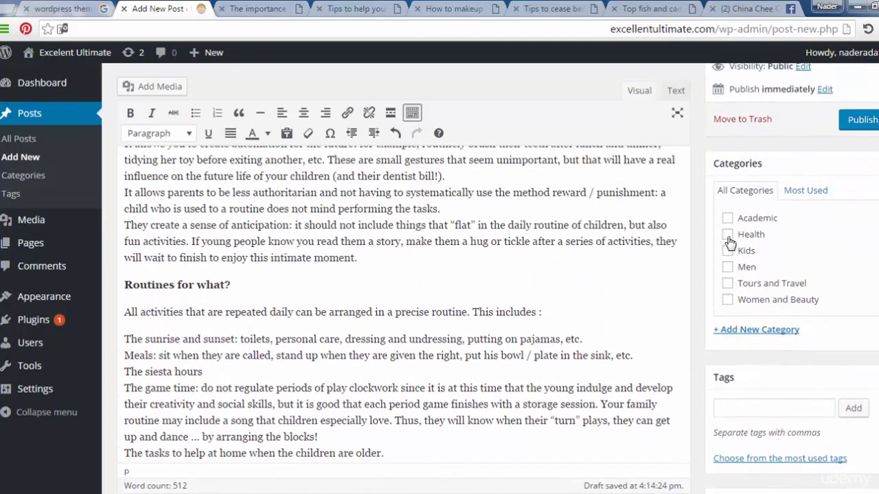
File the post under Health and add the tags activities, routines and tasks
{"action": "left_click", "coordinate": [728, 250]}
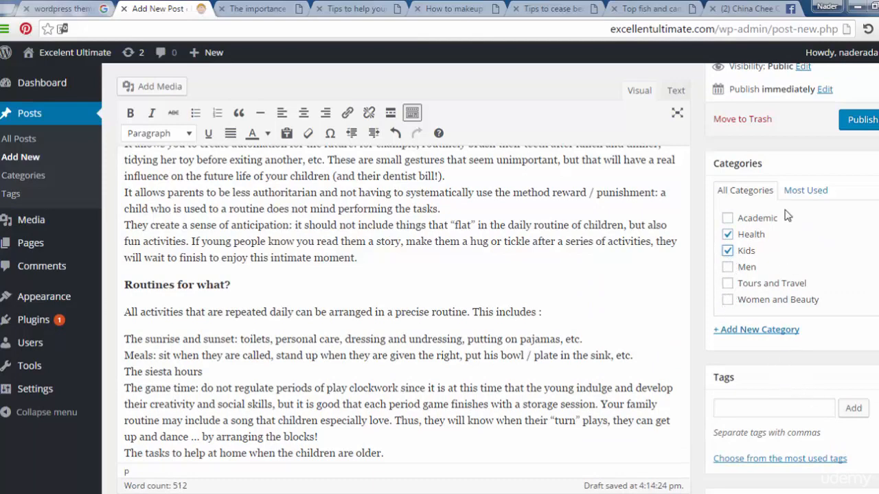
{"action": "left_click", "coordinate": [775, 408]}
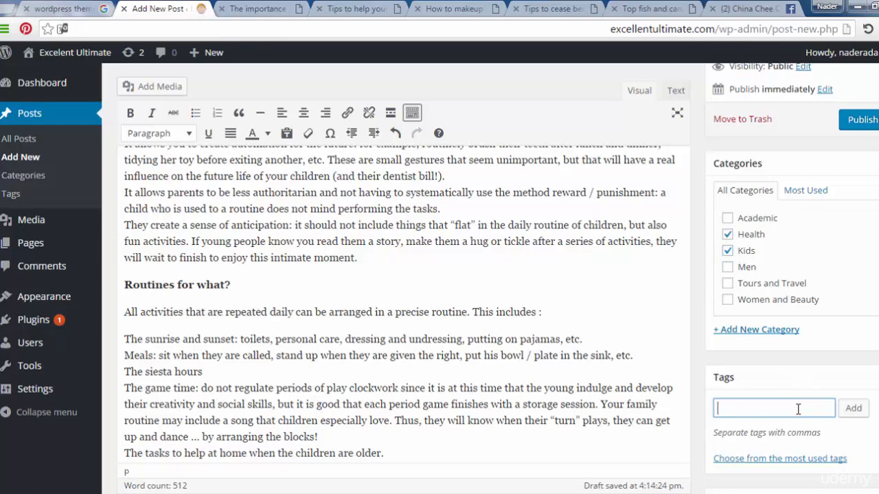
{"action": "type", "text": "h"}
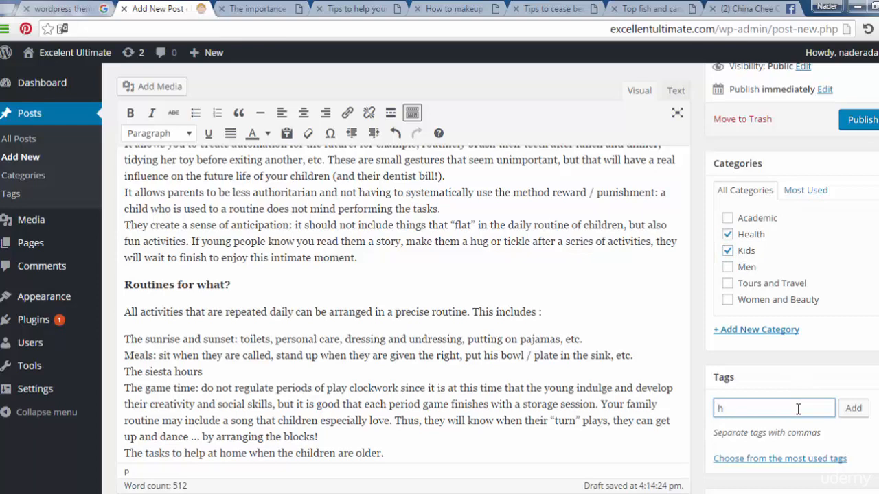
{"action": "type", "text": "ac"}
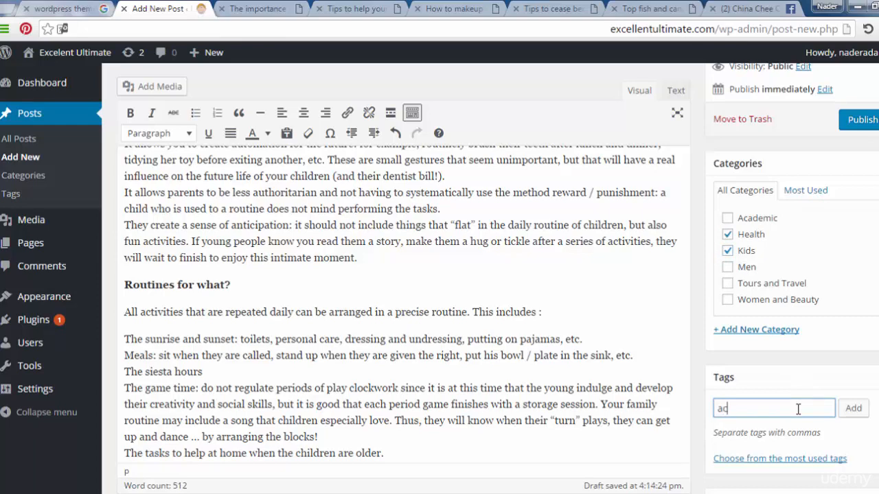
{"action": "type", "text": "activitie"}
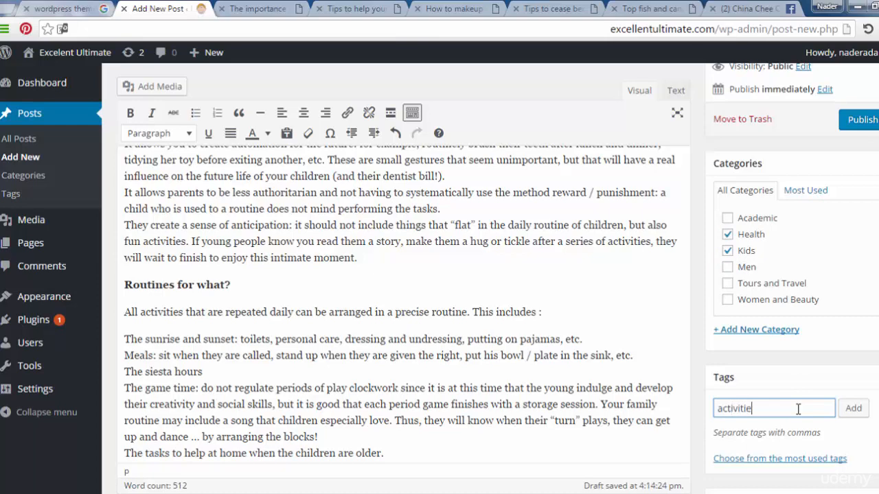
{"action": "left_click", "coordinate": [853, 408]}
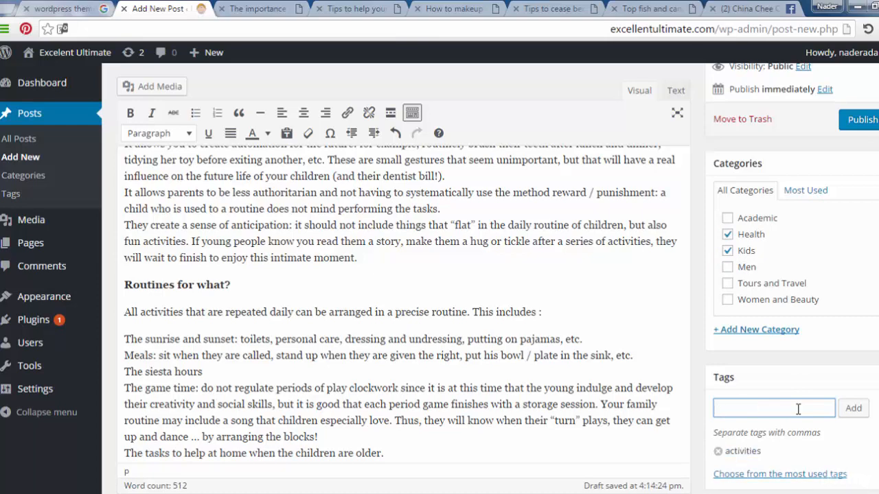
{"action": "type", "text": "routines"}
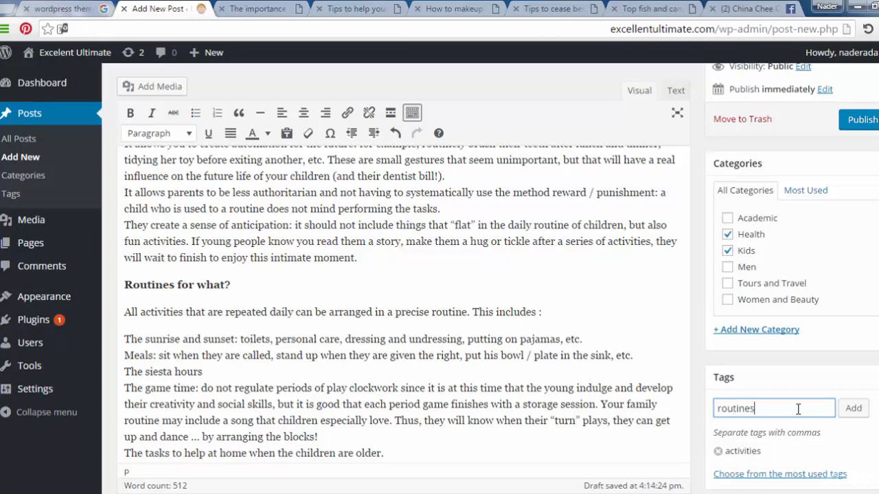
{"action": "left_click", "coordinate": [853, 408]}
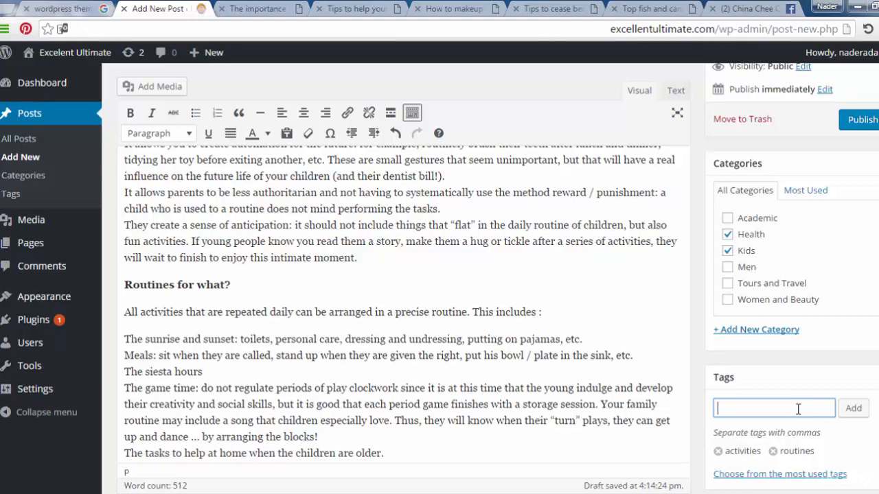
{"action": "type", "text": "tas"}
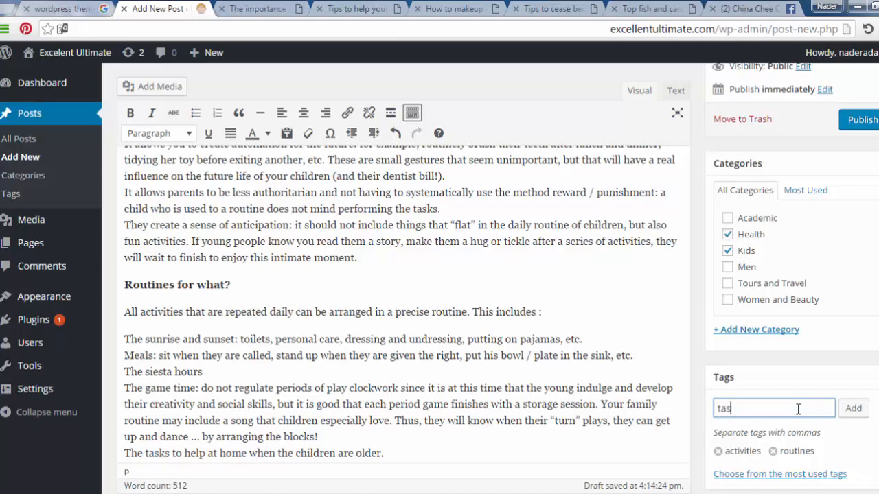
{"action": "left_click", "coordinate": [854, 408]}
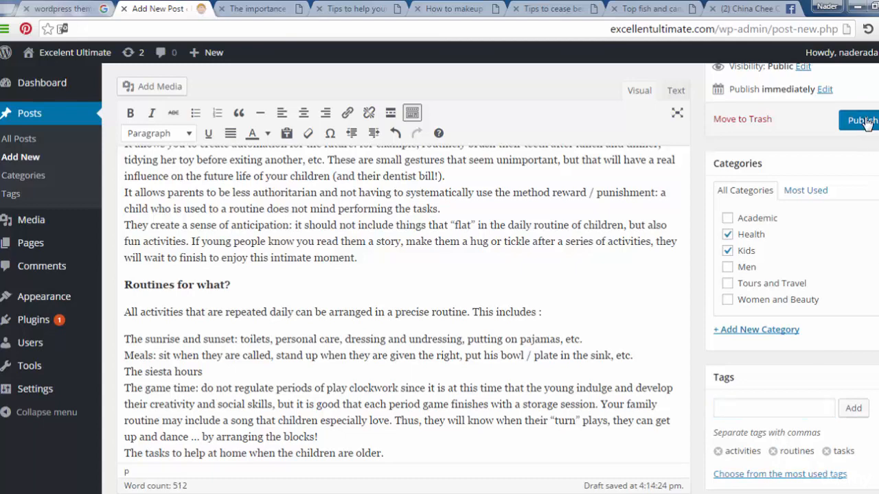
Publish 'The importance of routine in children'
{"action": "left_click", "coordinate": [862, 121]}
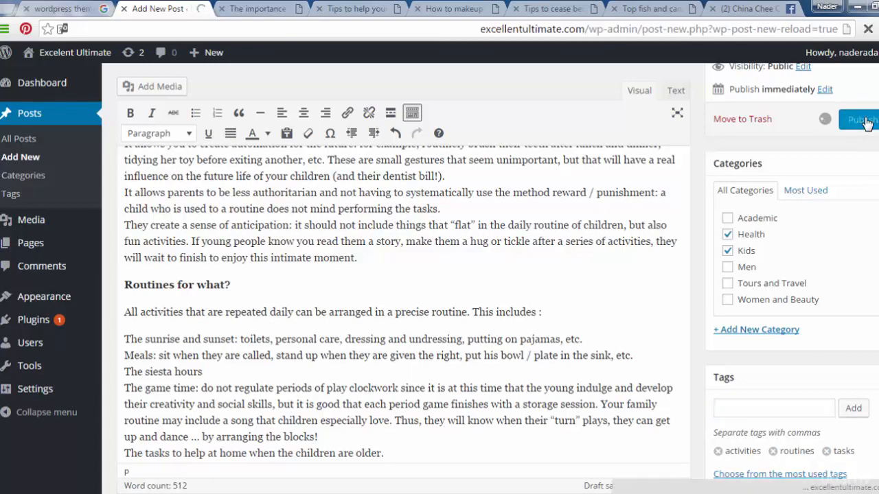
{"action": "left_click", "coordinate": [858, 119]}
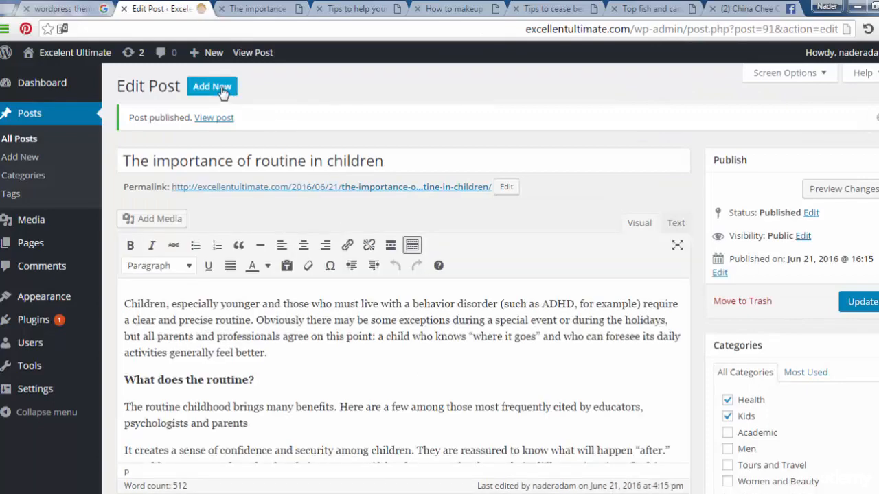
Start a new post titled 'Tips to help your child manage anger' from the Occasion Life article
{"action": "left_click", "coordinate": [258, 8]}
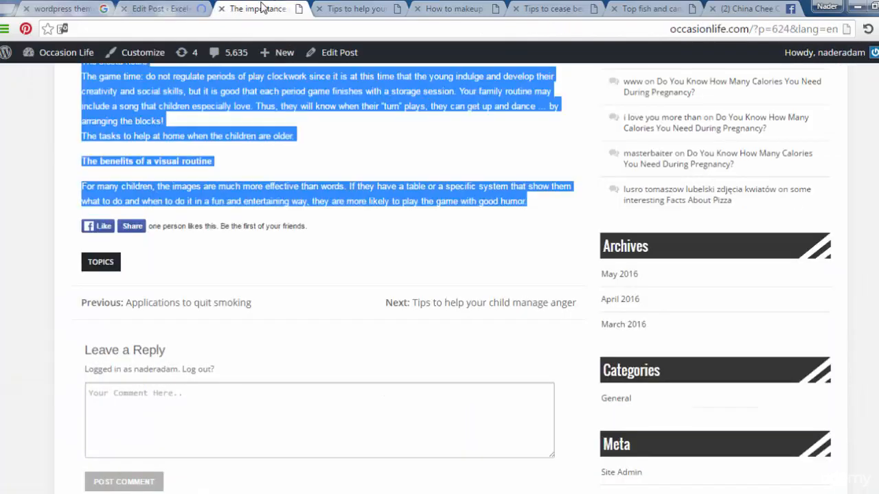
{"action": "left_click", "coordinate": [258, 8]}
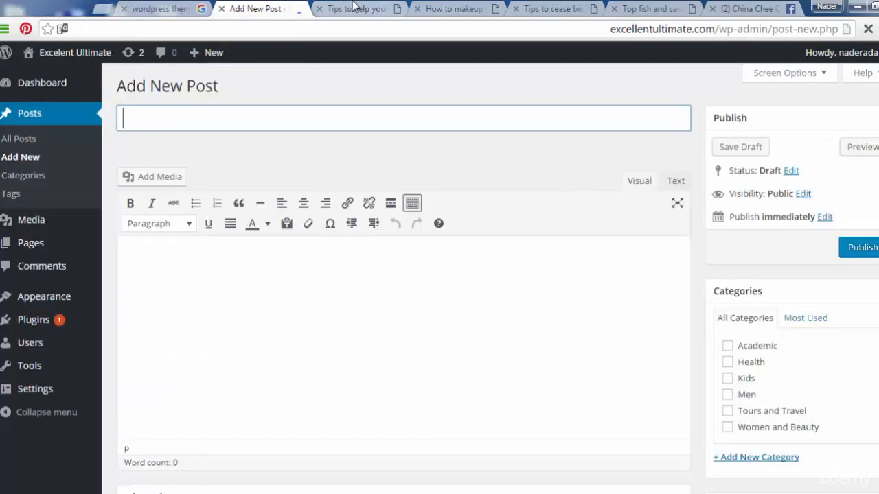
{"action": "left_click", "coordinate": [355, 8]}
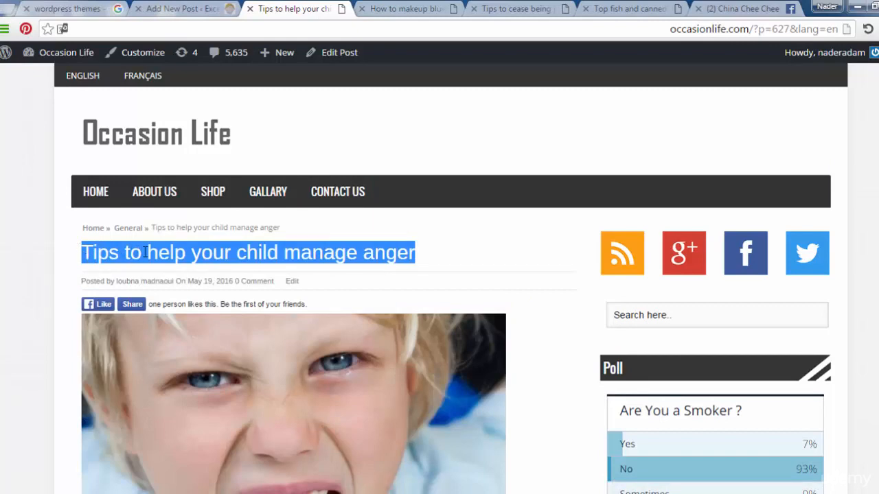
{"action": "left_click", "coordinate": [181, 8]}
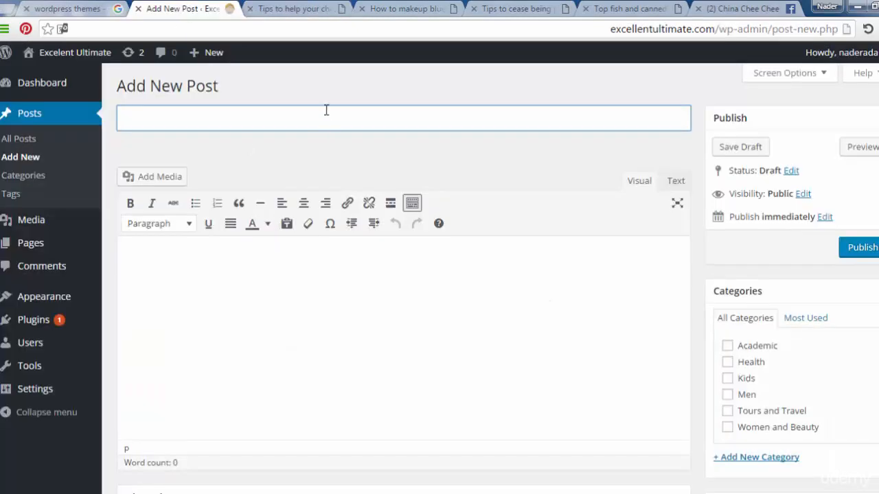
{"action": "type", "text": "Tips to help your child manage anger"}
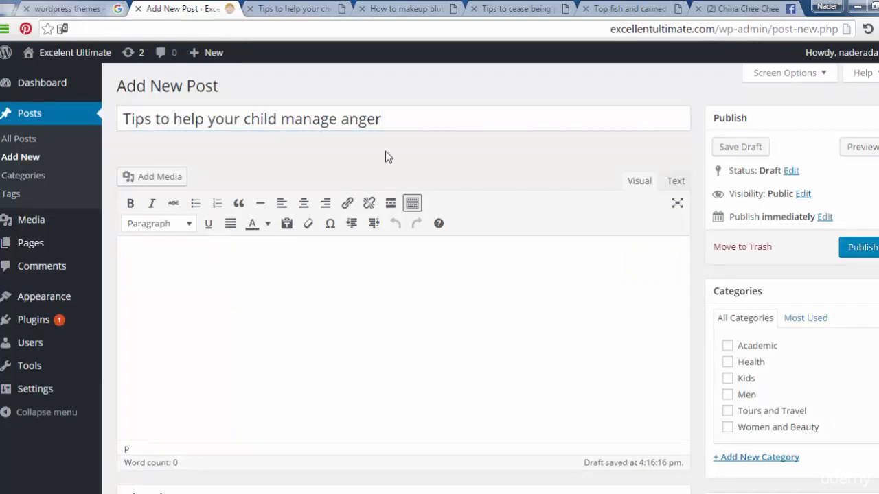
Copy the anger article's full body text from Occasion Life into the post editor
{"action": "left_click", "coordinate": [295, 8]}
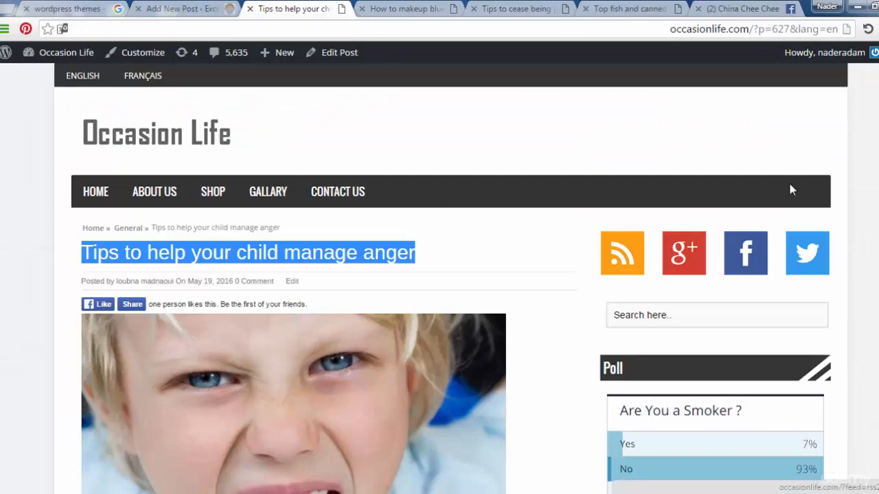
{"action": "scroll", "scroll_direction": "down", "scroll_amount": 3}
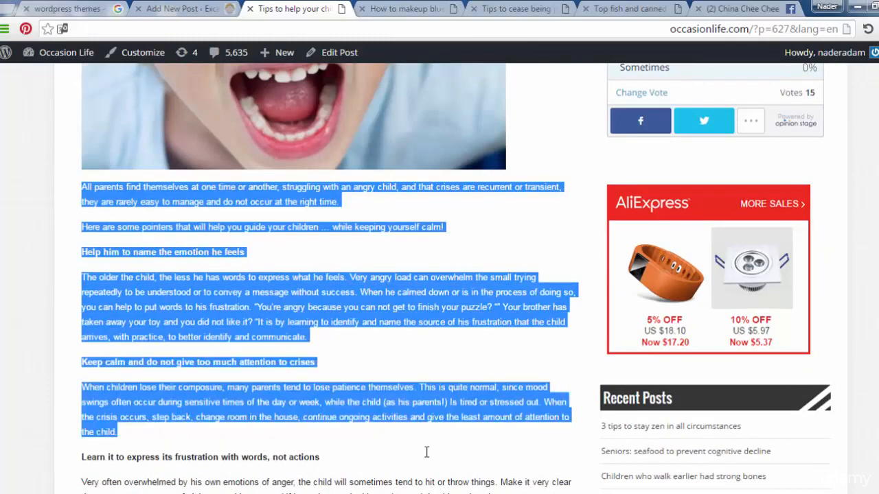
{"action": "scroll", "scroll_direction": "down", "scroll_amount": 3}
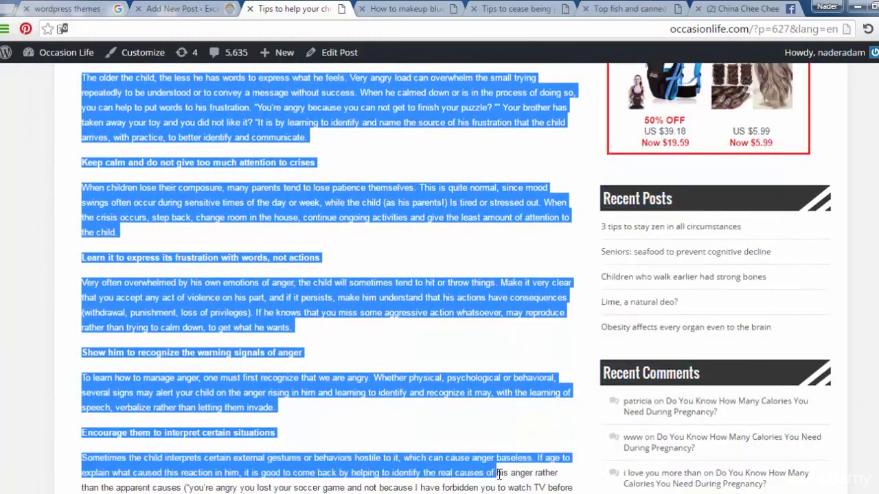
{"action": "scroll", "scroll_direction": "down", "scroll_amount": 3}
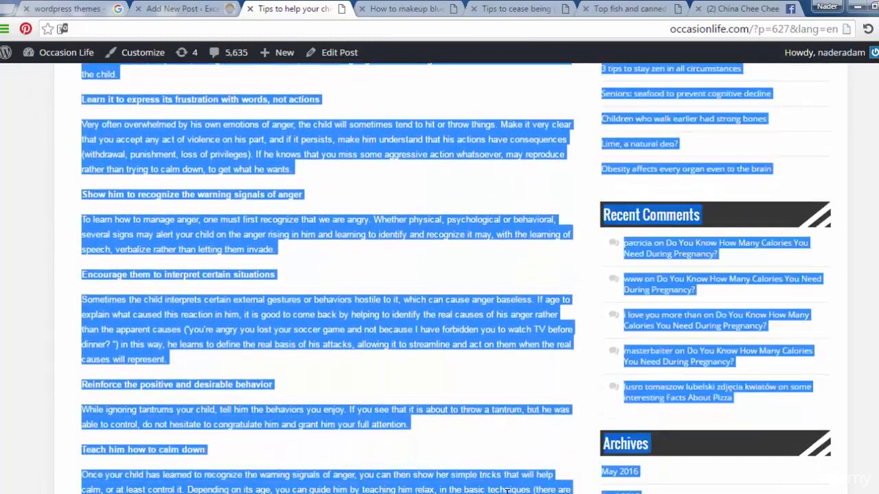
{"action": "scroll", "scroll_direction": "down", "scroll_amount": 3}
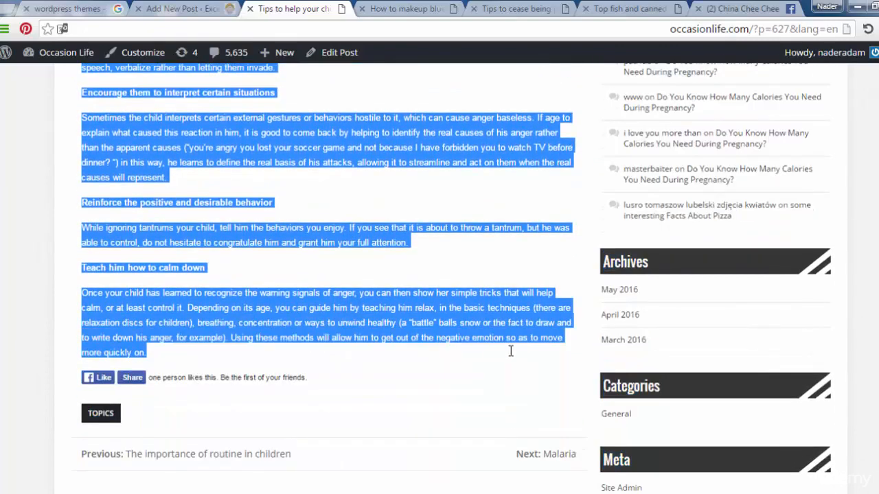
{"action": "mouse_move", "coordinate": [467, 323]}
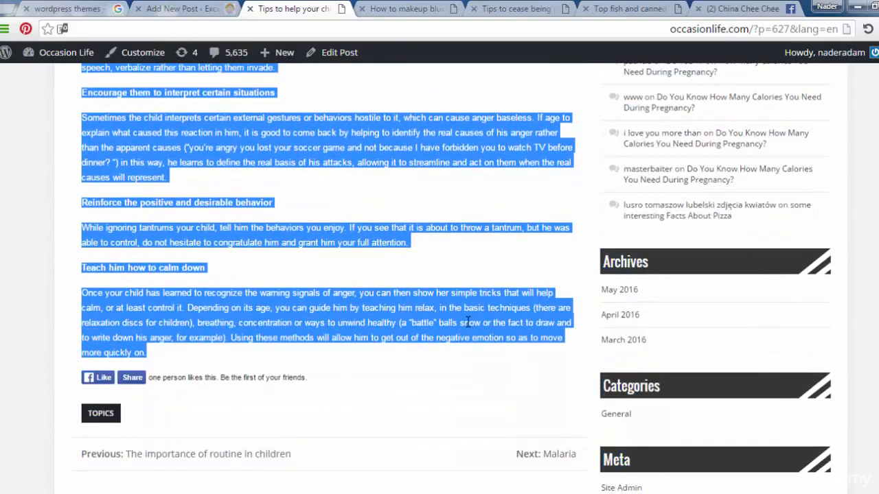
{"action": "left_click", "coordinate": [172, 9]}
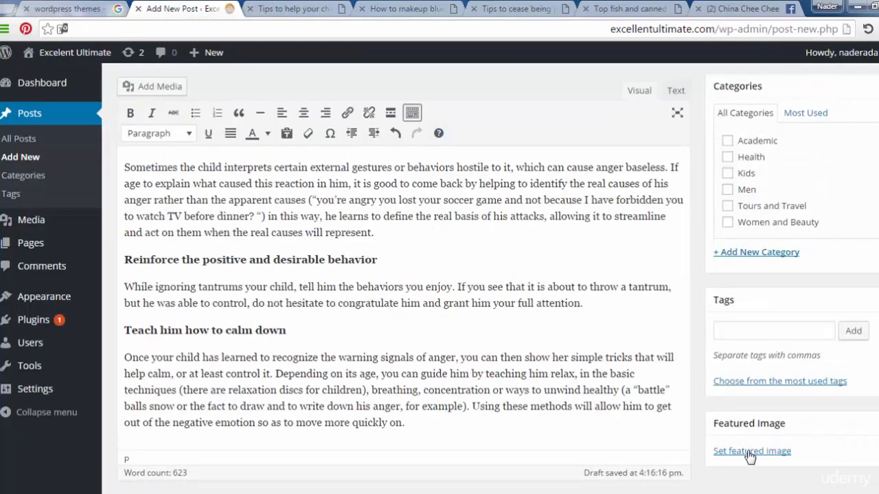
Upload the angry-child photo from the computer as the anger post's featured image
{"action": "left_click", "coordinate": [753, 450]}
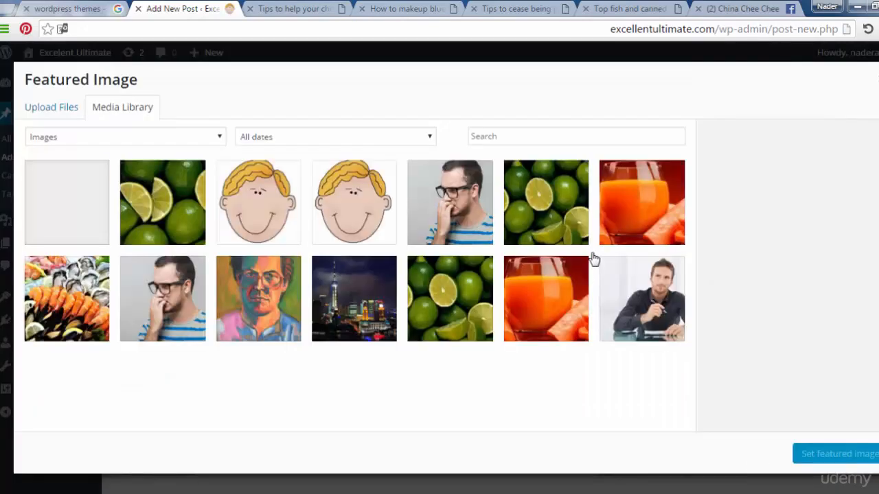
{"action": "left_click", "coordinate": [50, 107]}
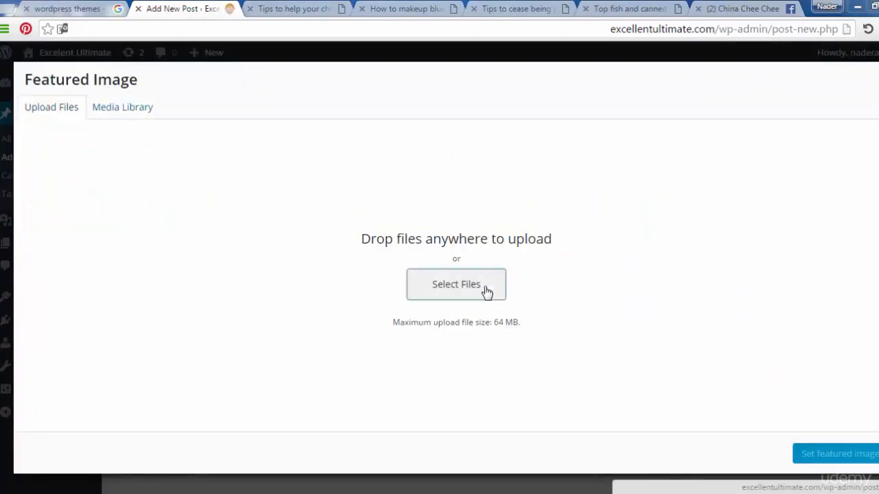
{"action": "left_click", "coordinate": [456, 284]}
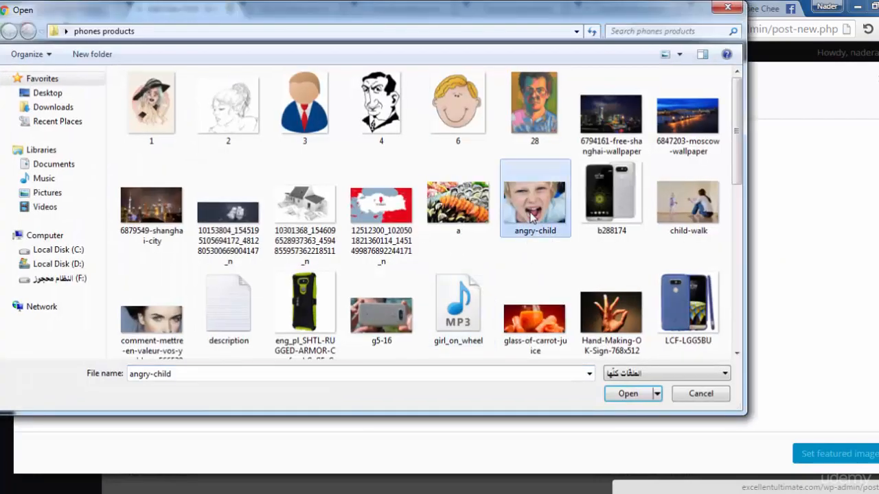
{"action": "left_click", "coordinate": [627, 393]}
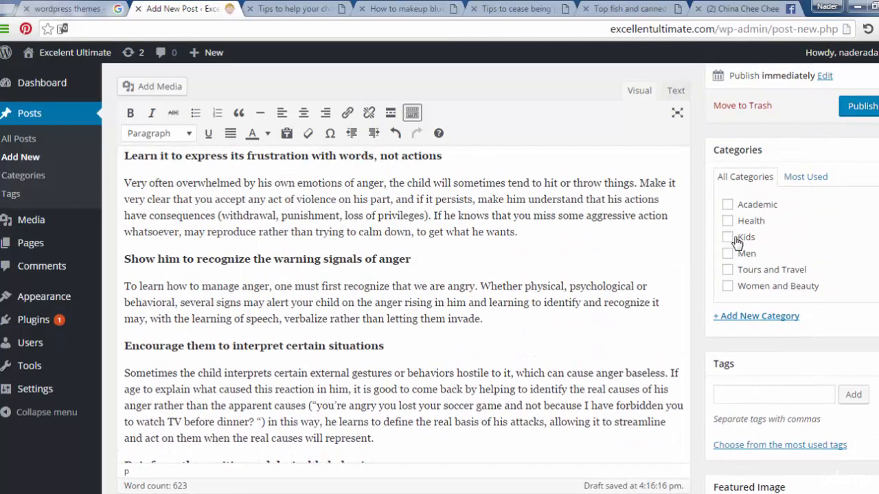
File the anger post under Kids, tag it signals and actions, and publish it
{"action": "left_click", "coordinate": [727, 236]}
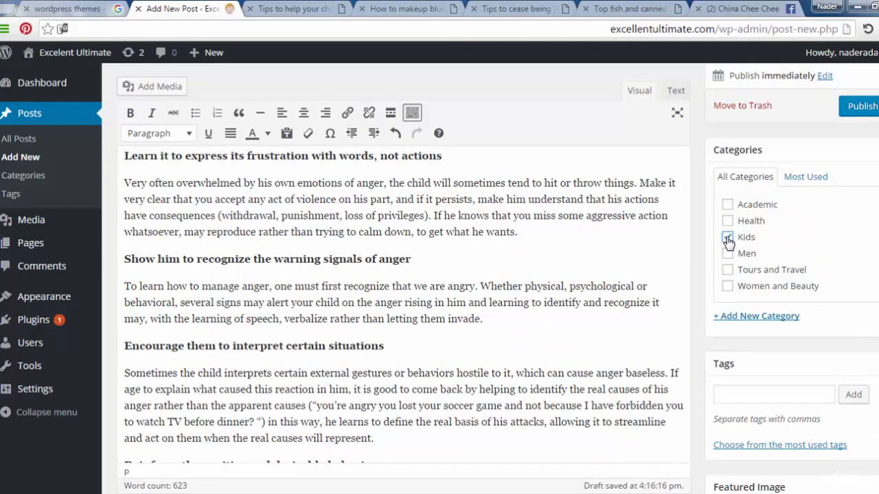
{"action": "left_click", "coordinate": [728, 236]}
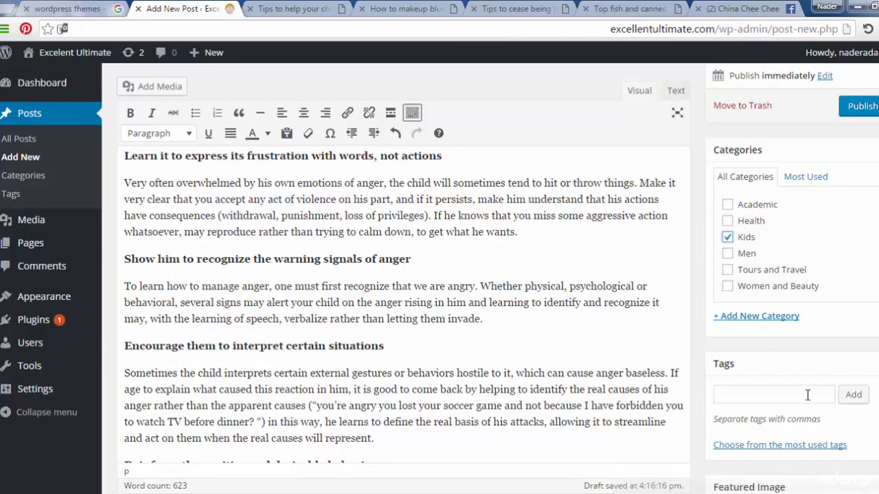
{"action": "left_click", "coordinate": [774, 394]}
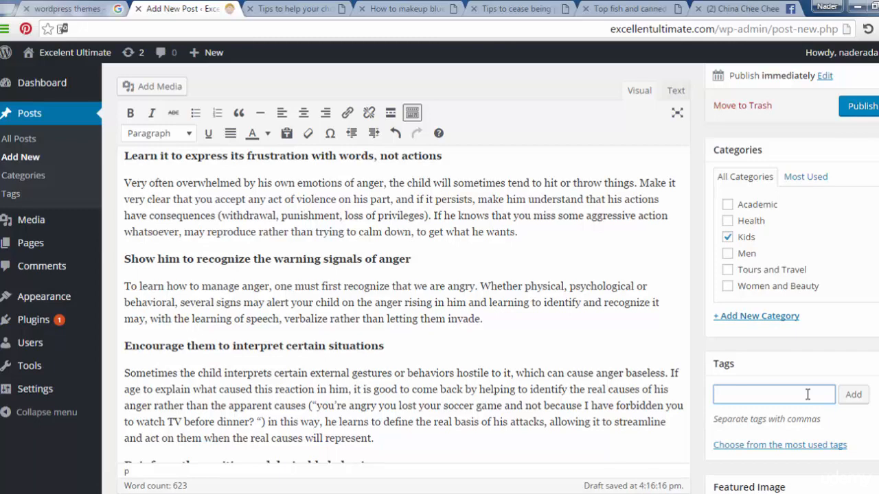
{"action": "type", "text": "signal"}
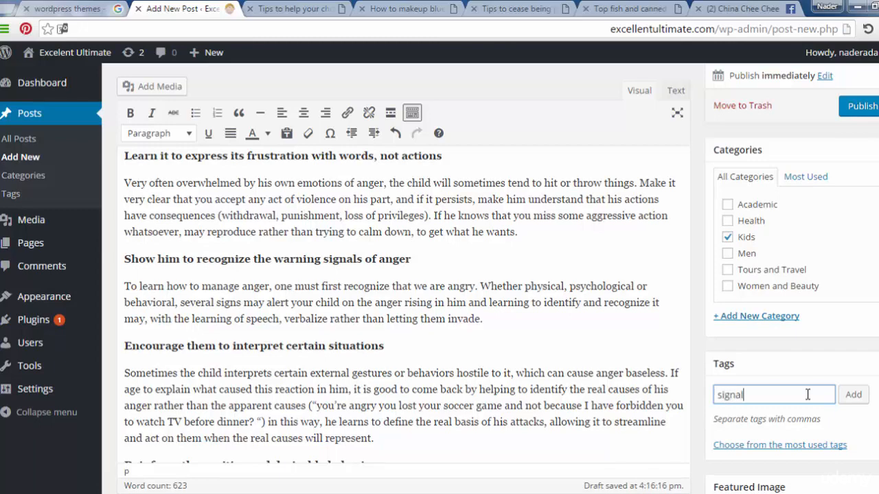
{"action": "left_click", "coordinate": [853, 394]}
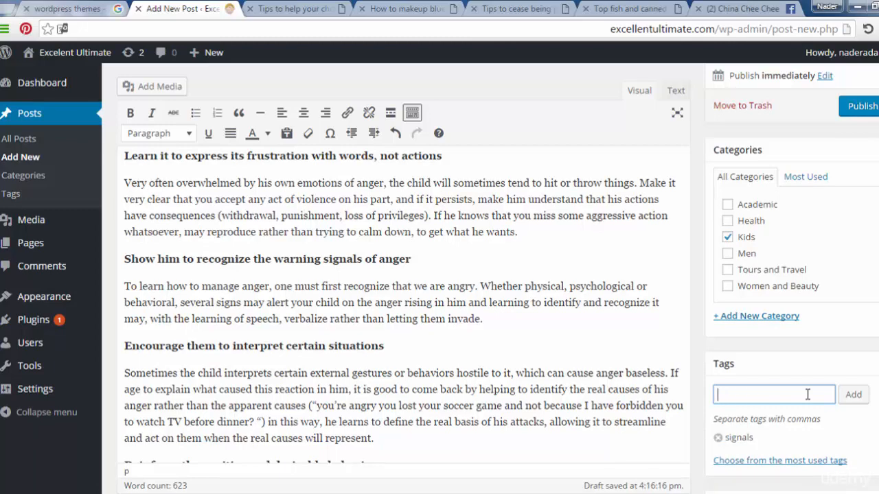
{"action": "type", "text": "action"}
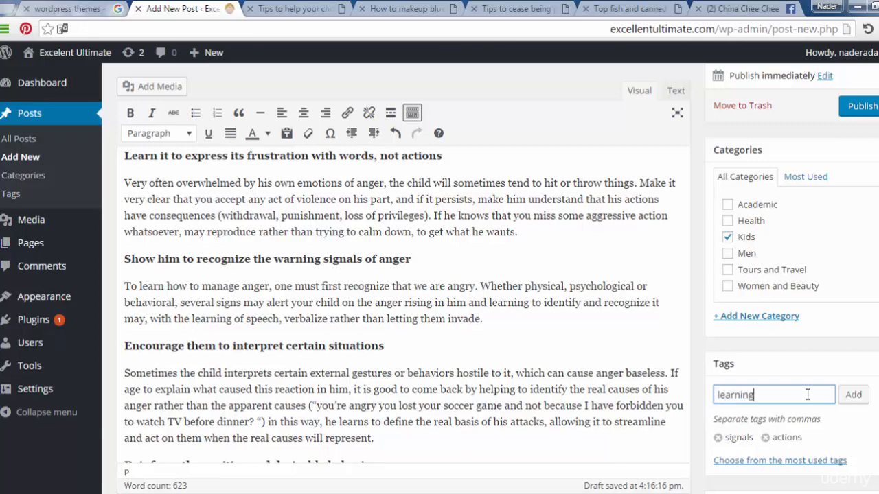
{"action": "left_click", "coordinate": [853, 394]}
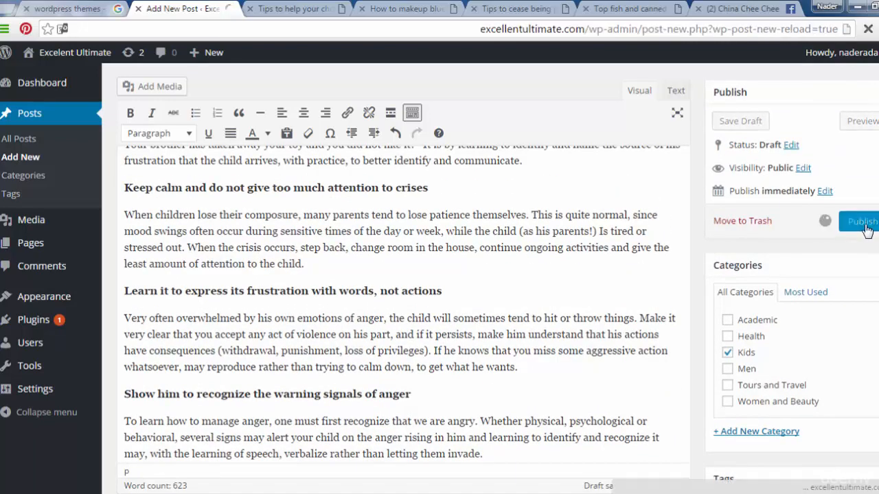
{"action": "left_click", "coordinate": [860, 221]}
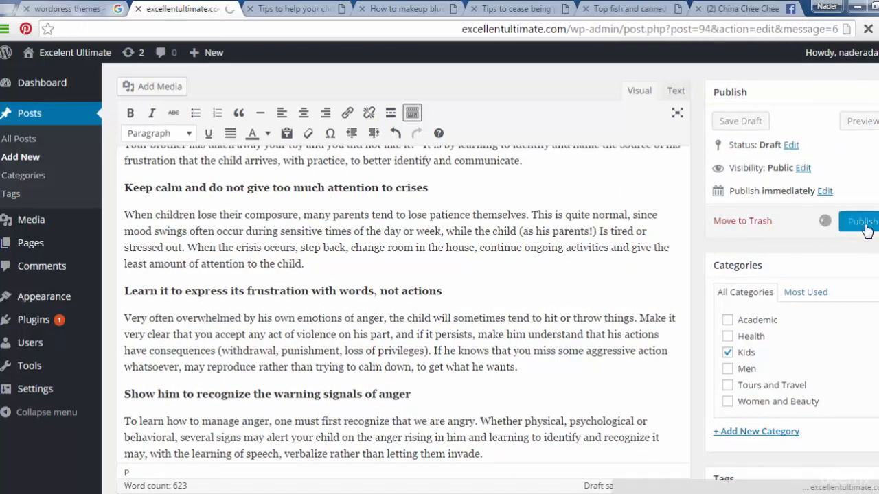
{"action": "left_click", "coordinate": [859, 221]}
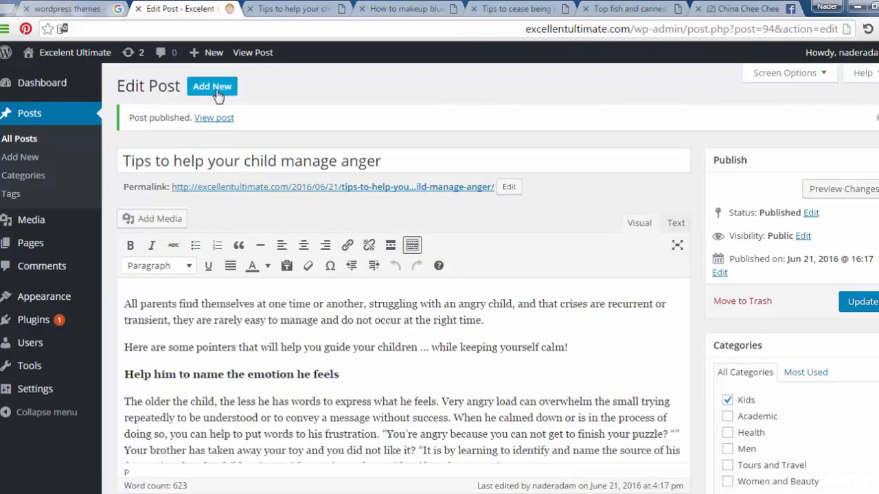
Create a new post titled 'How to makeup blue eyes' copied from the Occasion Life article
{"action": "left_click", "coordinate": [295, 8]}
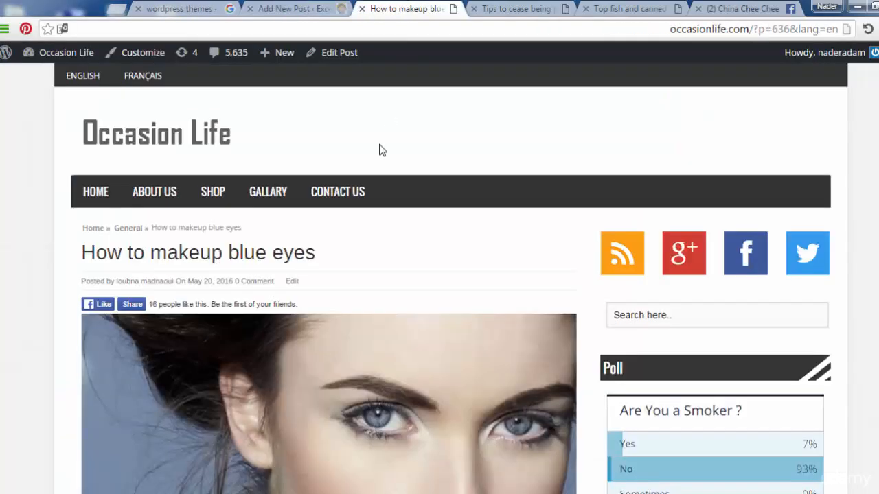
{"action": "left_click_drag", "start_coordinate": [134, 253], "coordinate": [315, 253]}
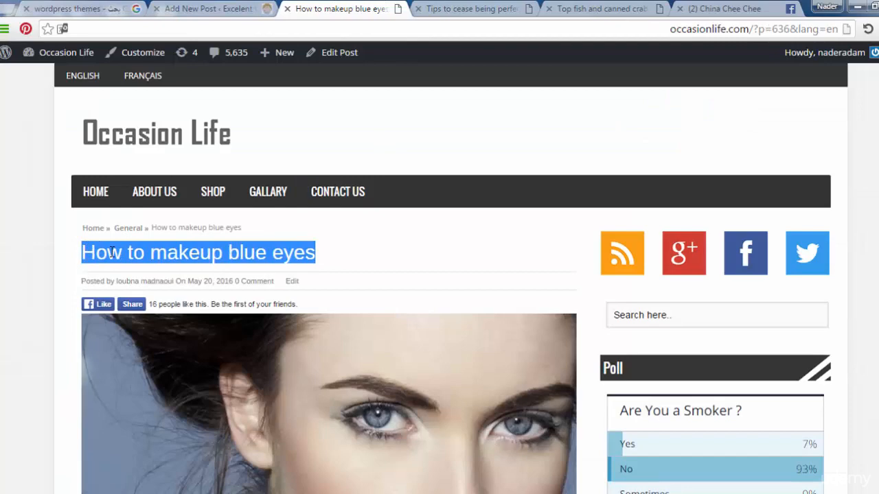
{"action": "left_click", "coordinate": [206, 8]}
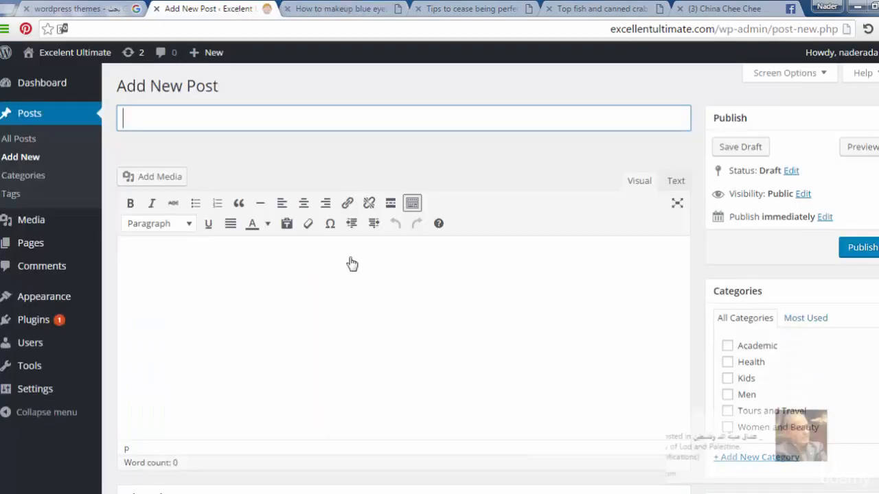
{"action": "type", "text": "How to makeup blue eyes"}
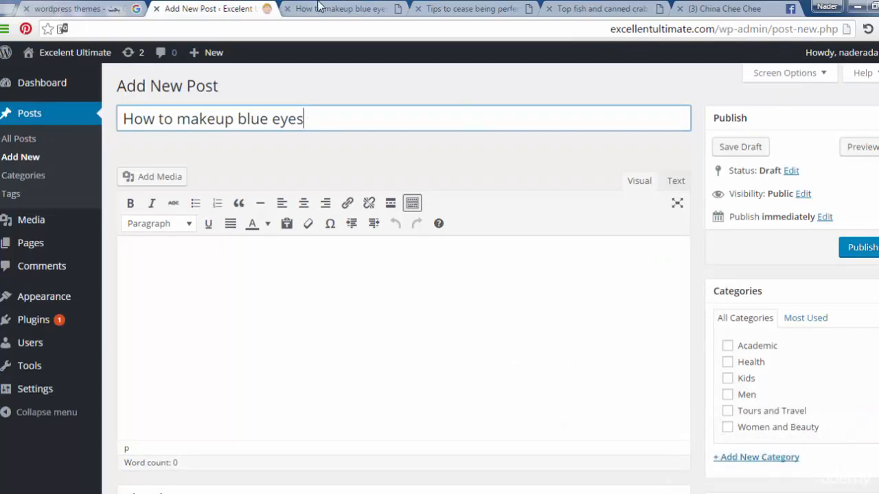
{"action": "left_click", "coordinate": [337, 8]}
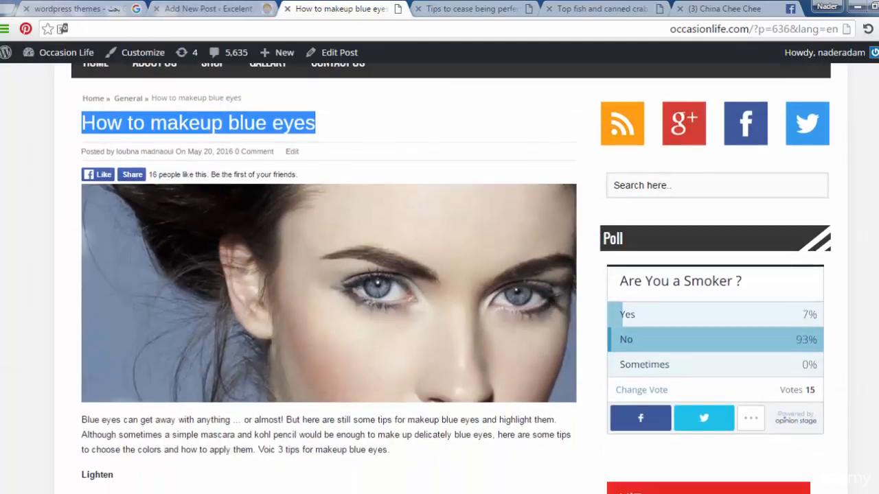
{"action": "scroll", "scroll_direction": "down", "scroll_amount": 3}
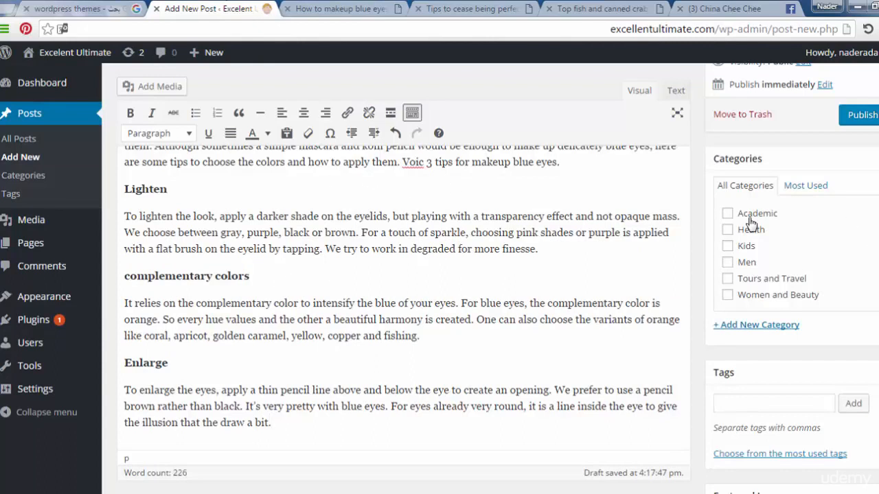
Put the blue-eyes post under Health and Women and Beauty and add the tag colors
{"action": "left_click", "coordinate": [727, 230]}
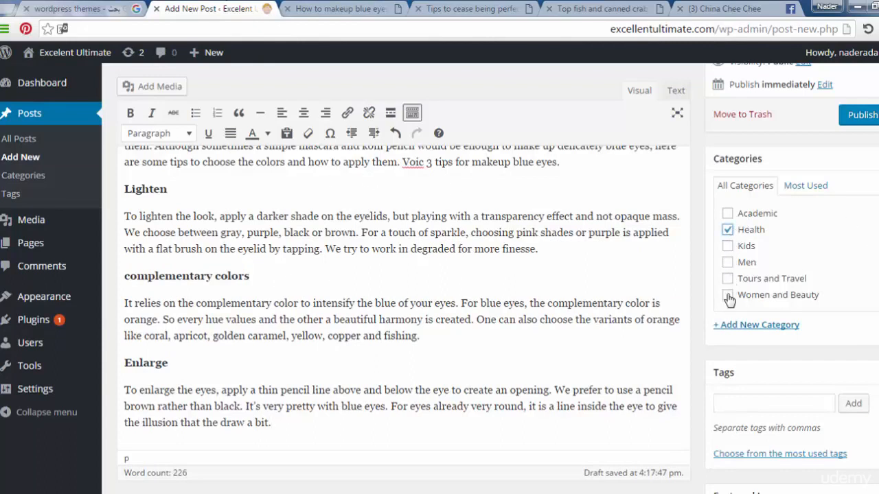
{"action": "left_click", "coordinate": [728, 294]}
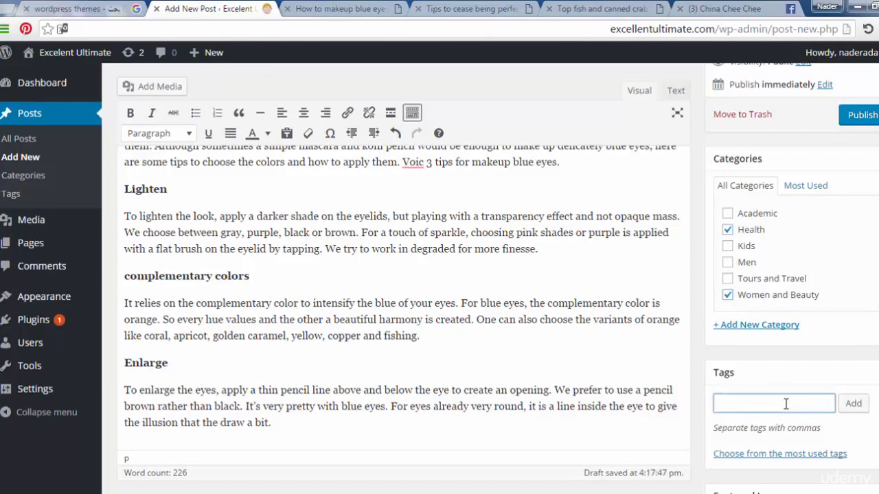
{"action": "type", "text": "colors"}
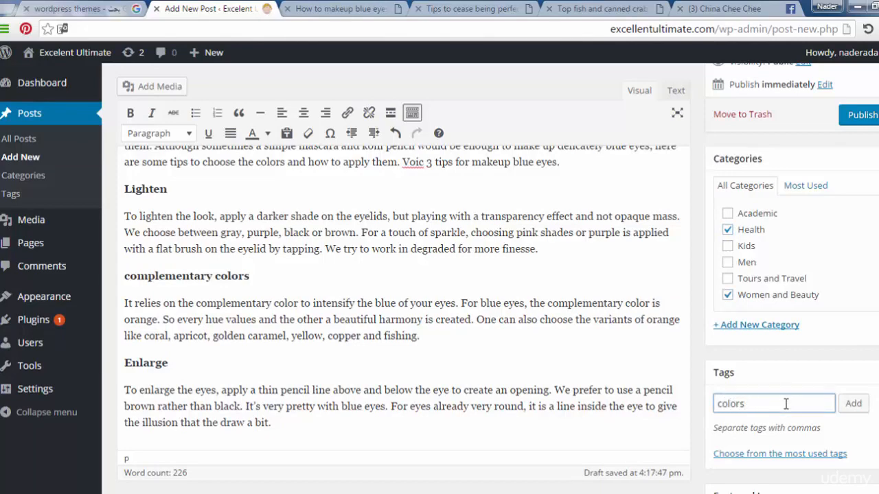
{"action": "left_click", "coordinate": [853, 404]}
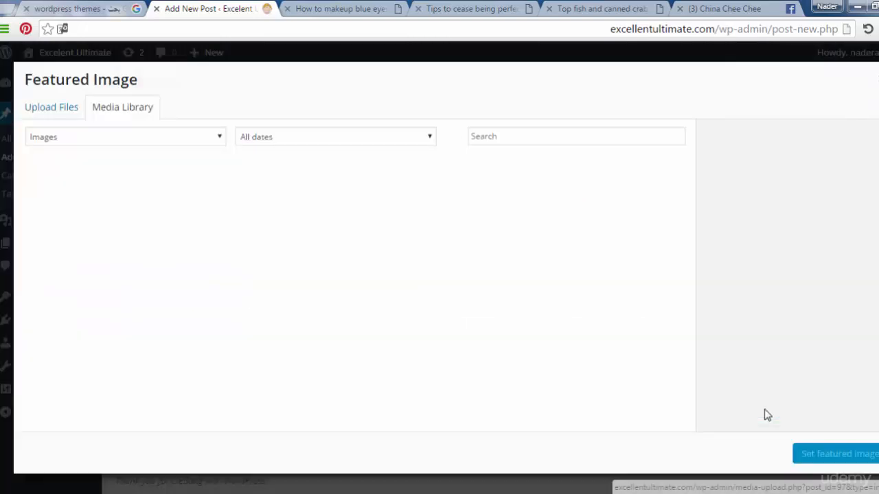
Upload the blue-eye close-up photo and set it as the blue-eyes post's featured image
{"action": "left_click", "coordinate": [51, 108]}
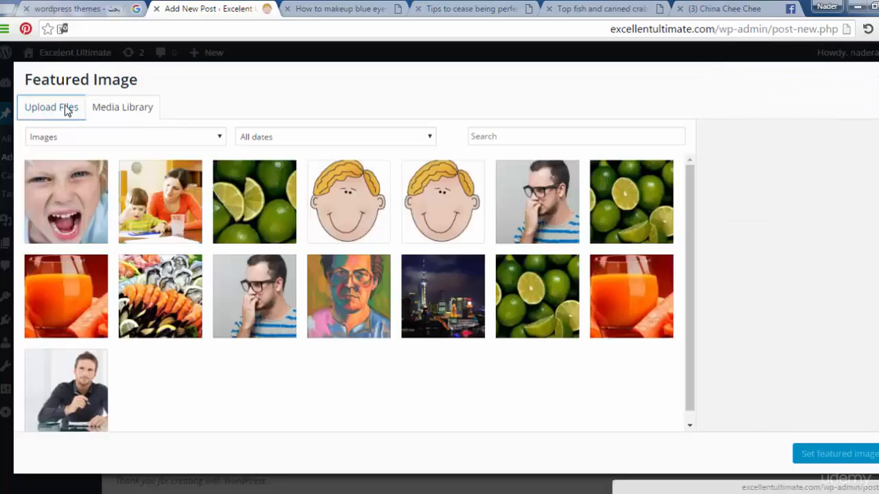
{"action": "left_click", "coordinate": [51, 107]}
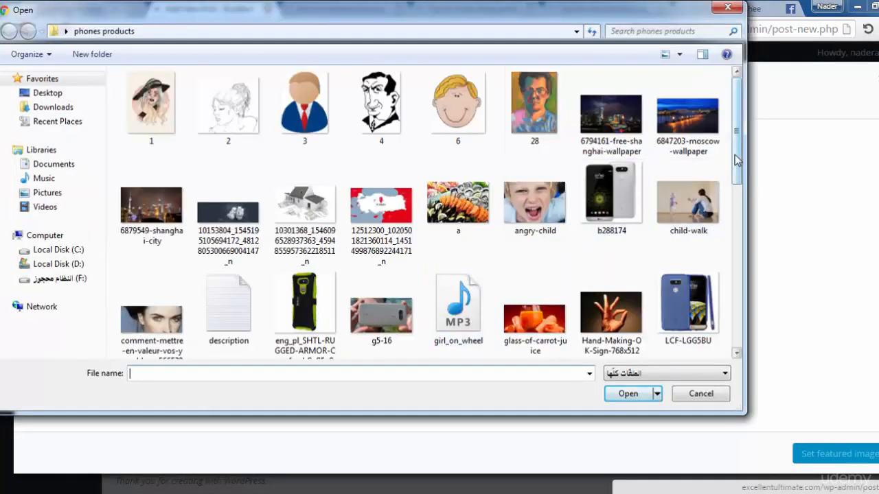
{"action": "scroll", "scroll_direction": "down", "scroll_amount": 3}
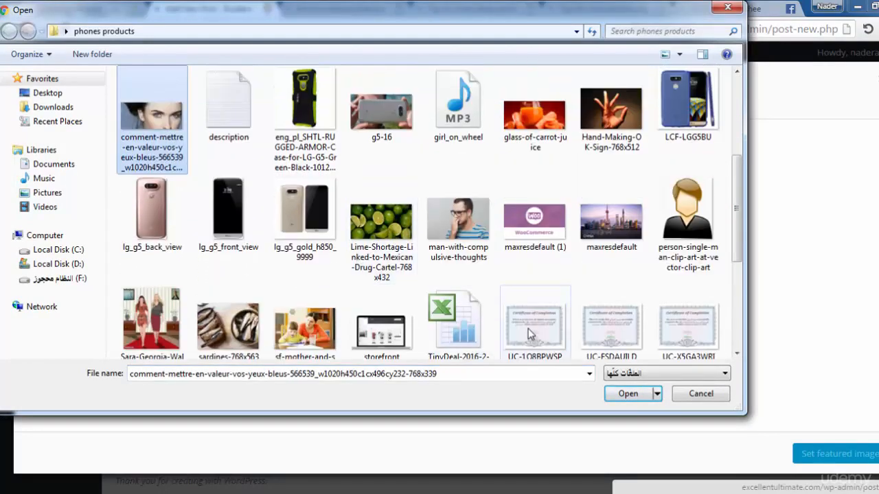
{"action": "left_click", "coordinate": [626, 393]}
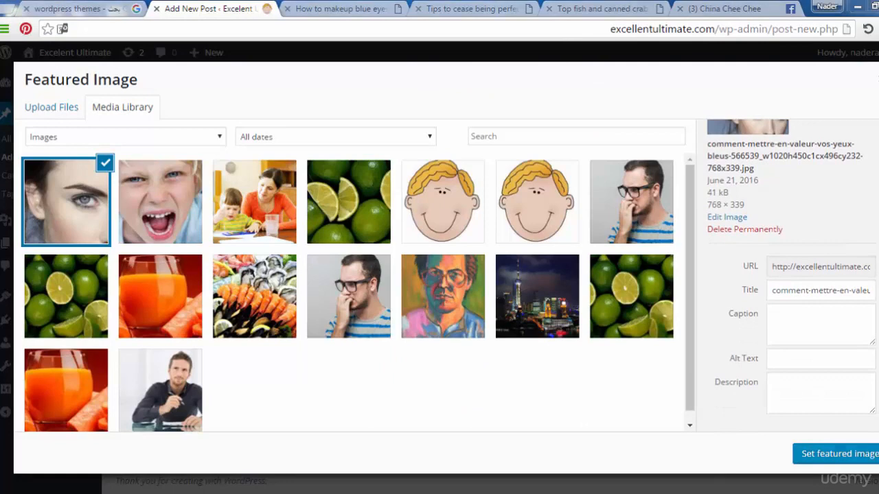
{"action": "left_click", "coordinate": [838, 454]}
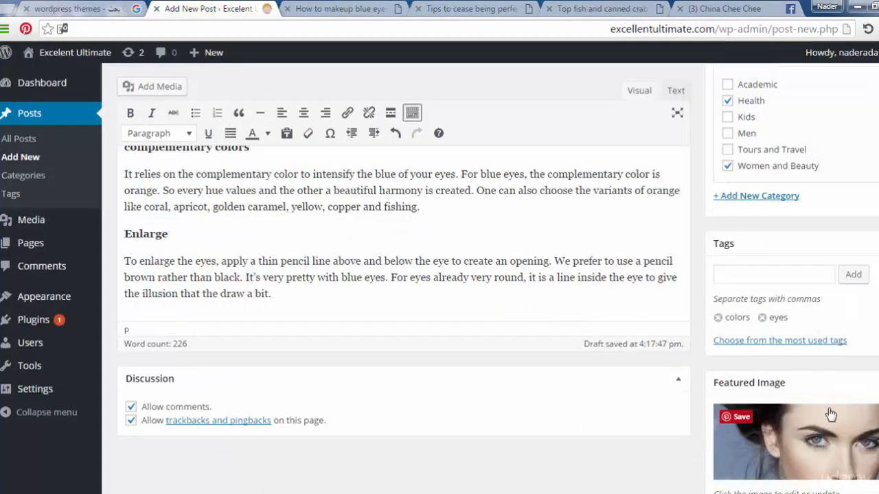
{"action": "scroll", "scroll_direction": "down", "scroll_amount": 3}
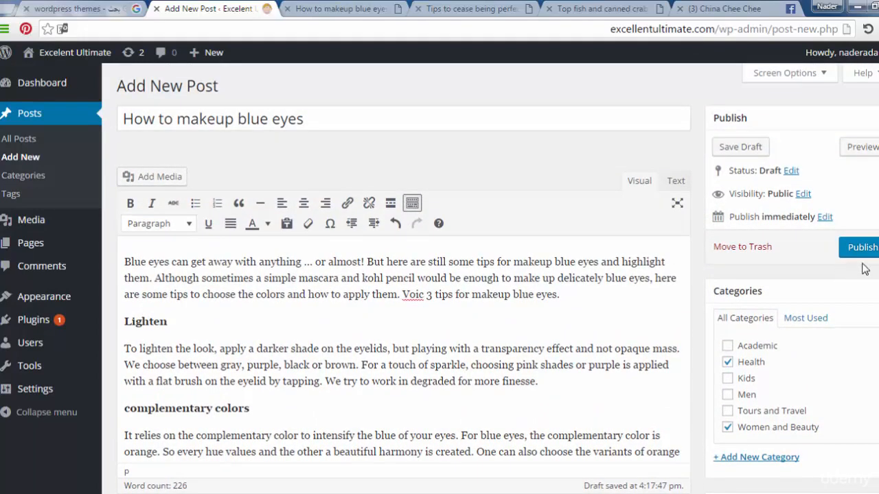
Publish the 'How to makeup blue eyes' post
{"action": "left_click", "coordinate": [862, 247]}
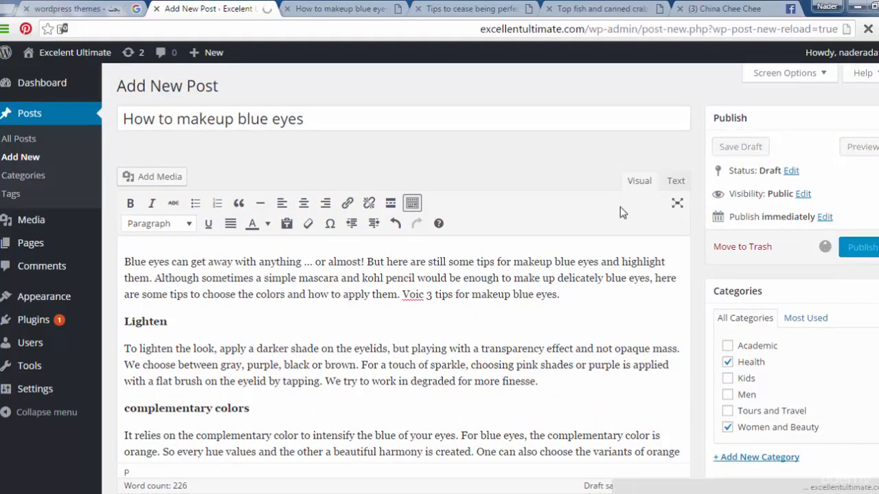
{"action": "left_click", "coordinate": [862, 247]}
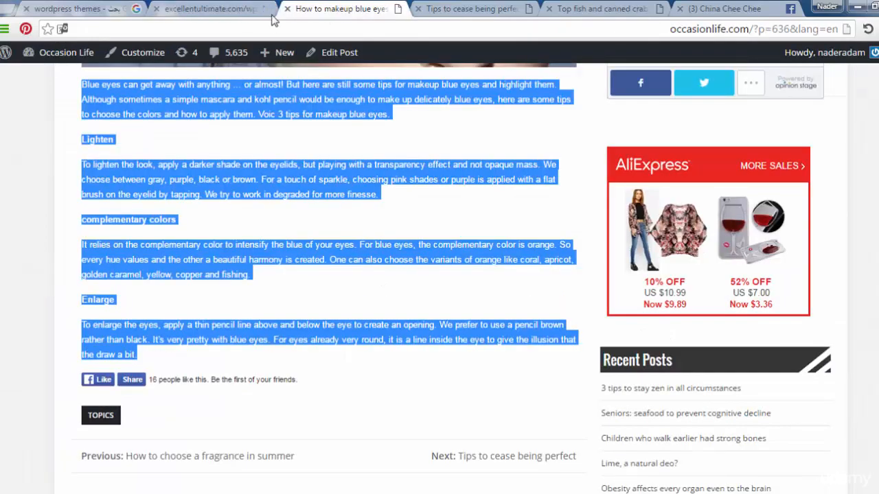
Start a new post titled 'Tips to cease being perfect' copied from the Occasion Life article
{"action": "left_click", "coordinate": [470, 9]}
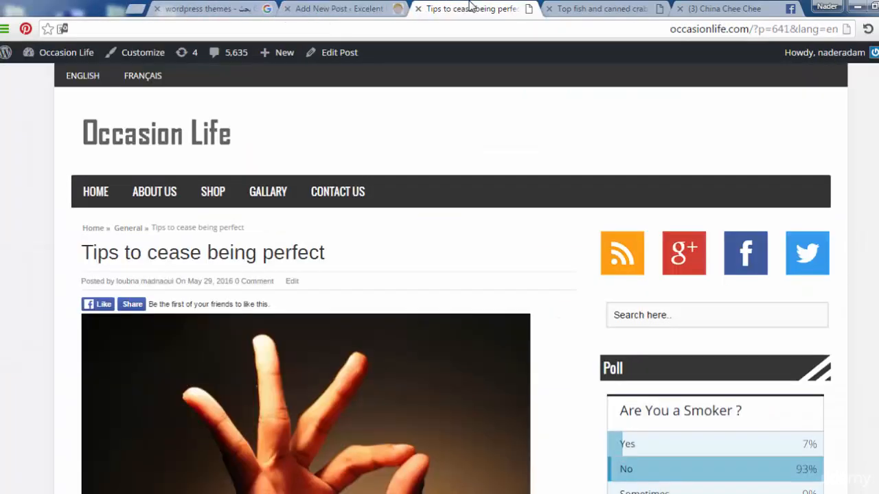
{"action": "left_click_drag", "start_coordinate": [82, 280], "coordinate": [239, 281]}
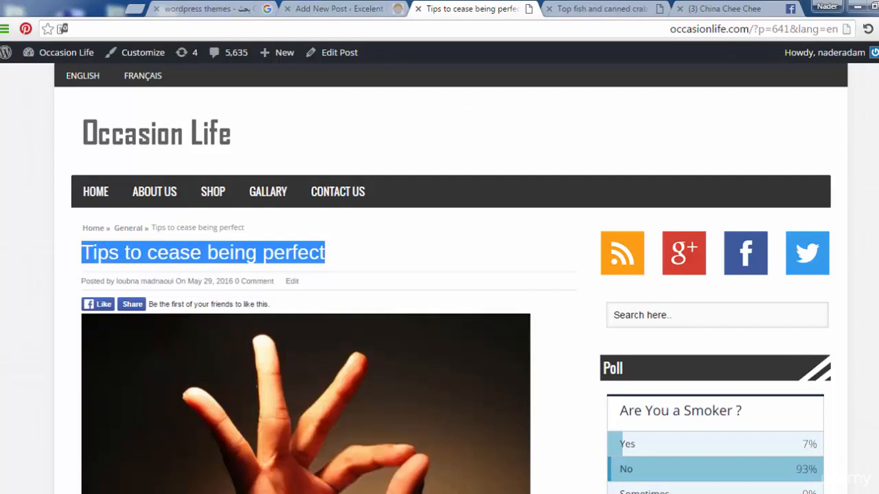
{"action": "left_click", "coordinate": [339, 8]}
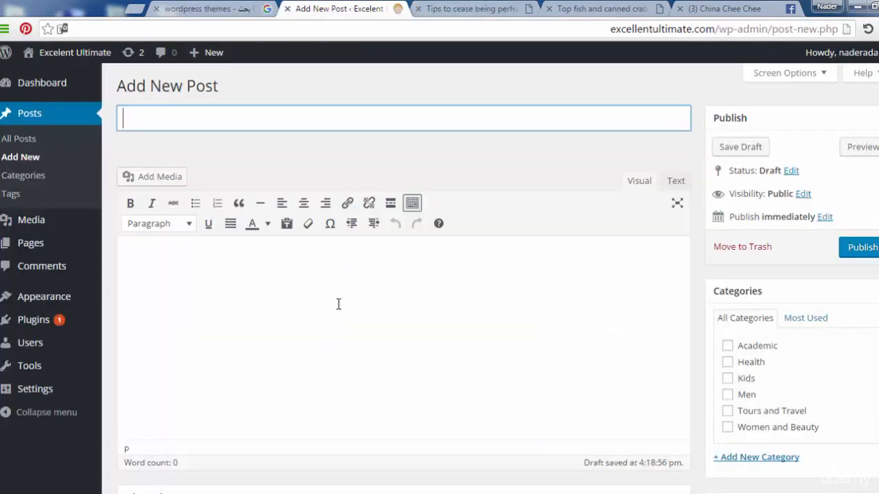
{"action": "type", "text": "Tips to cease being perfect"}
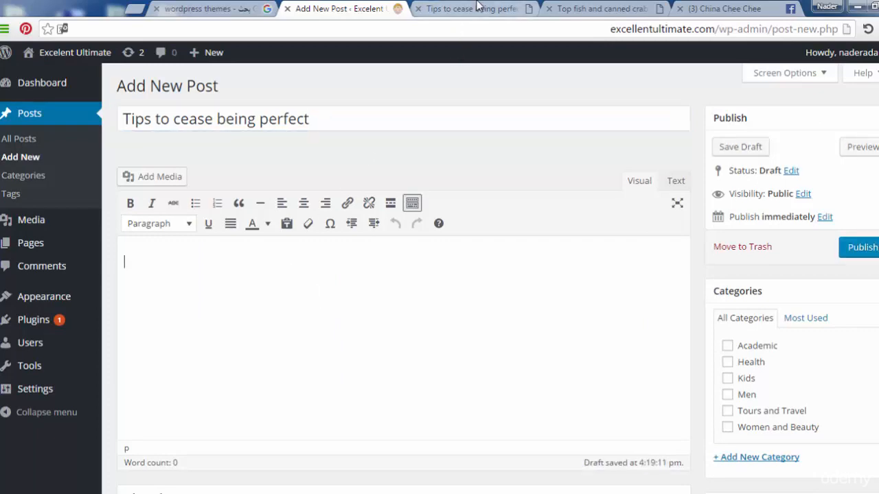
Copy the perfectionism article's body text from Occasion Life for the post editor
{"action": "left_click", "coordinate": [470, 8]}
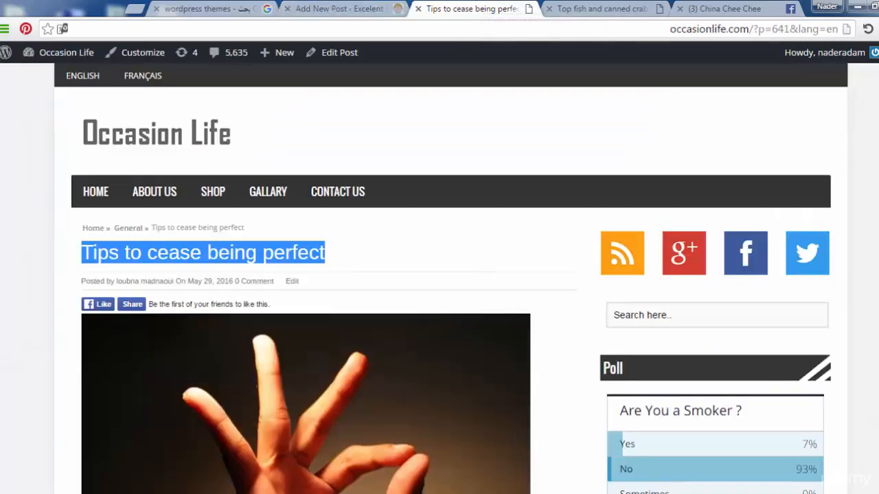
{"action": "scroll", "scroll_direction": "down", "scroll_amount": 3}
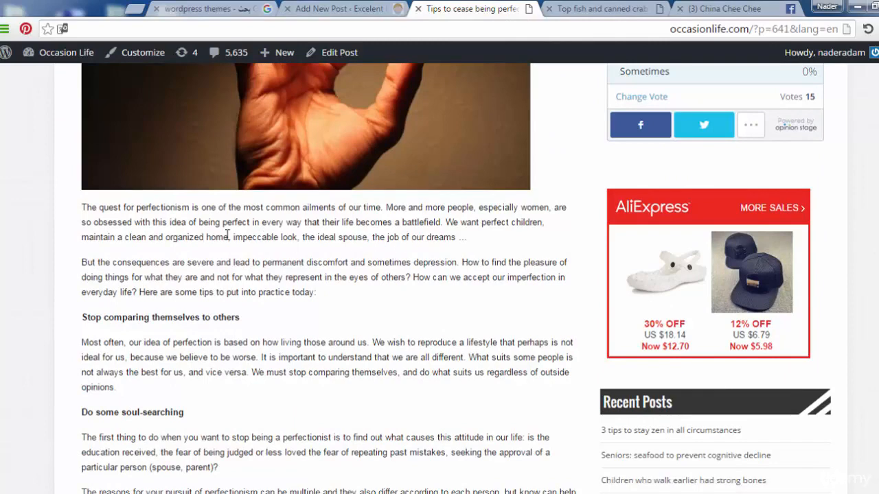
{"action": "left_click_drag", "start_coordinate": [82, 206], "coordinate": [163, 277]}
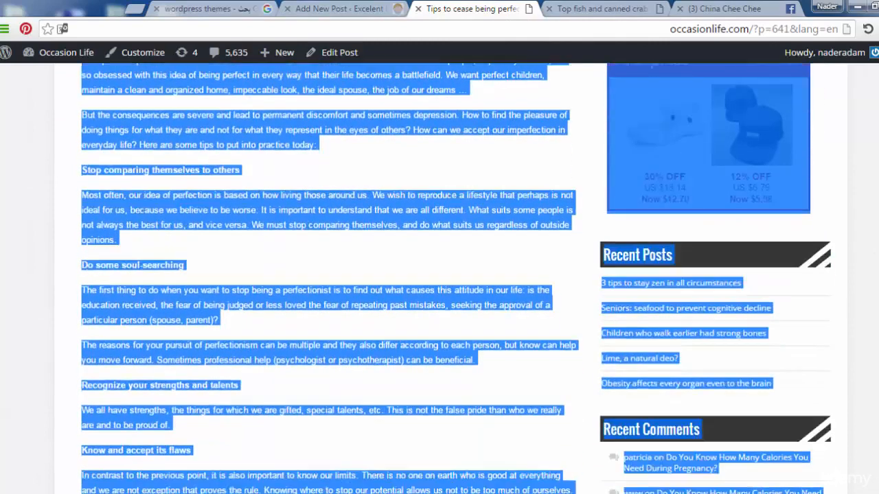
{"action": "scroll", "scroll_direction": "down", "scroll_amount": 3}
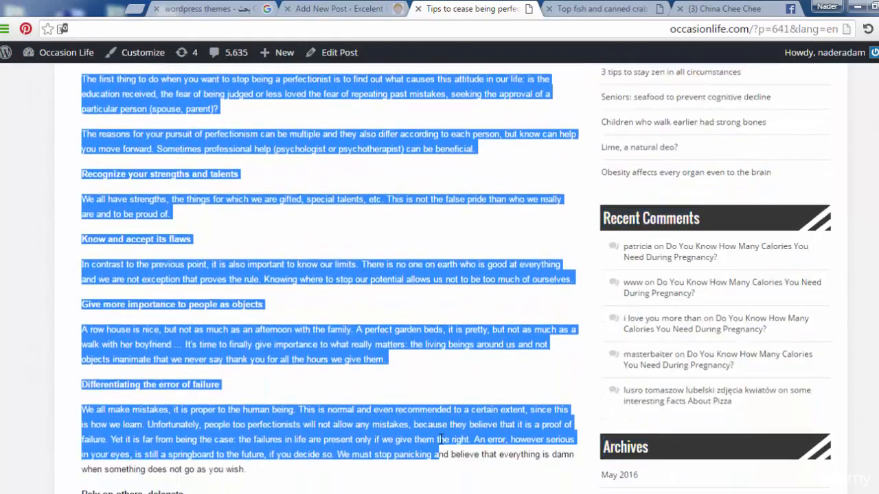
{"action": "scroll", "scroll_direction": "down", "scroll_amount": 3}
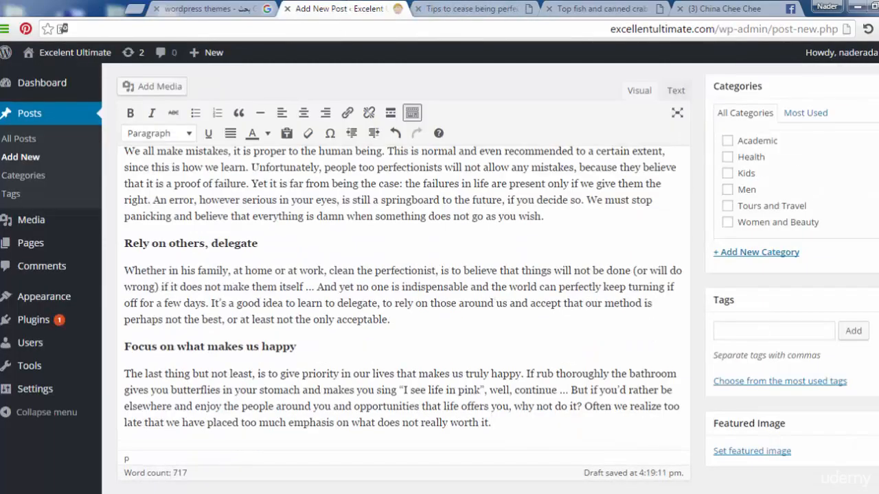
File the perfectionism post under Academic and Men and tag it delegate and error
{"action": "scroll", "scroll_direction": "up", "scroll_amount": 3}
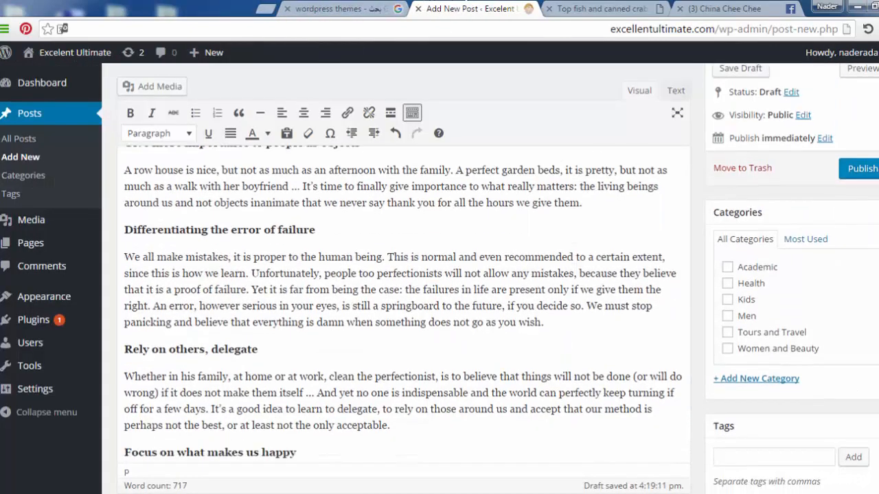
{"action": "scroll", "scroll_direction": "down", "scroll_amount": 3}
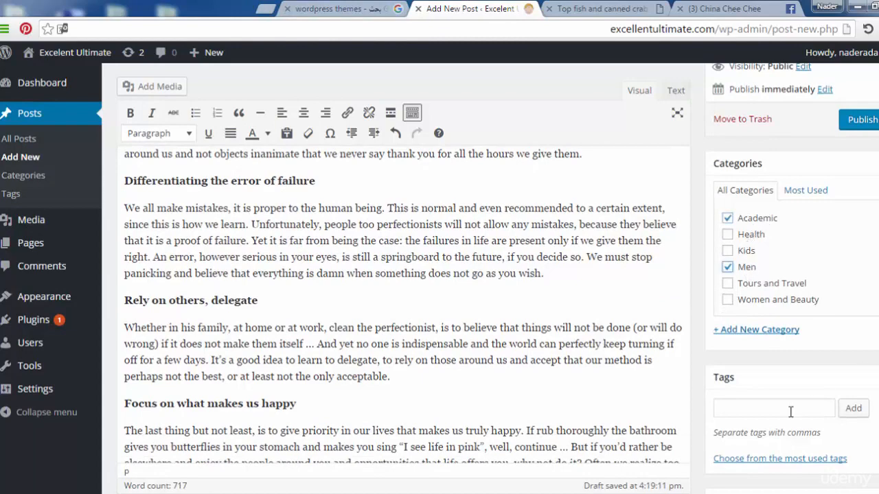
{"action": "left_click", "coordinate": [774, 408]}
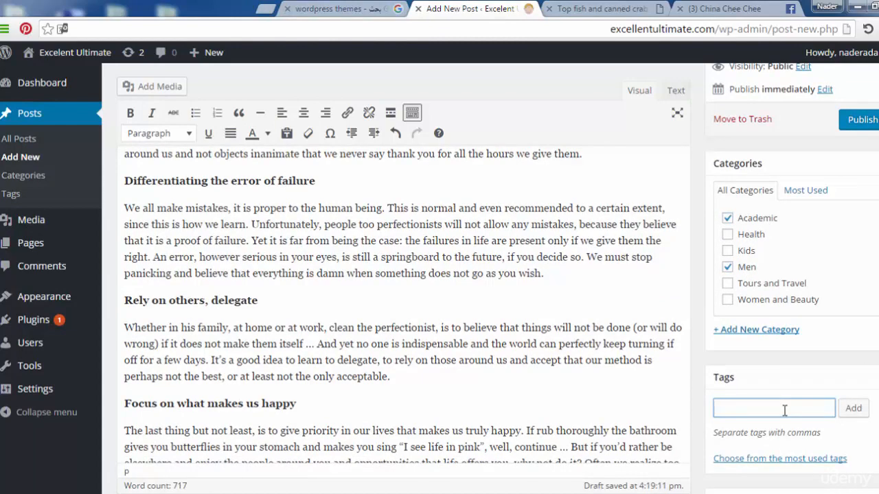
{"action": "type", "text": "deleg"}
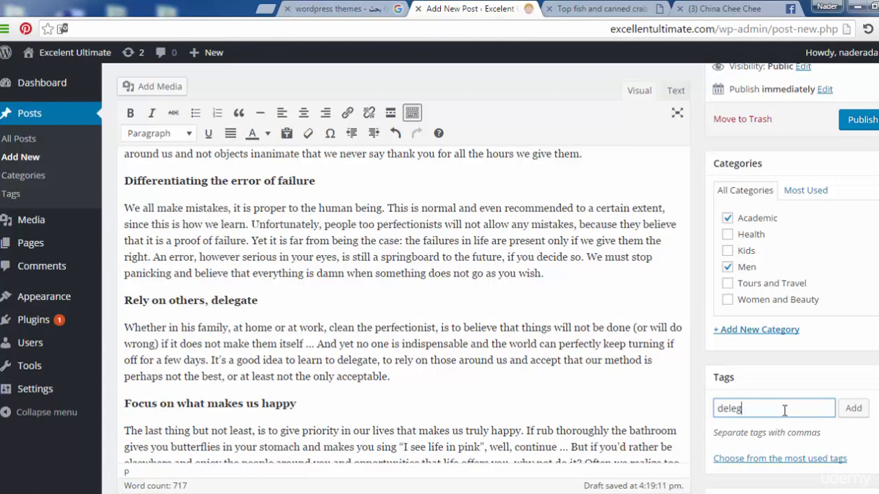
{"action": "left_click", "coordinate": [853, 408]}
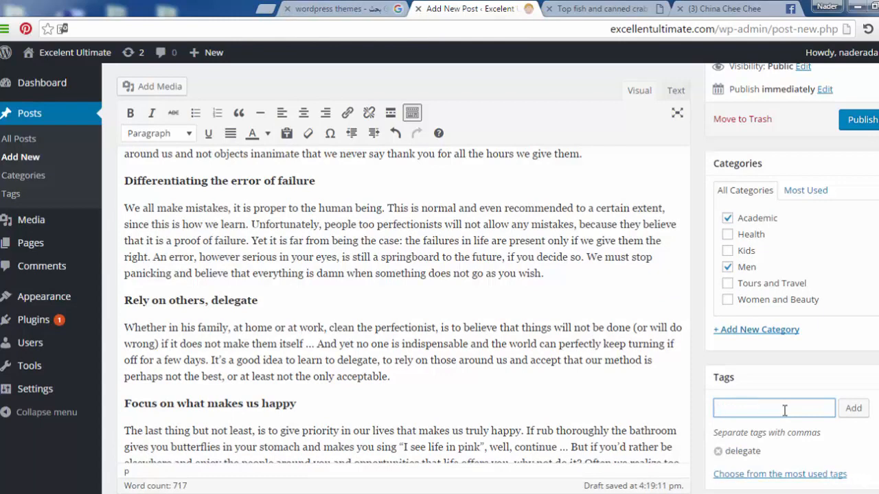
{"action": "left_click", "coordinate": [775, 407]}
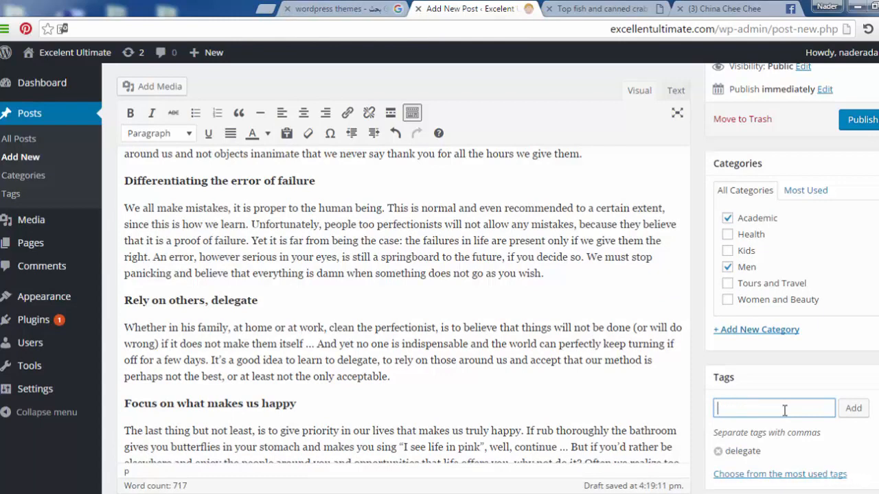
{"action": "type", "text": "erroe"}
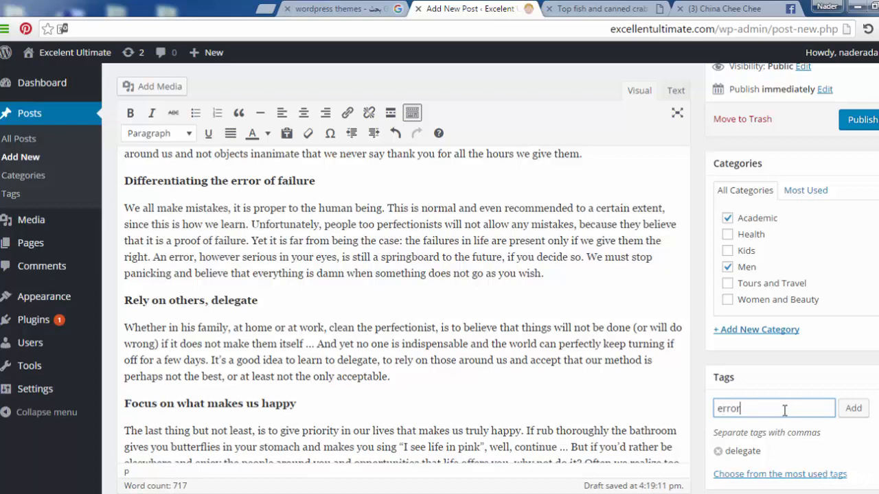
{"action": "left_click", "coordinate": [853, 408]}
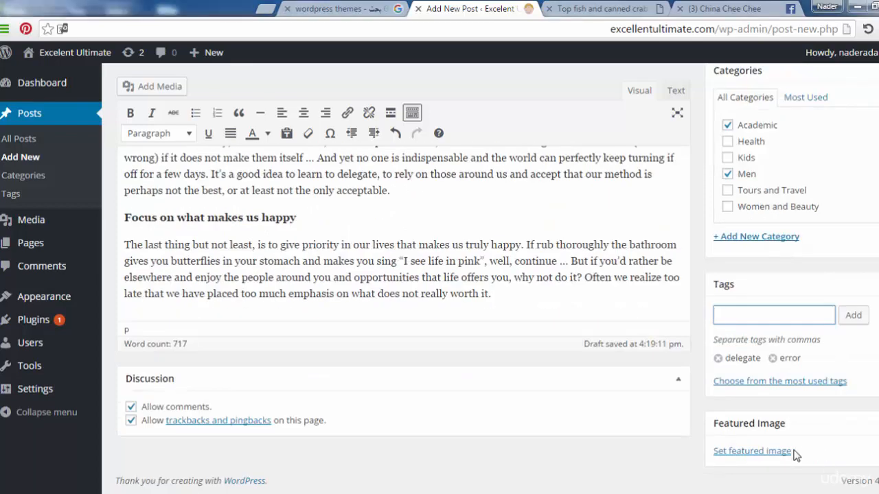
{"action": "left_click", "coordinate": [753, 451]}
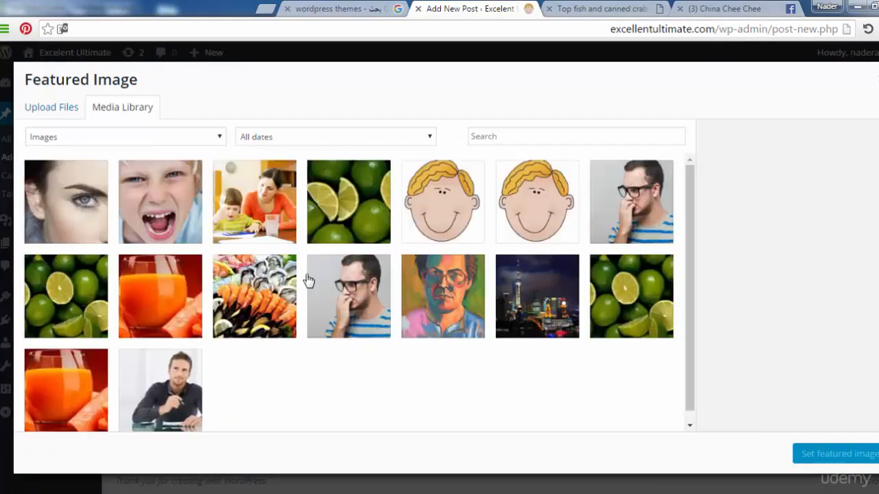
Upload Hand-Making-OK-Sign-768x512 and set it as the perfectionism post's featured image
{"action": "left_click", "coordinate": [50, 107]}
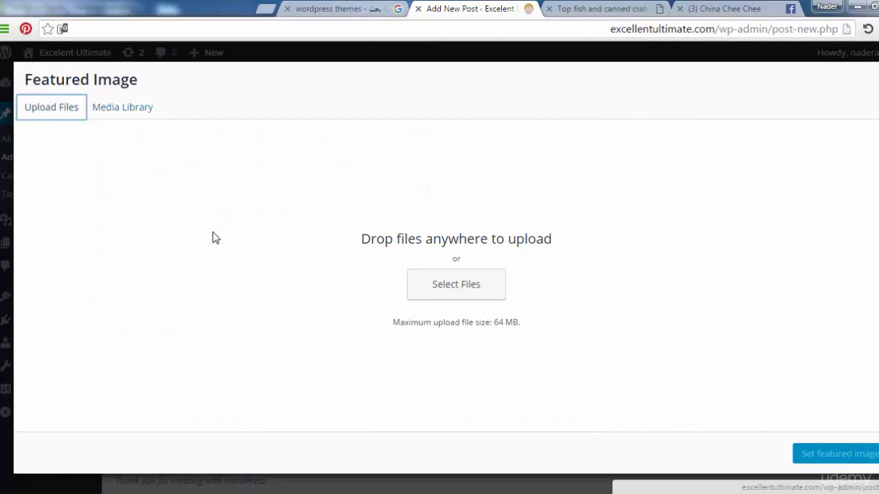
{"action": "left_click", "coordinate": [456, 285]}
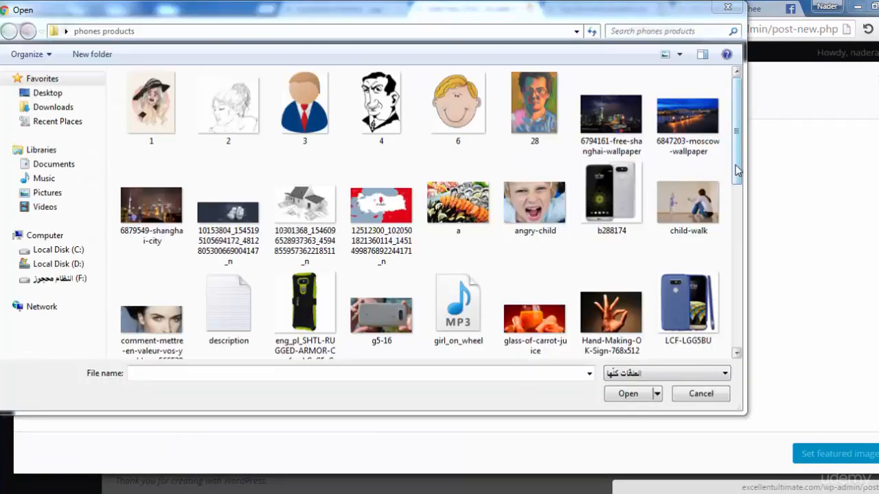
{"action": "scroll", "scroll_direction": "down", "scroll_amount": 3}
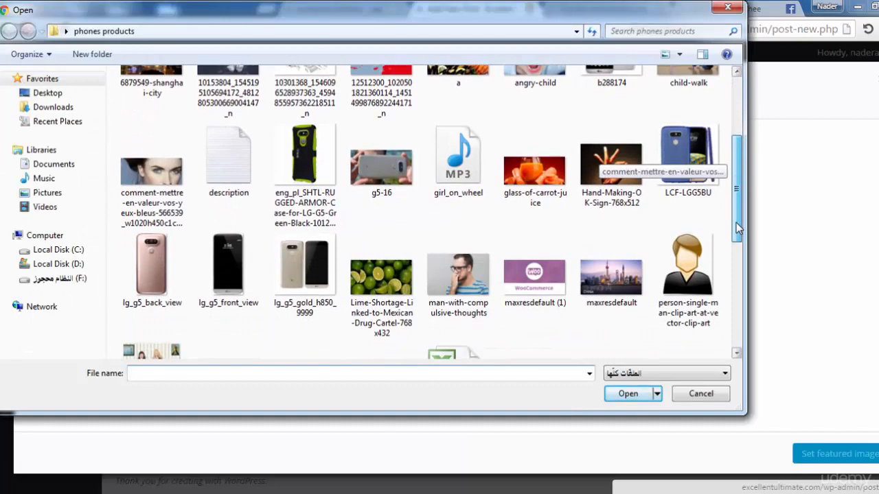
{"action": "scroll", "scroll_direction": "down", "scroll_amount": 3}
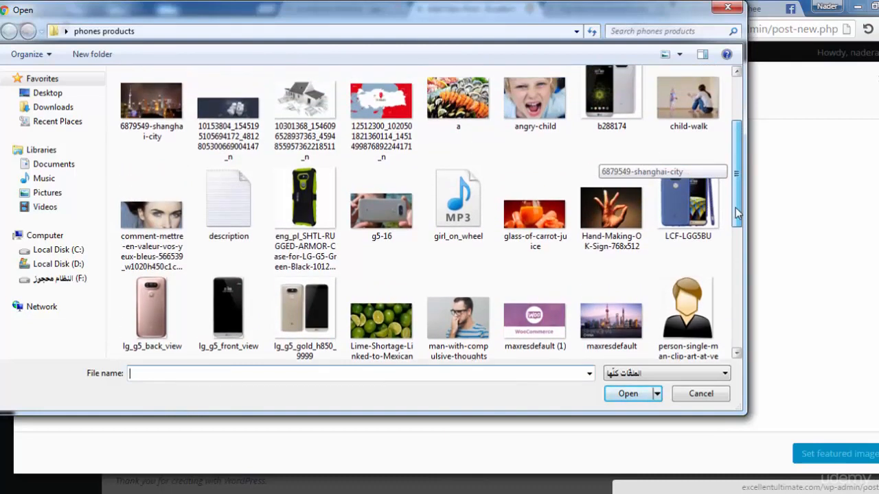
{"action": "left_click", "coordinate": [610, 199]}
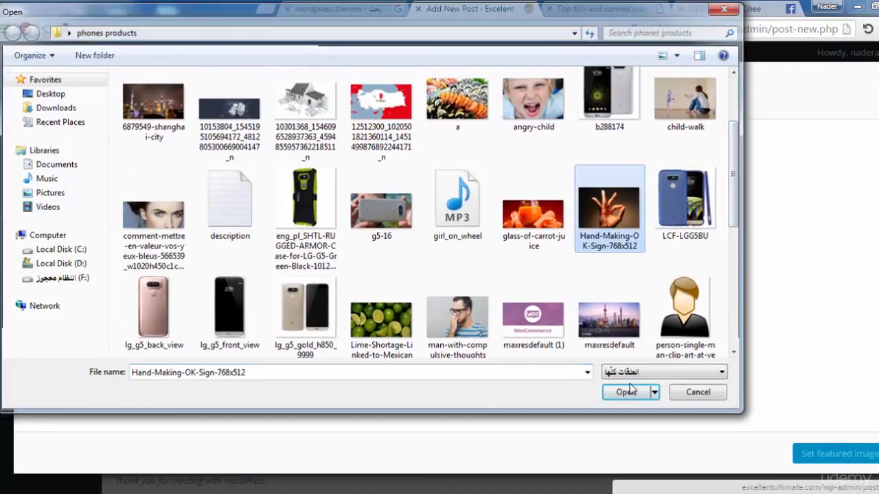
{"action": "left_click", "coordinate": [625, 393]}
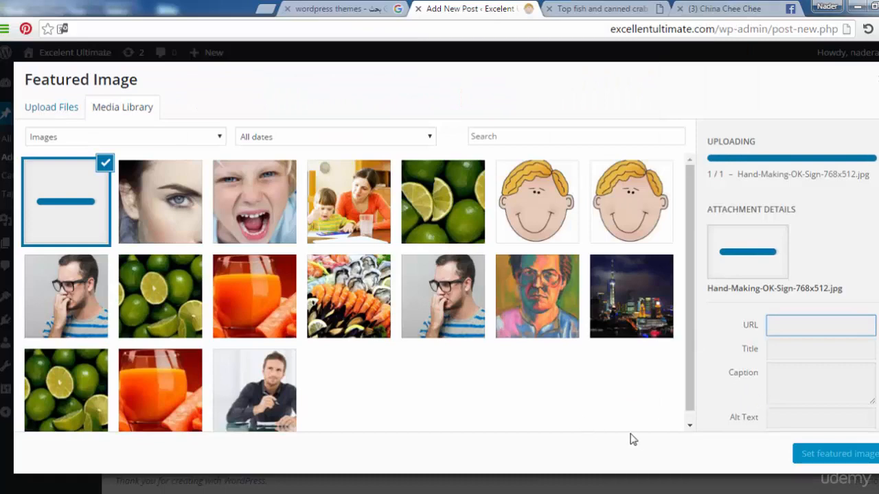
{"action": "mouse_move", "coordinate": [819, 453]}
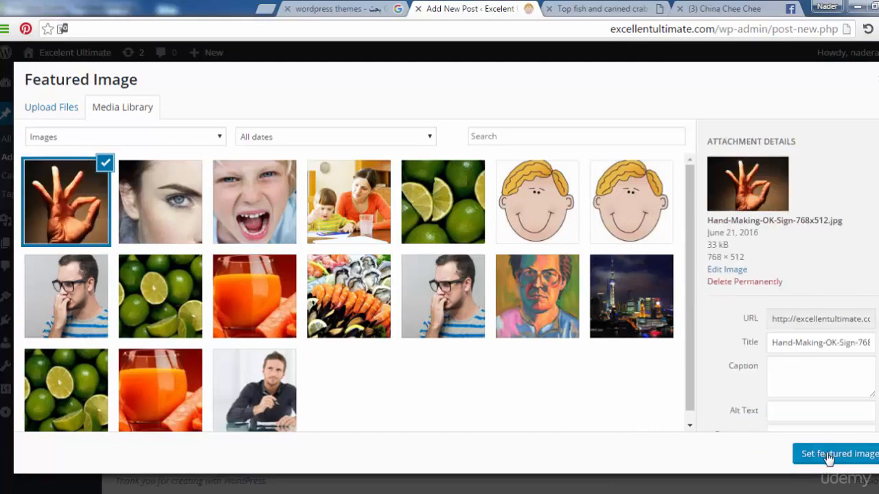
{"action": "left_click", "coordinate": [837, 453]}
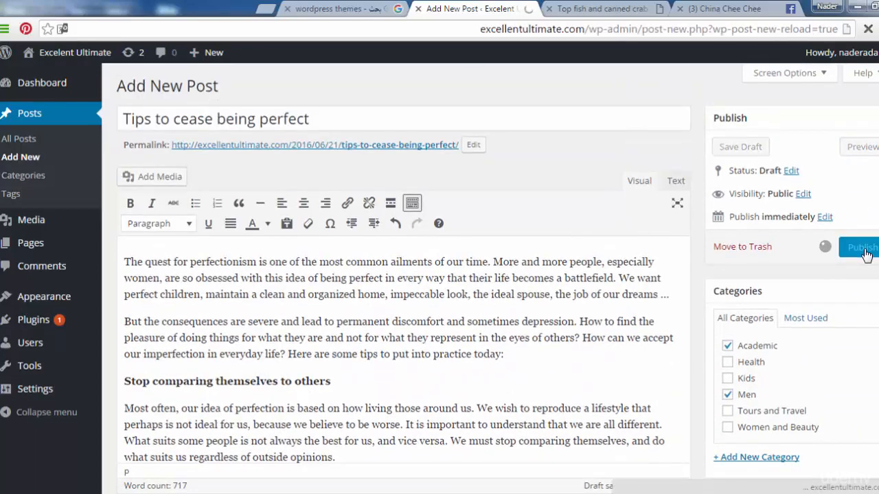
Publish 'Tips to cease being perfect' and return to the Occasion Life crab article
{"action": "left_click", "coordinate": [860, 247]}
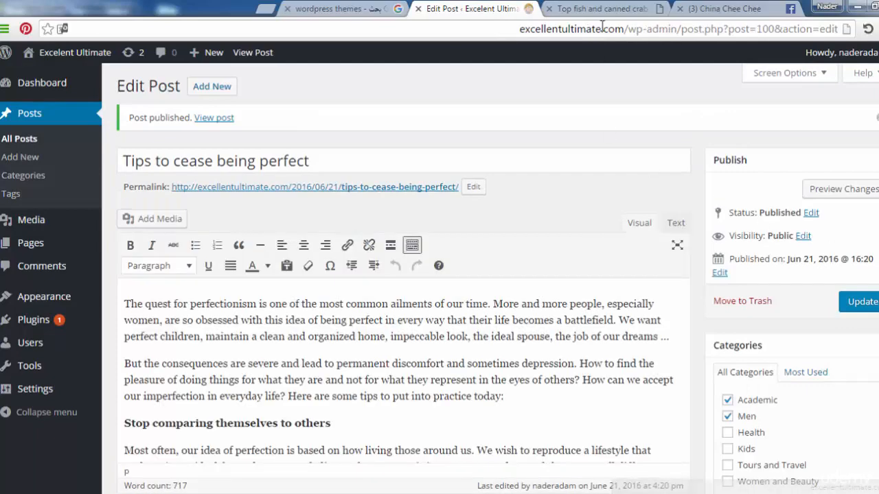
{"action": "left_click", "coordinate": [603, 8]}
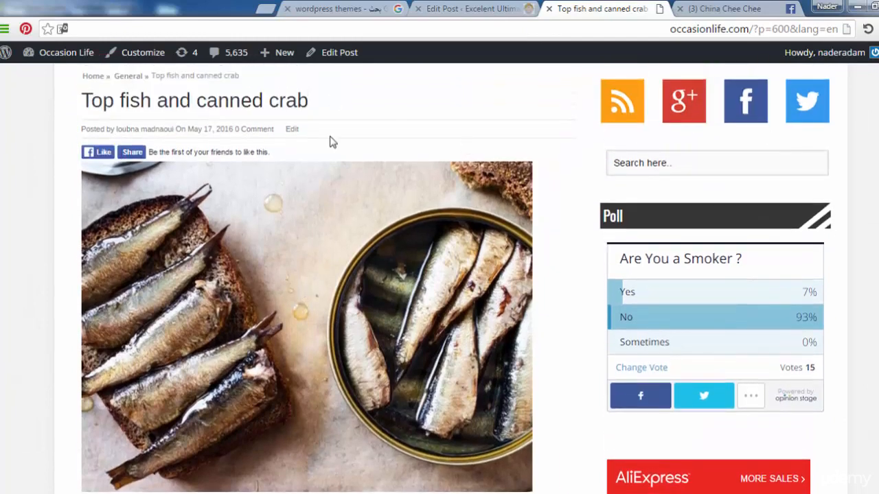
Select the 'Top fish and canned crab' title on Occasion Life and return to the WordPress editor
{"action": "double_click", "coordinate": [288, 100]}
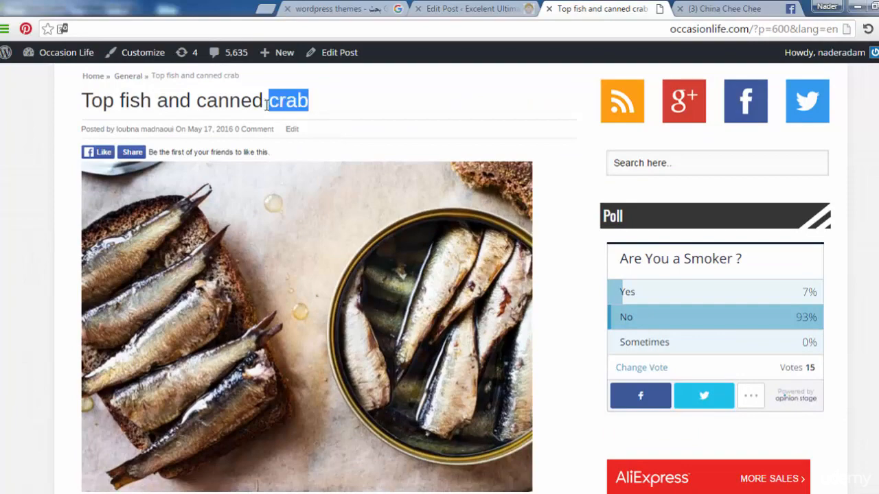
{"action": "triple_click", "coordinate": [195, 101]}
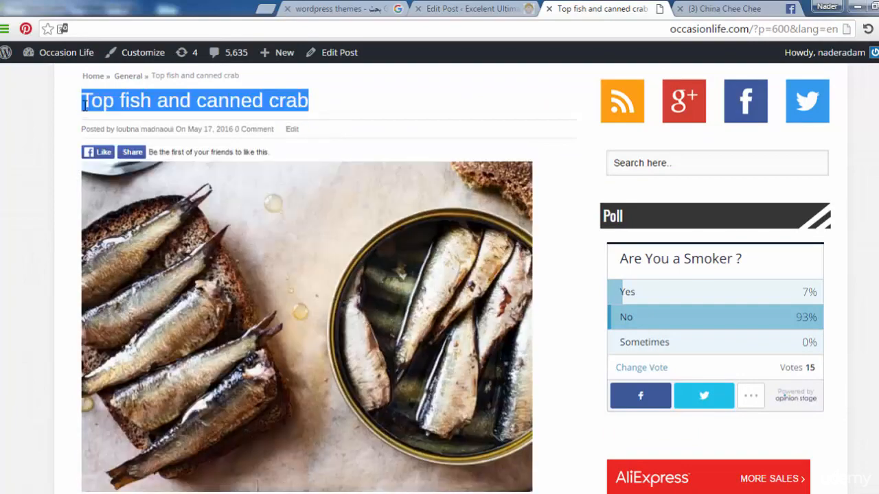
{"action": "left_click", "coordinate": [473, 8]}
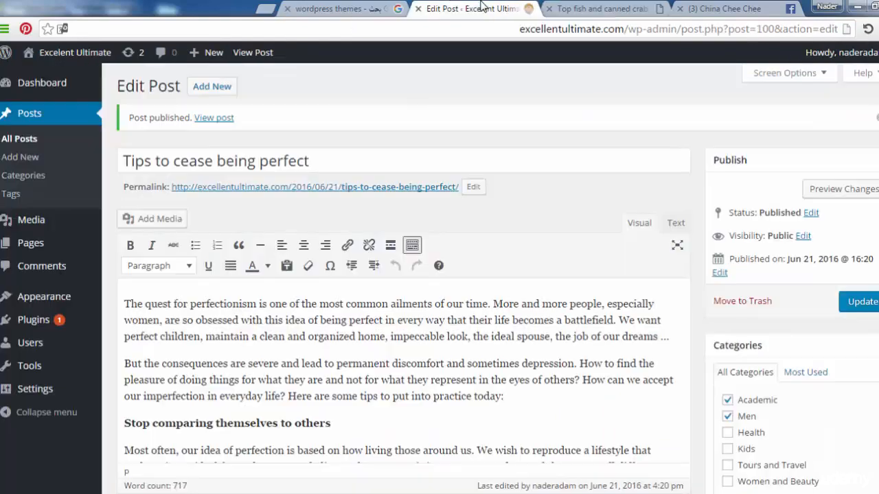
{"action": "mouse_move", "coordinate": [211, 85]}
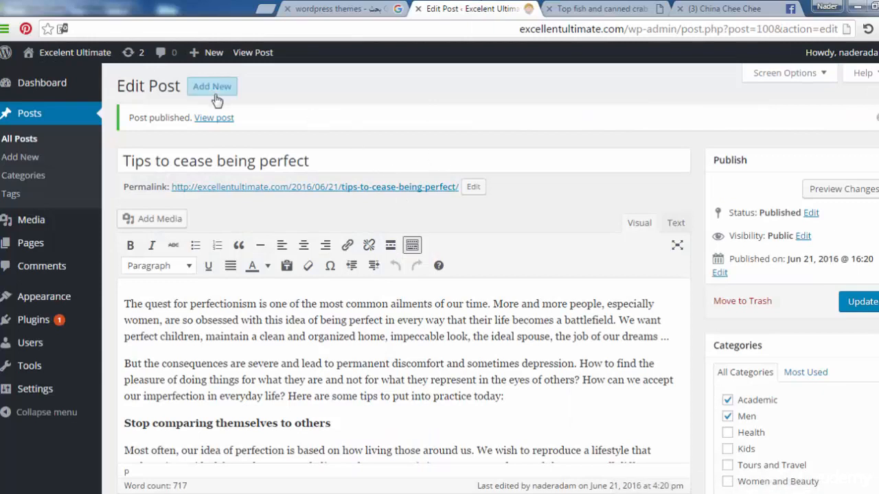
{"action": "mouse_move", "coordinate": [291, 104]}
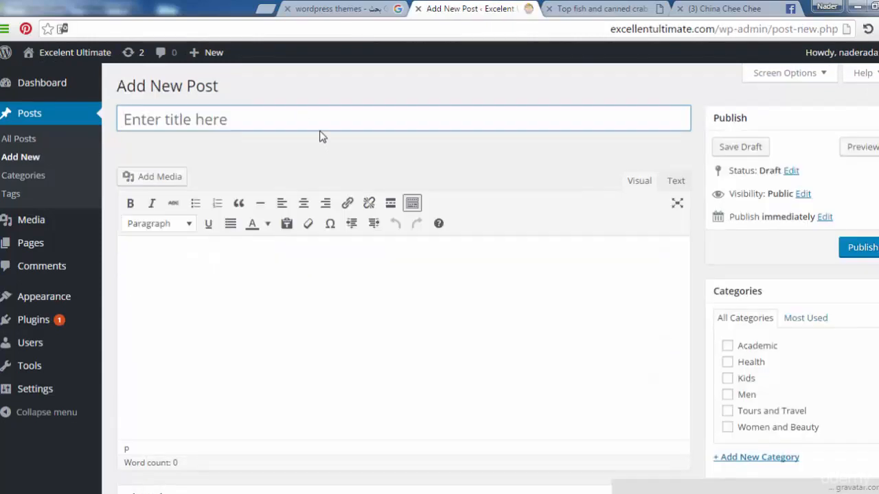
Title the new draft 'Top fish and canned crab' and gather the article body from Occasion Life
{"action": "type", "text": "Top fish and canned crab"}
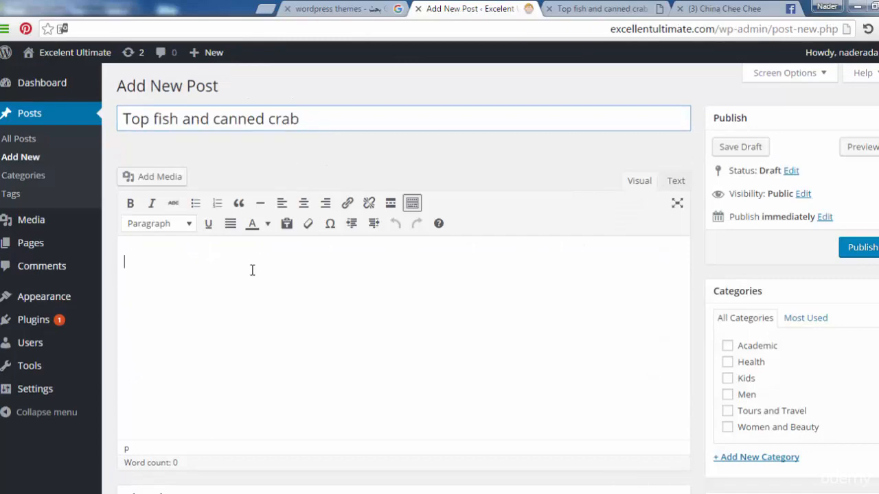
{"action": "left_click", "coordinate": [601, 8]}
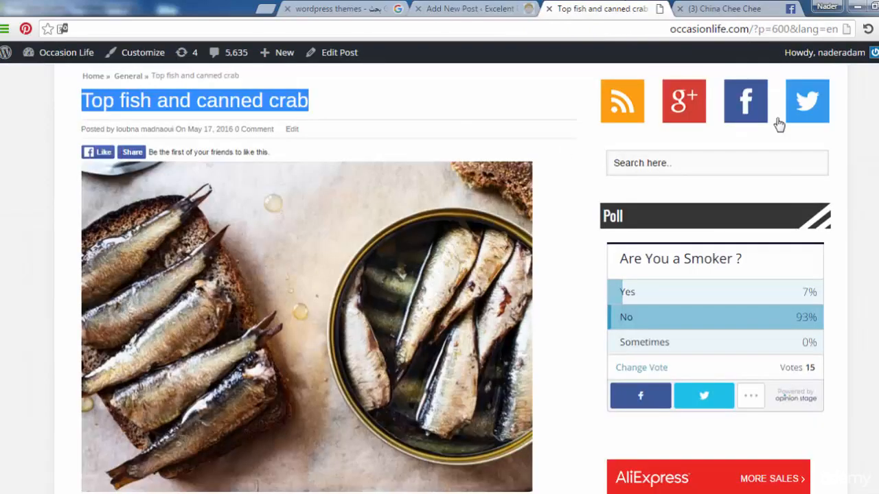
{"action": "scroll", "scroll_direction": "down", "scroll_amount": 3}
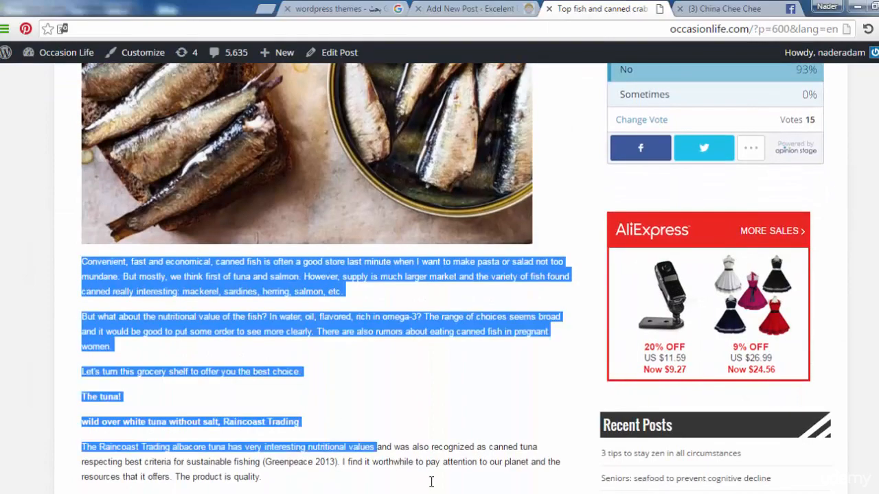
{"action": "scroll", "scroll_direction": "down", "scroll_amount": 3}
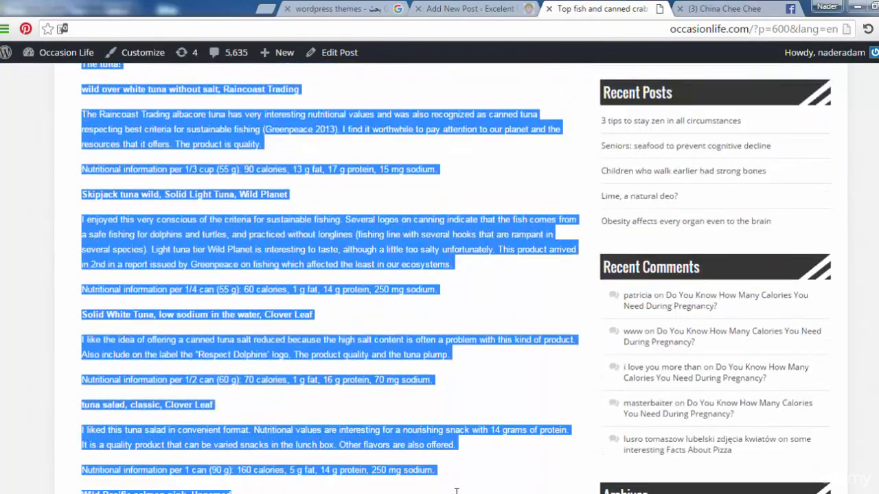
{"action": "scroll", "scroll_direction": "down", "scroll_amount": 3}
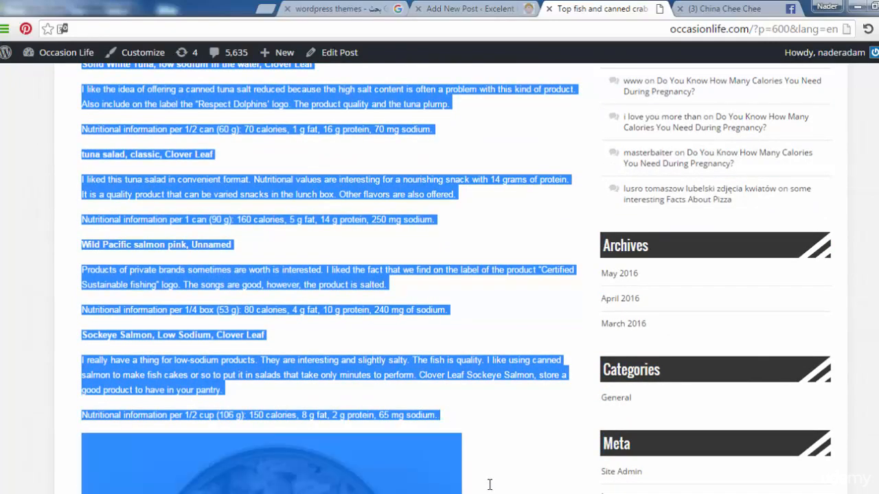
{"action": "scroll", "scroll_direction": "down", "scroll_amount": 3}
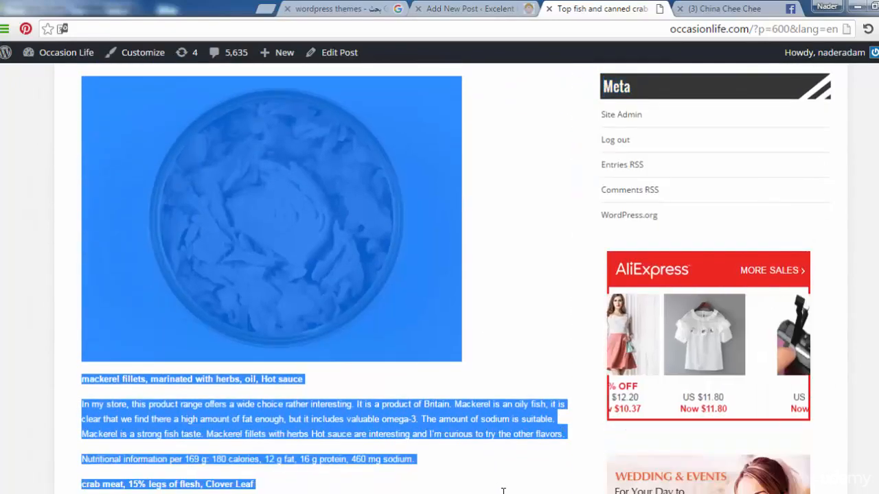
{"action": "scroll", "scroll_direction": "down", "scroll_amount": 3}
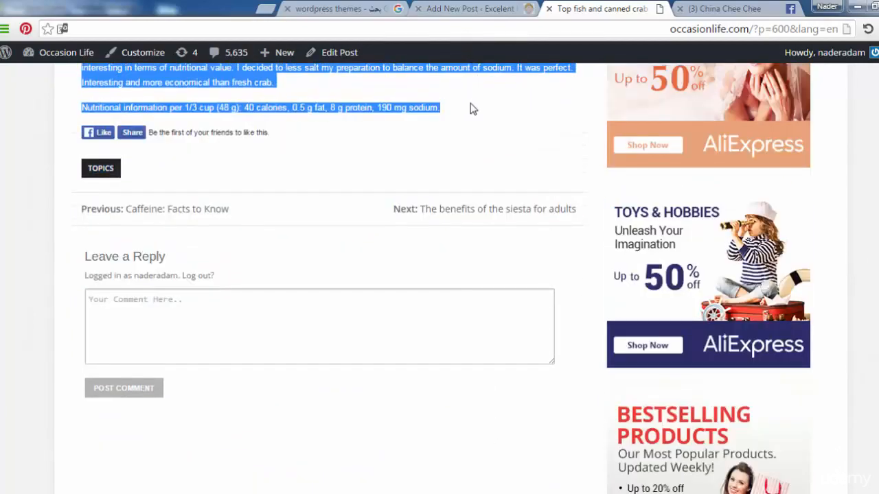
{"action": "left_click", "coordinate": [469, 8]}
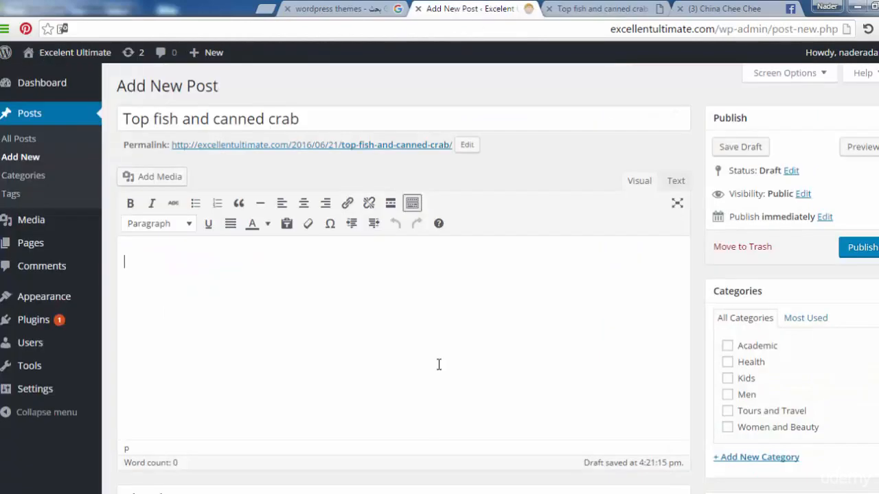
File the crab post under Health and add the tags fish and eat
{"action": "scroll", "scroll_direction": "down", "scroll_amount": 3}
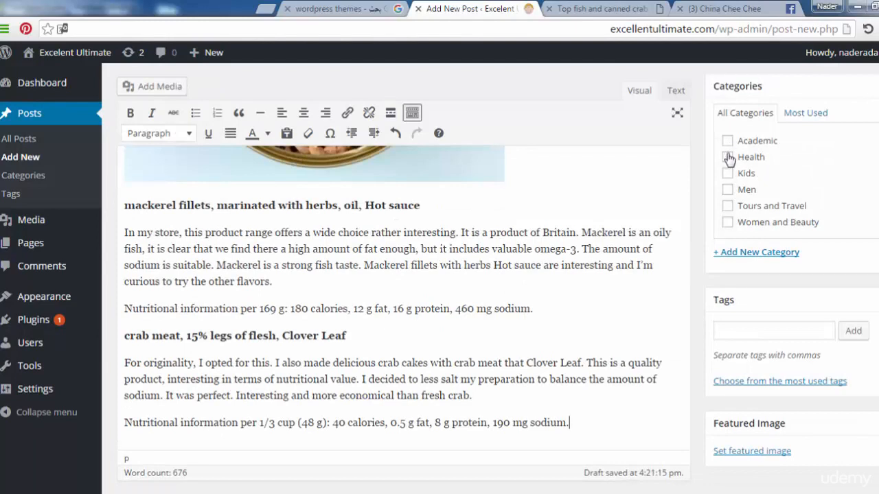
{"action": "left_click", "coordinate": [727, 157]}
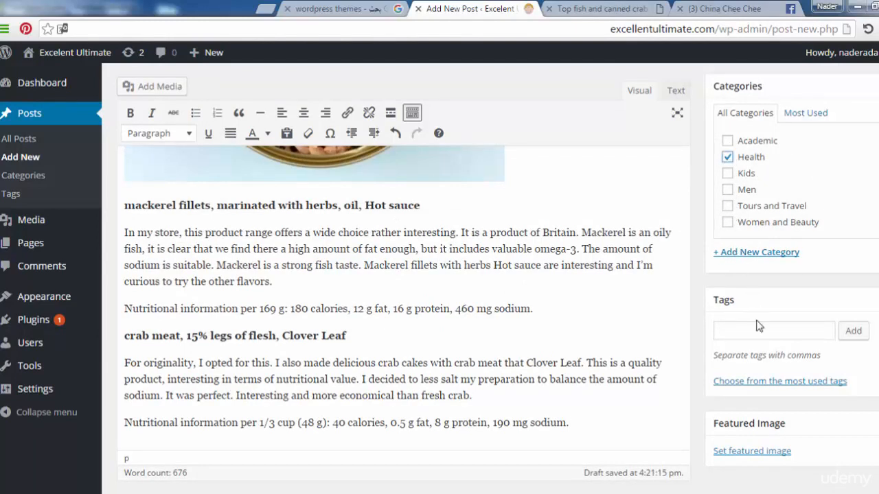
{"action": "left_click", "coordinate": [775, 329]}
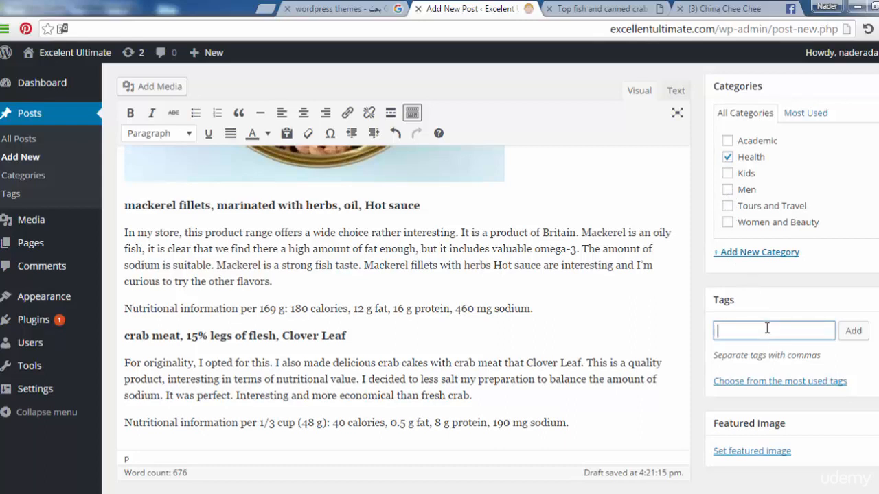
{"action": "type", "text": "fish"}
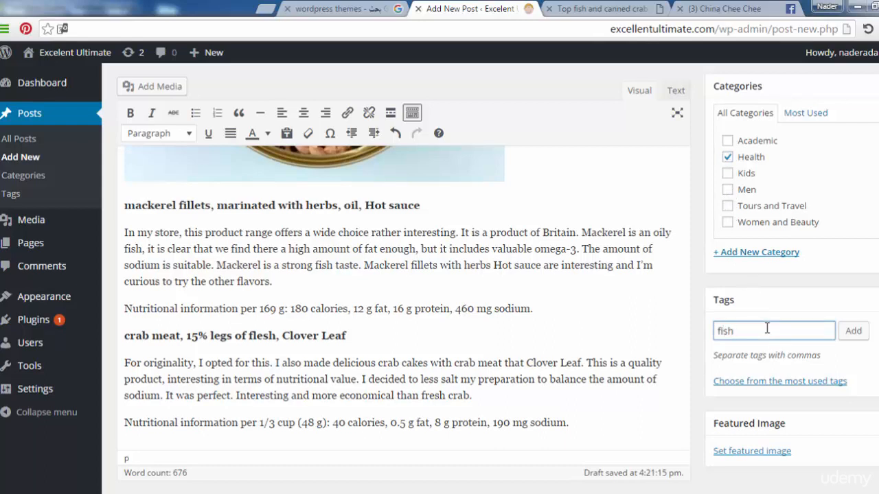
{"action": "left_click", "coordinate": [853, 330]}
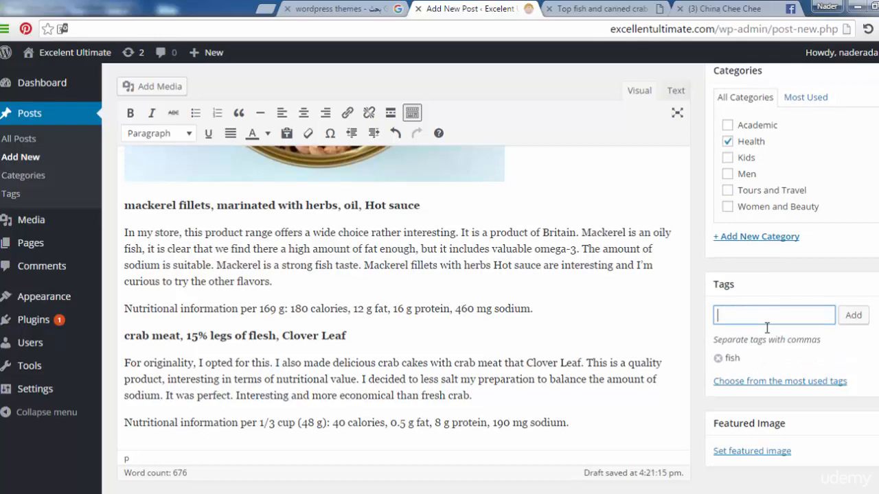
{"action": "type", "text": "eat"}
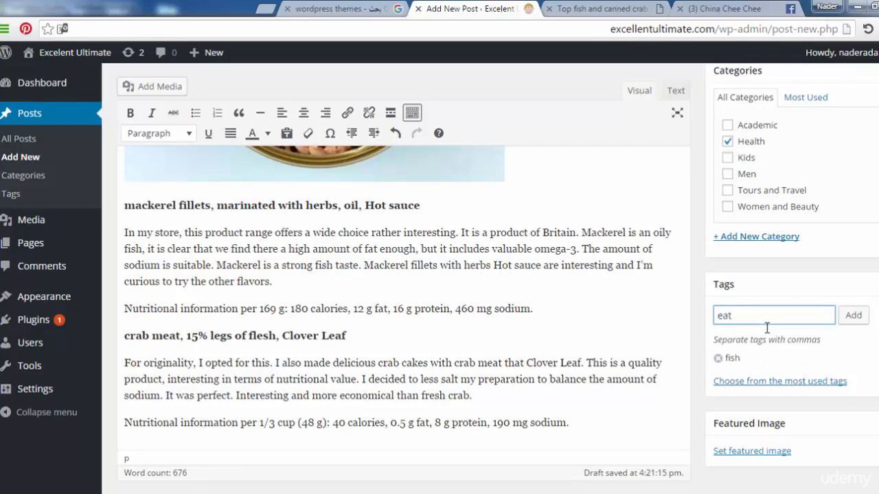
{"action": "left_click", "coordinate": [853, 315]}
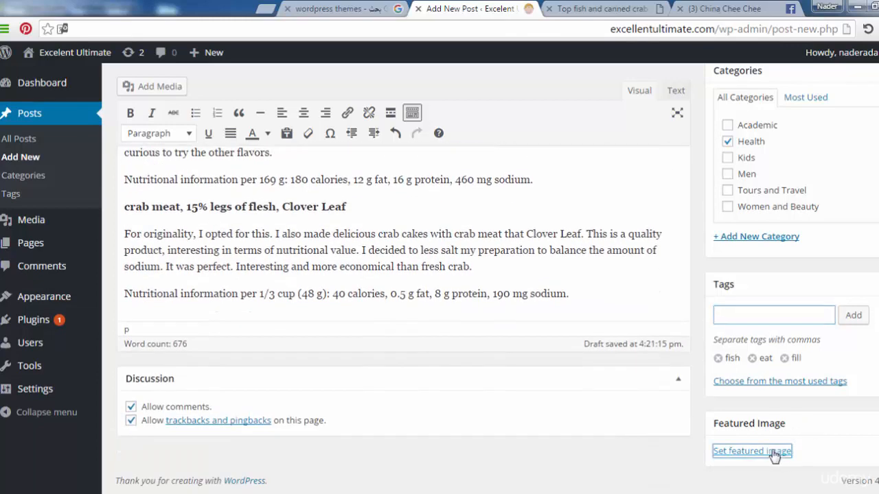
Upload sardines-768x563 from the computer as the crab post's featured image
{"action": "left_click", "coordinate": [752, 450]}
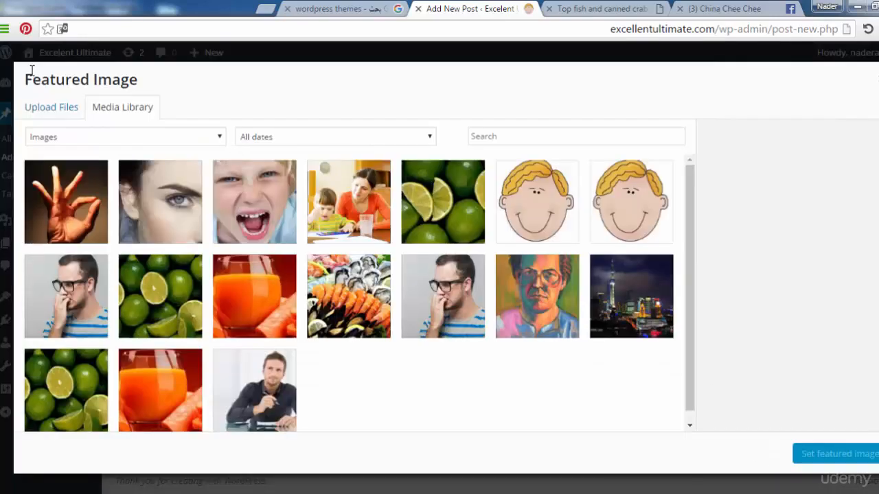
{"action": "left_click", "coordinate": [50, 107]}
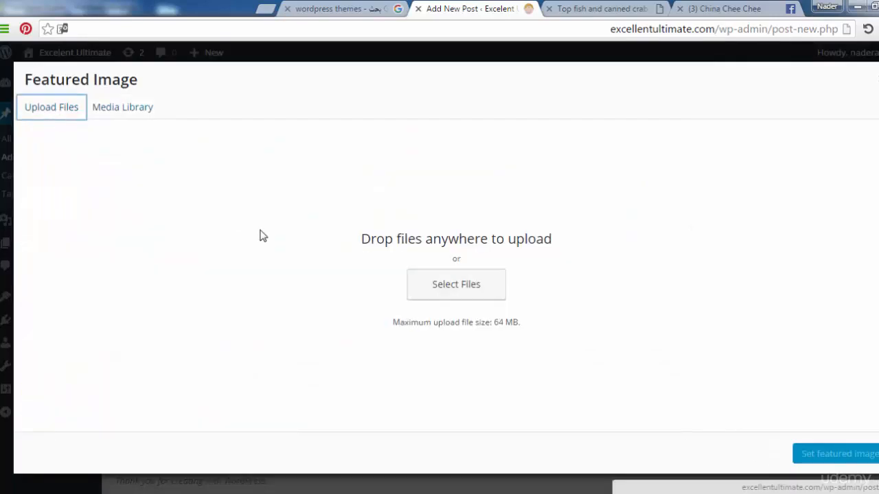
{"action": "left_click", "coordinate": [456, 284]}
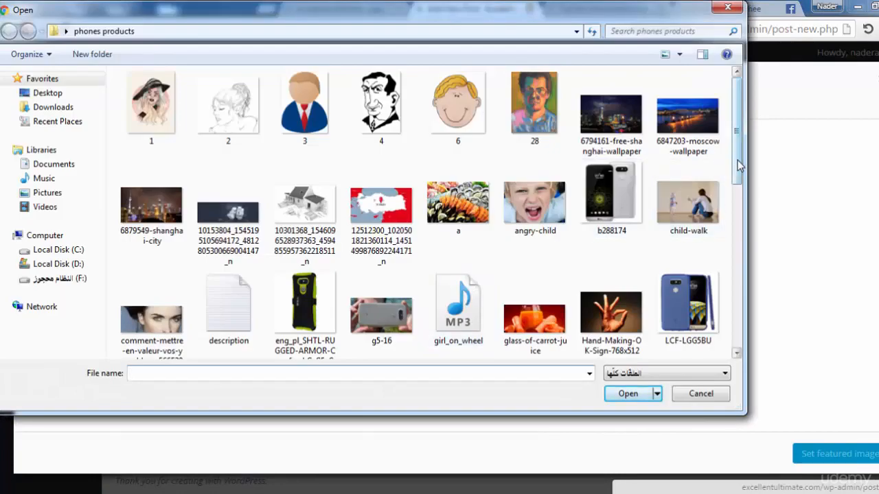
{"action": "scroll", "scroll_direction": "down", "scroll_amount": 3}
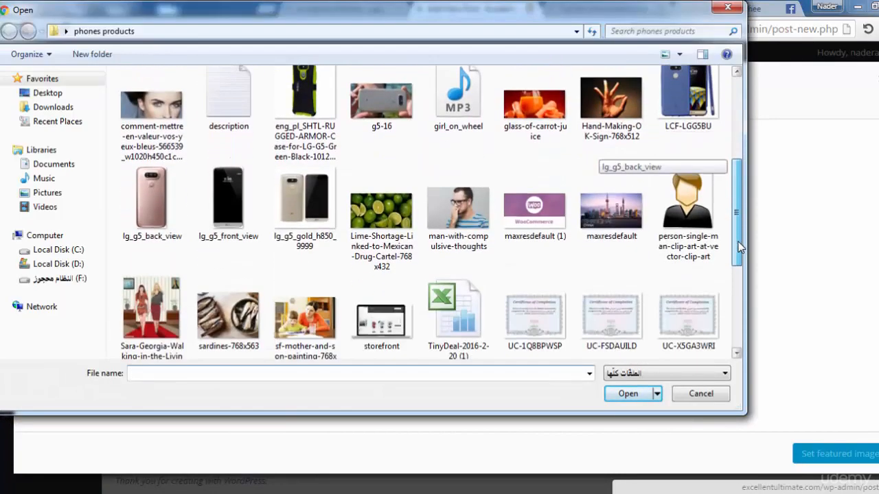
{"action": "scroll", "scroll_direction": "down", "scroll_amount": 3}
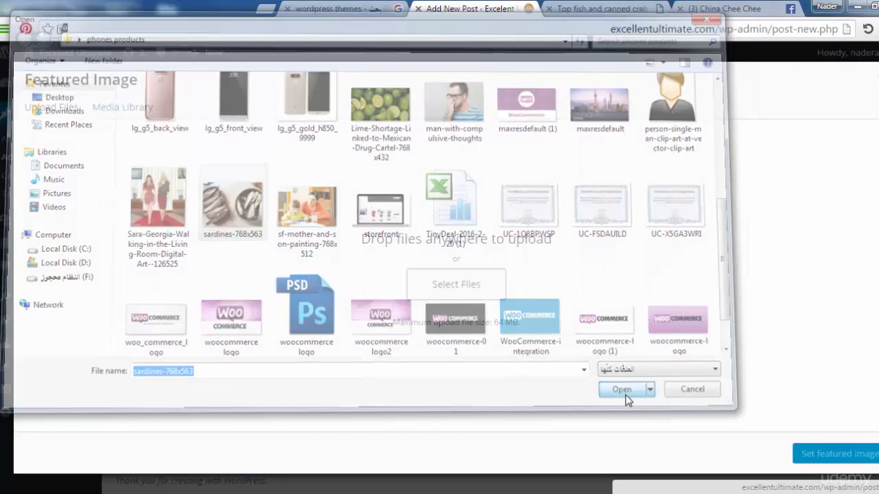
{"action": "left_click", "coordinate": [620, 390]}
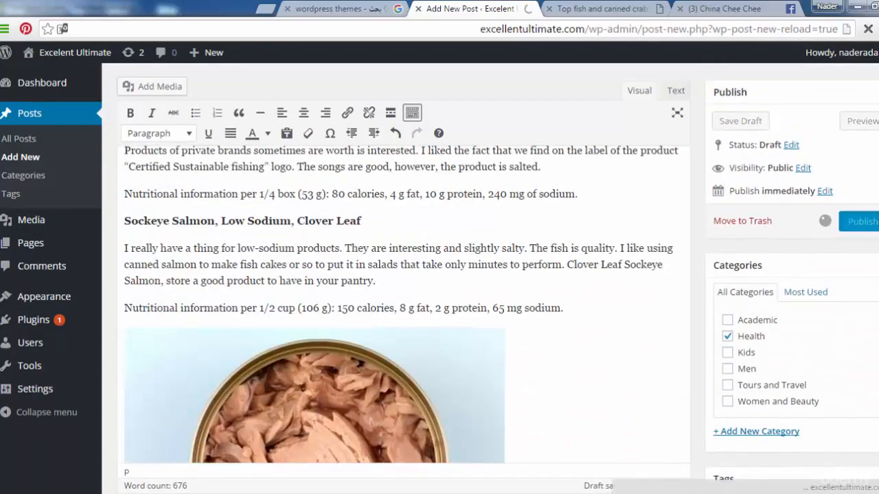
Publish 'Top fish and canned crab' under Health
{"action": "left_click", "coordinate": [860, 221]}
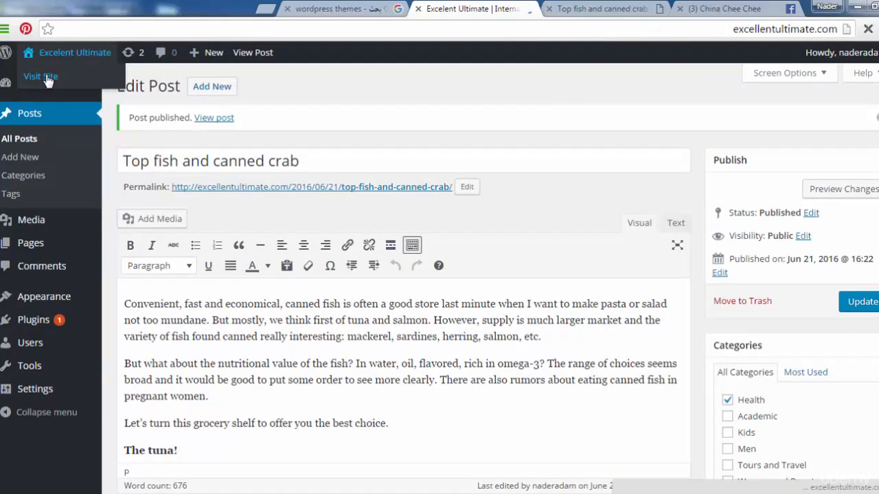
Visit the live homepage and scroll through Recent Posts, where the crab post leads with its sardines image
{"action": "left_click", "coordinate": [42, 77]}
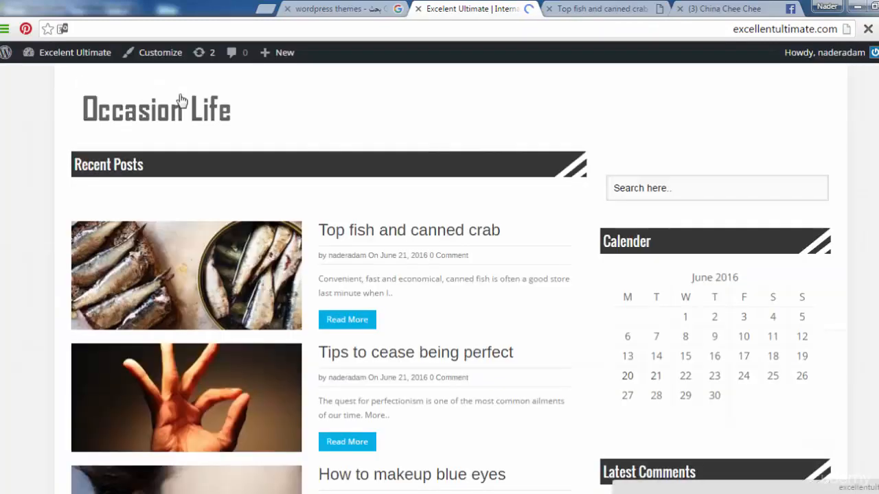
{"action": "scroll", "scroll_direction": "down", "scroll_amount": 3}
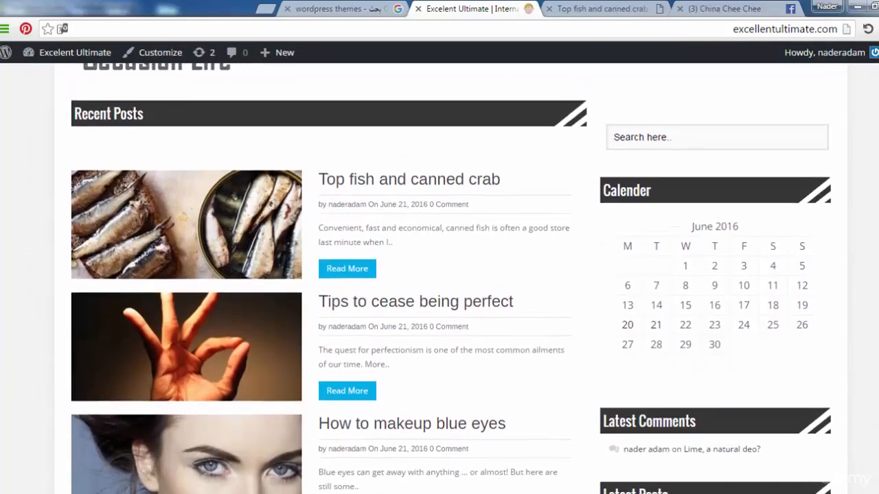
{"action": "scroll", "scroll_direction": "down", "scroll_amount": 3}
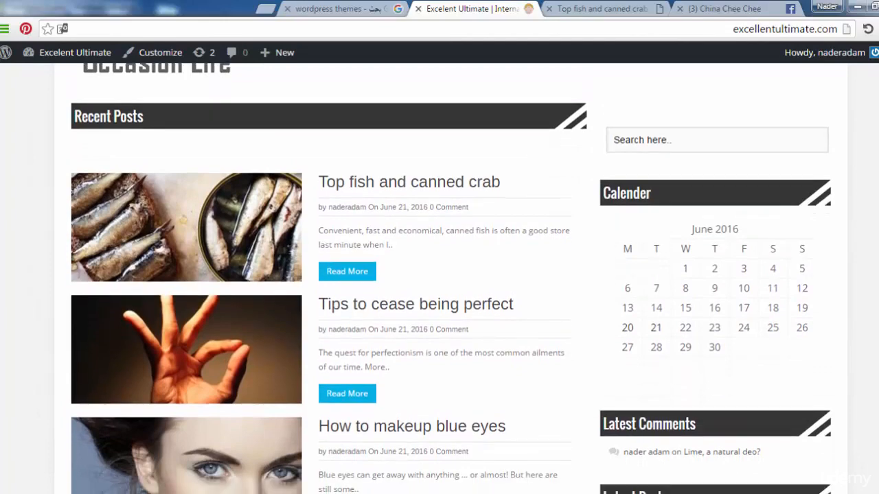
{"action": "scroll", "scroll_direction": "down", "scroll_amount": 3}
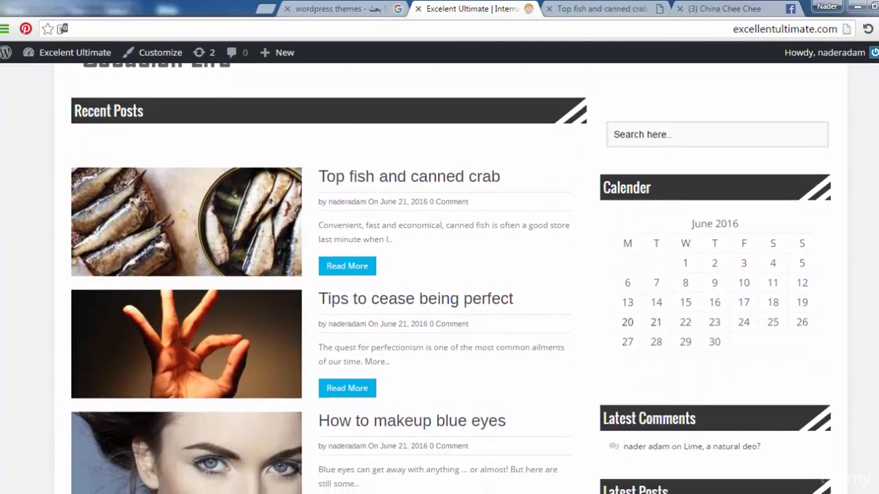
{"action": "scroll", "scroll_direction": "down", "scroll_amount": 3}
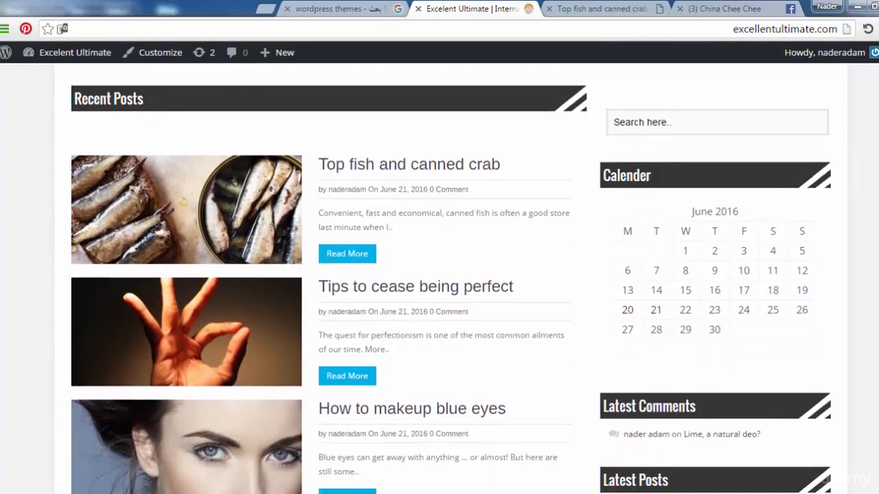
{"action": "scroll", "scroll_direction": "down", "scroll_amount": 3}
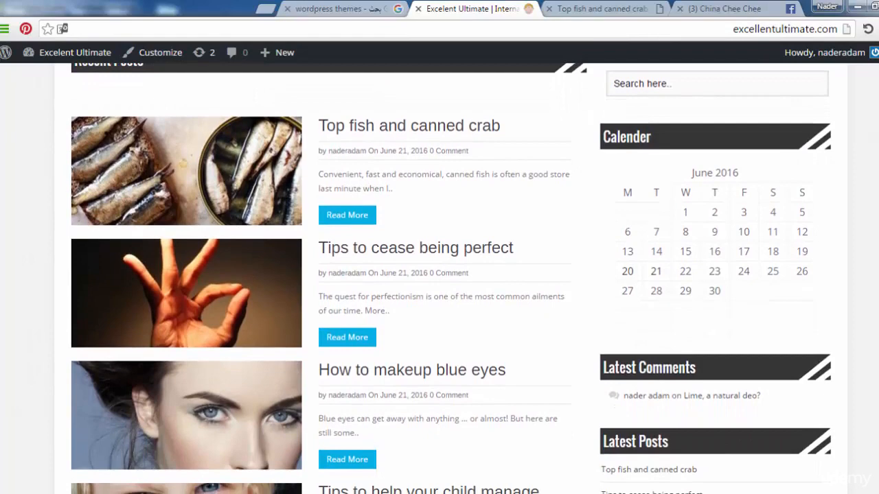
{"action": "scroll", "scroll_direction": "down", "scroll_amount": 3}
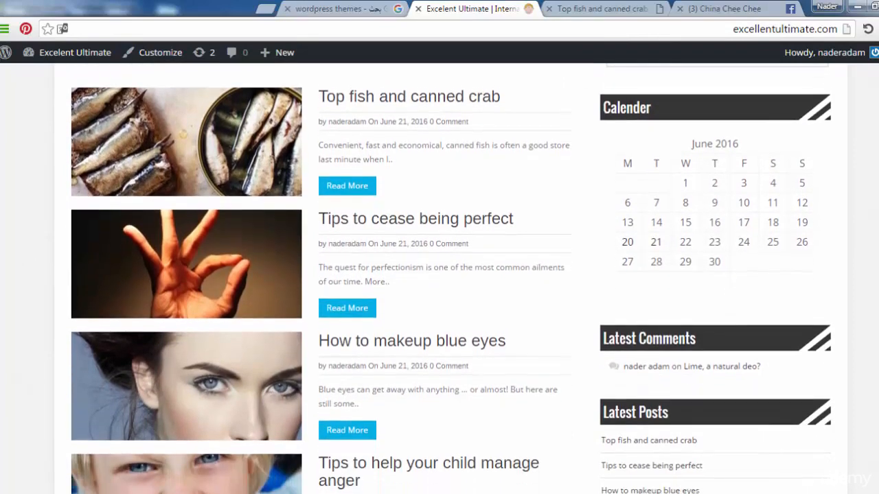
{"action": "scroll", "scroll_direction": "down", "scroll_amount": 3}
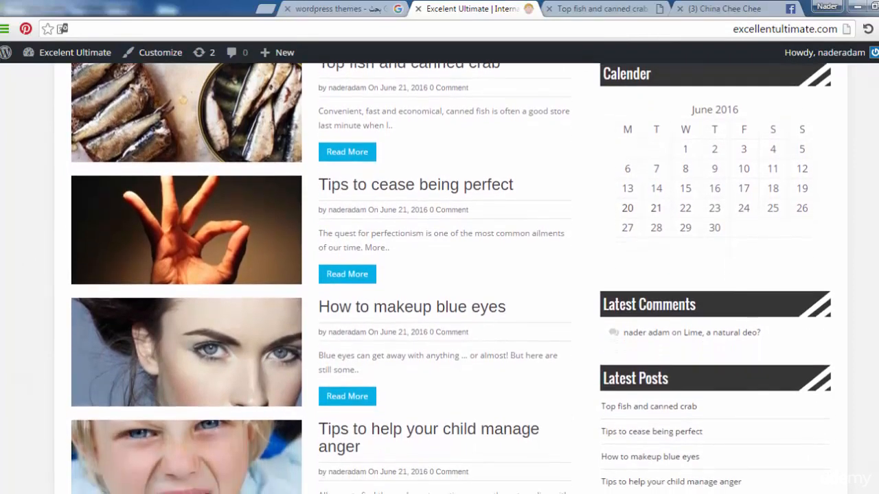
{"action": "scroll", "scroll_direction": "down", "scroll_amount": 3}
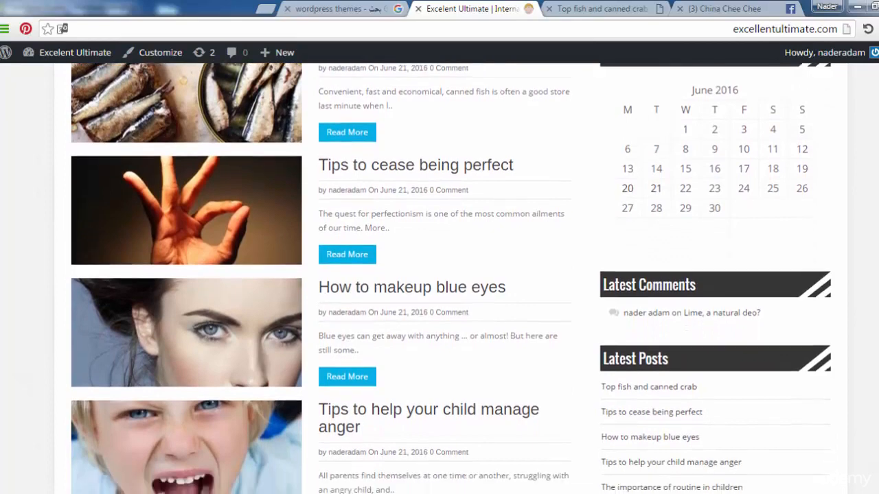
{"action": "scroll", "scroll_direction": "down", "scroll_amount": 3}
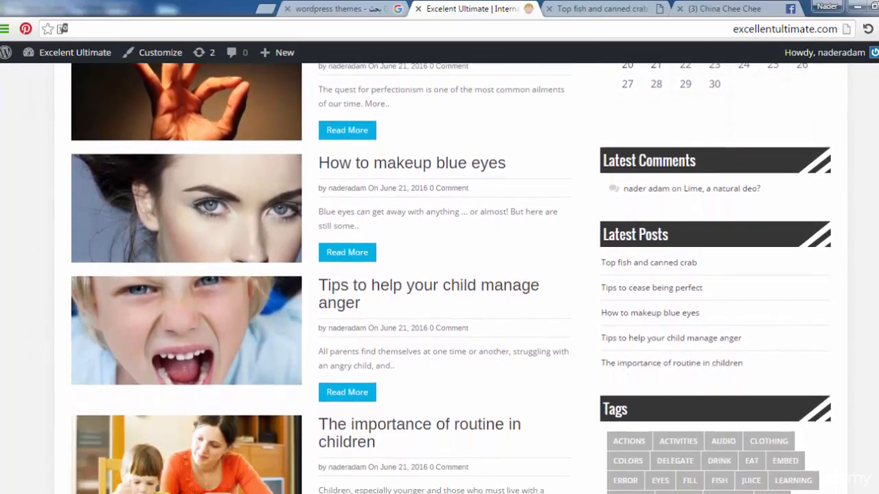
{"action": "scroll", "scroll_direction": "down", "scroll_amount": 3}
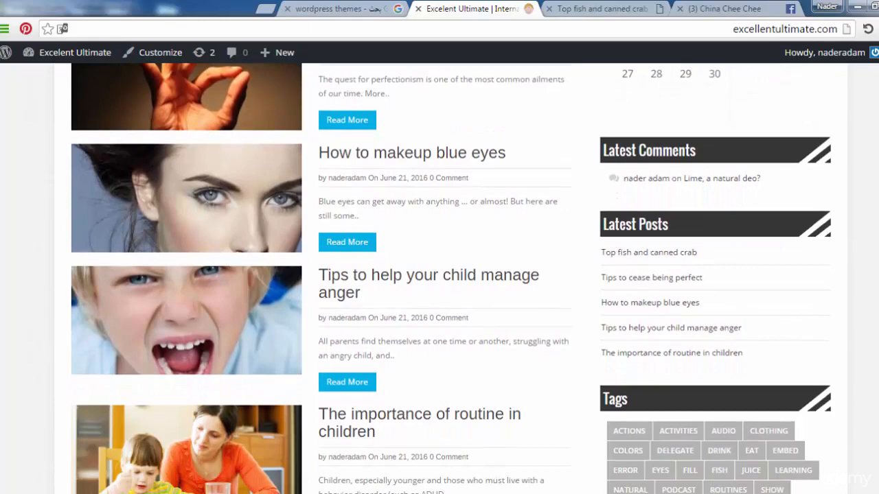
{"action": "scroll", "scroll_direction": "down", "scroll_amount": 3}
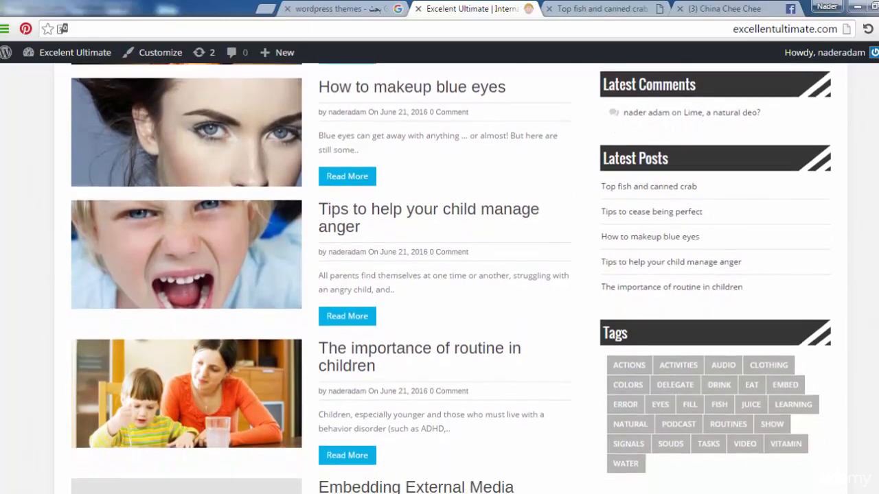
{"action": "scroll", "scroll_direction": "down", "scroll_amount": 3}
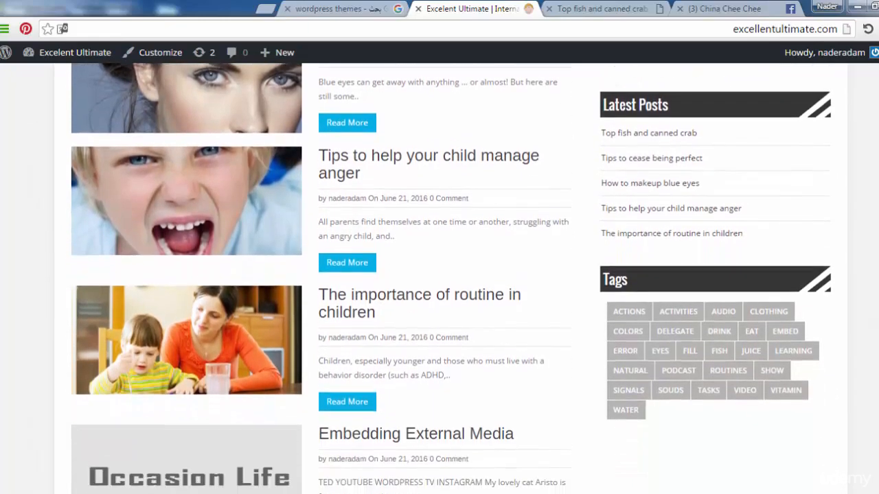
{"action": "scroll", "scroll_direction": "down", "scroll_amount": 3}
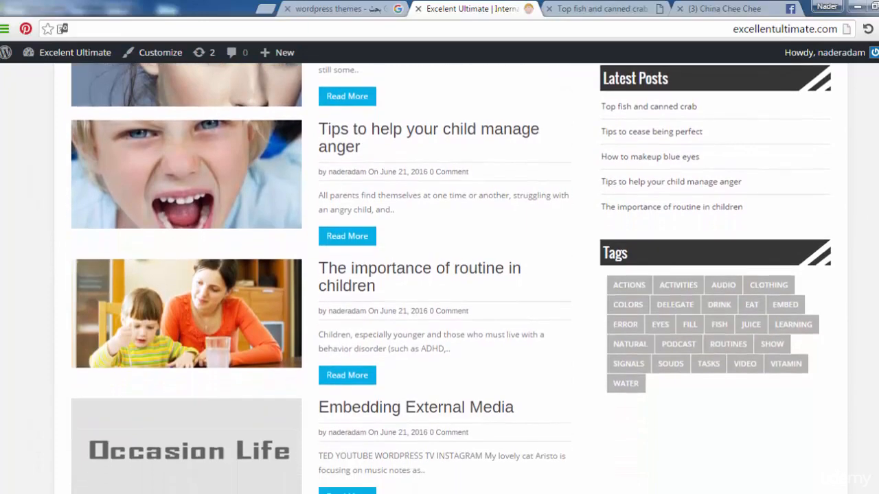
{"action": "scroll", "scroll_direction": "down", "scroll_amount": 3}
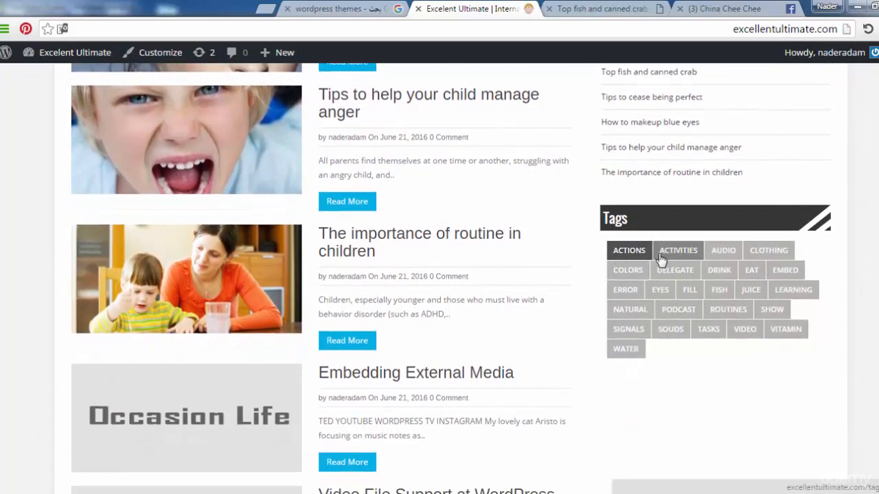
{"action": "scroll", "scroll_direction": "down", "scroll_amount": 3}
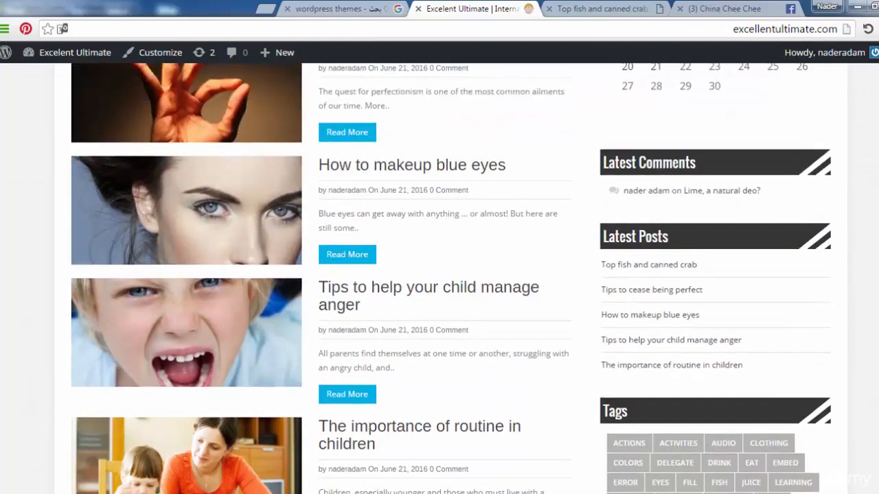
{"action": "scroll", "scroll_direction": "up", "scroll_amount": 3}
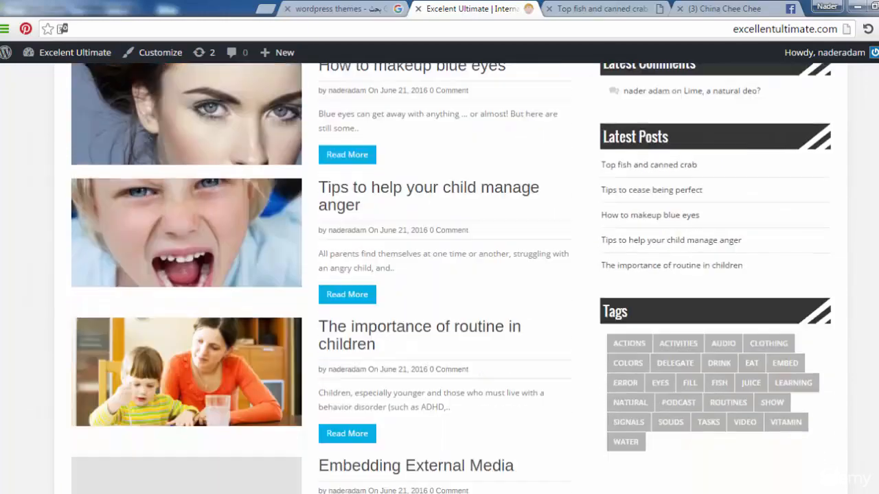
{"action": "scroll", "scroll_direction": "down", "scroll_amount": 3}
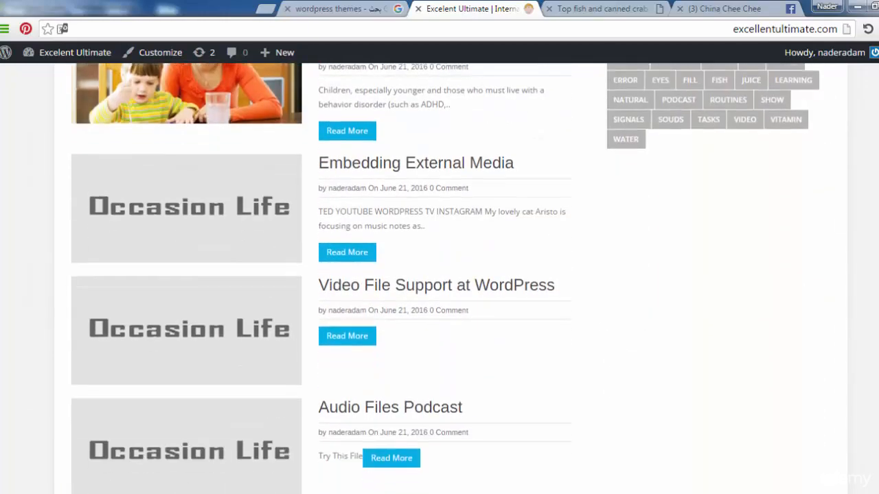
{"action": "scroll", "scroll_direction": "down", "scroll_amount": 3}
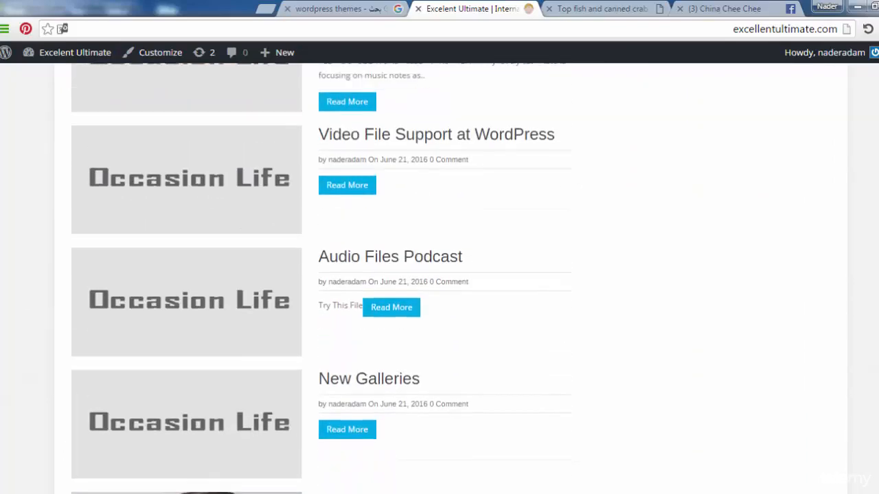
{"action": "scroll", "scroll_direction": "down", "scroll_amount": 3}
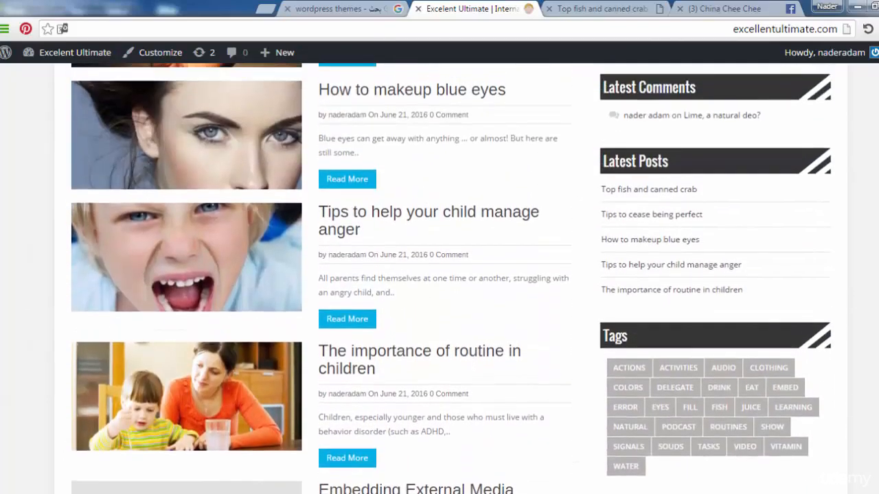
{"action": "scroll", "scroll_direction": "up", "scroll_amount": 3}
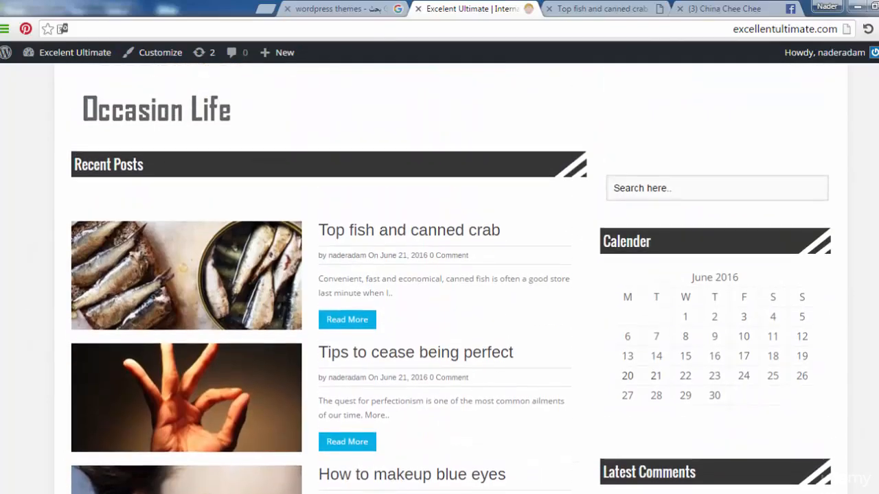